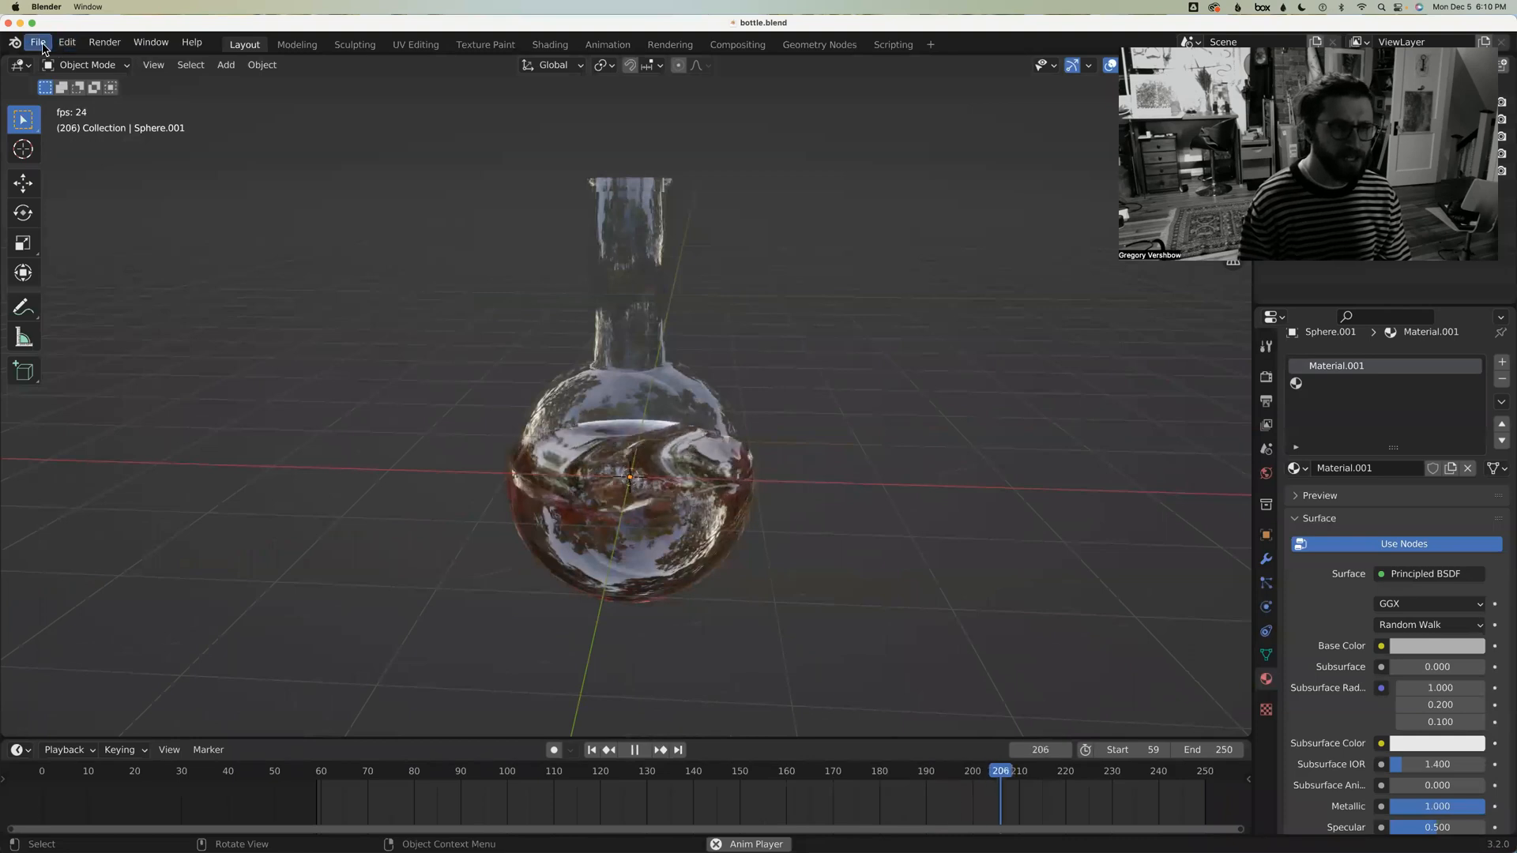
Start a new General project and delete its default cube, camera and light
{"action": "left_click", "coordinate": [43, 43]}
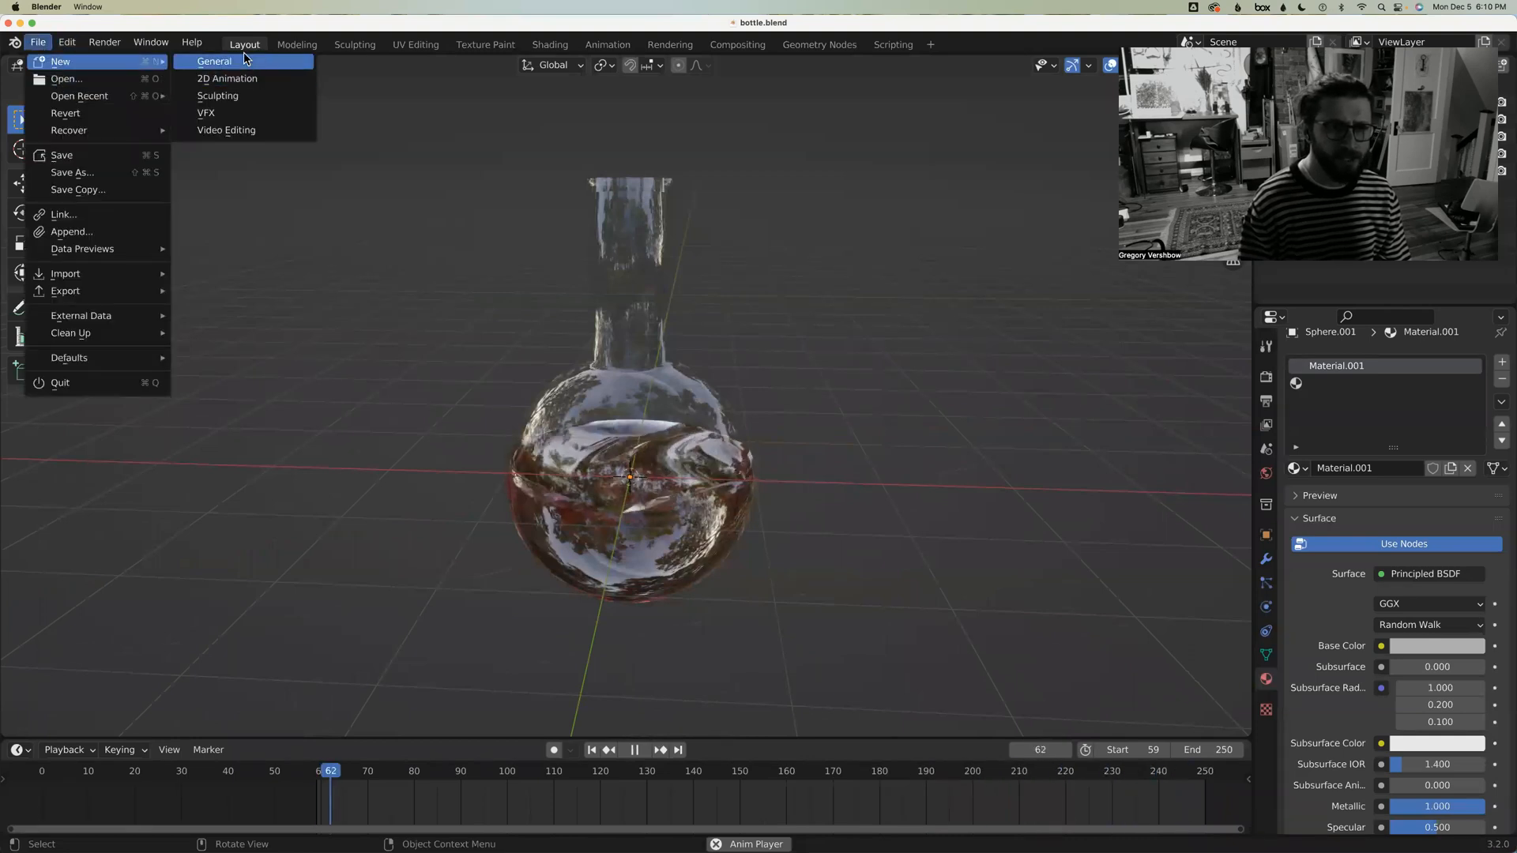
{"action": "left_click", "coordinate": [215, 61]}
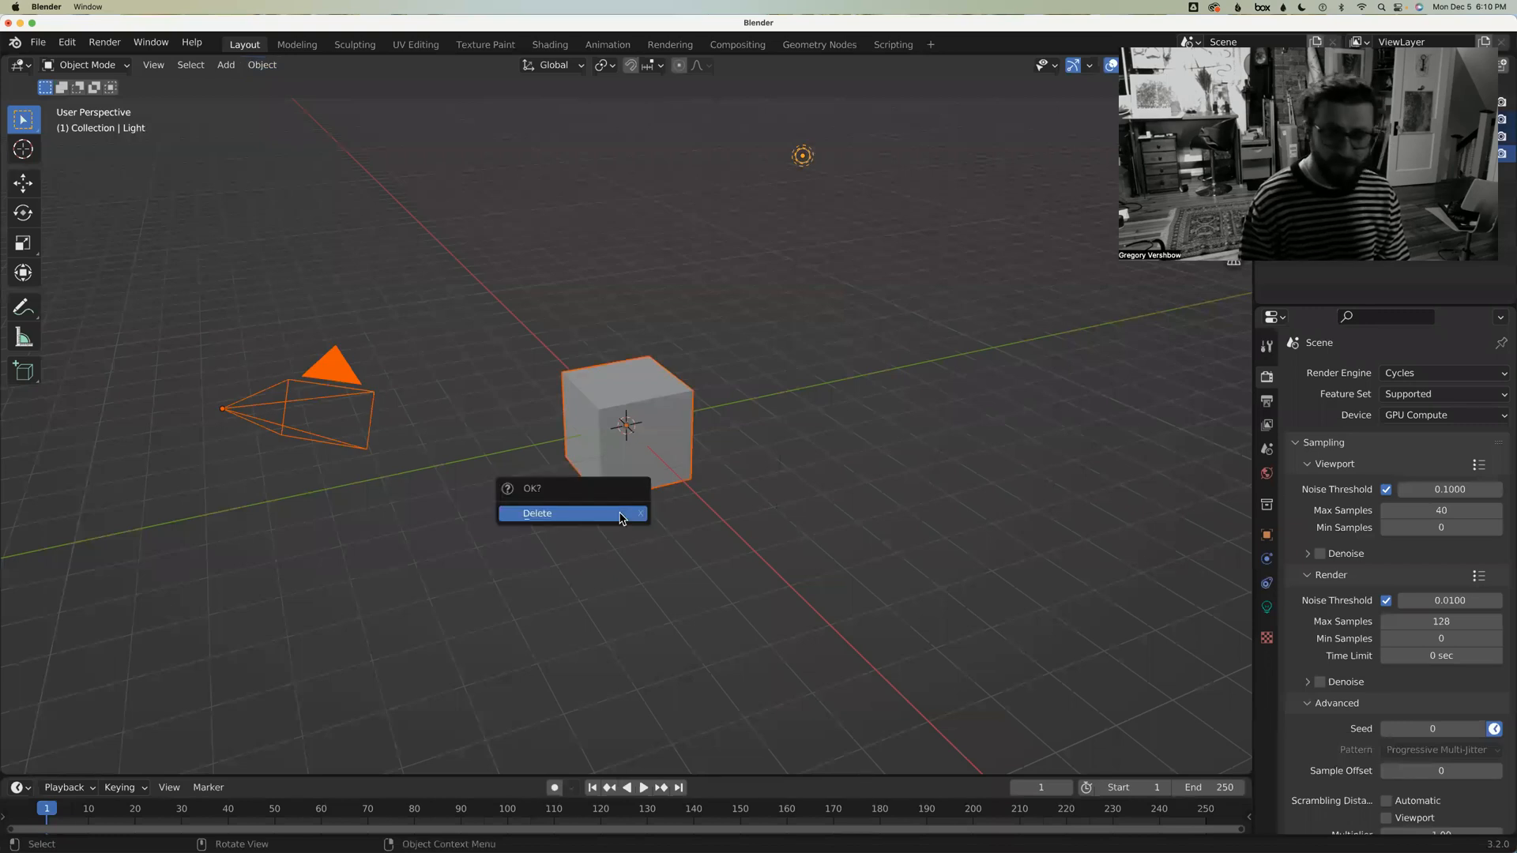
{"action": "left_click", "coordinate": [568, 514]}
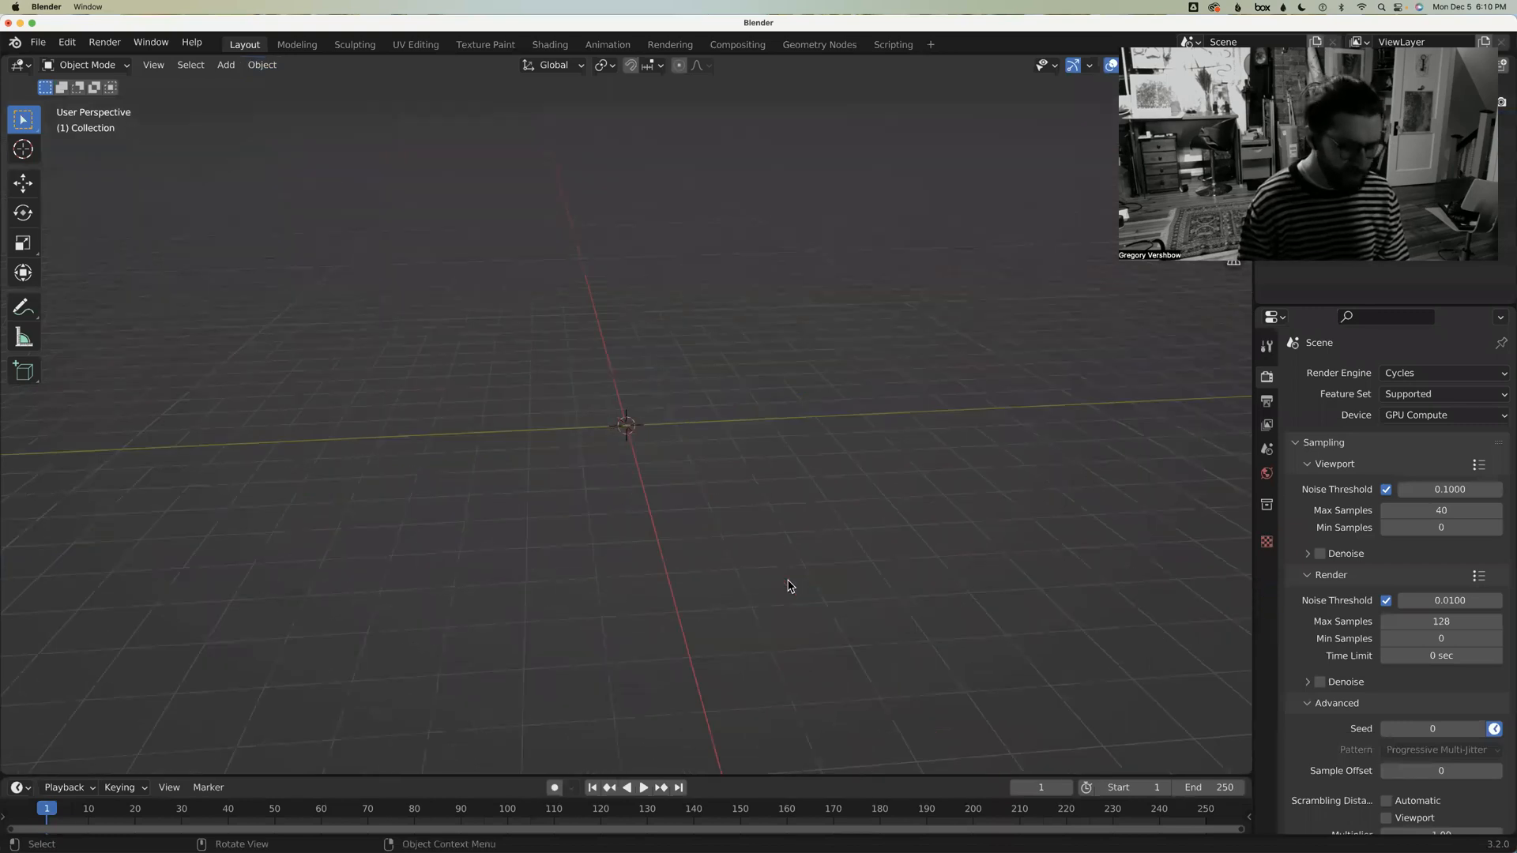
Add a UV sphere, shade it smooth, and view its material then render settings
{"action": "left_click", "coordinate": [225, 65]}
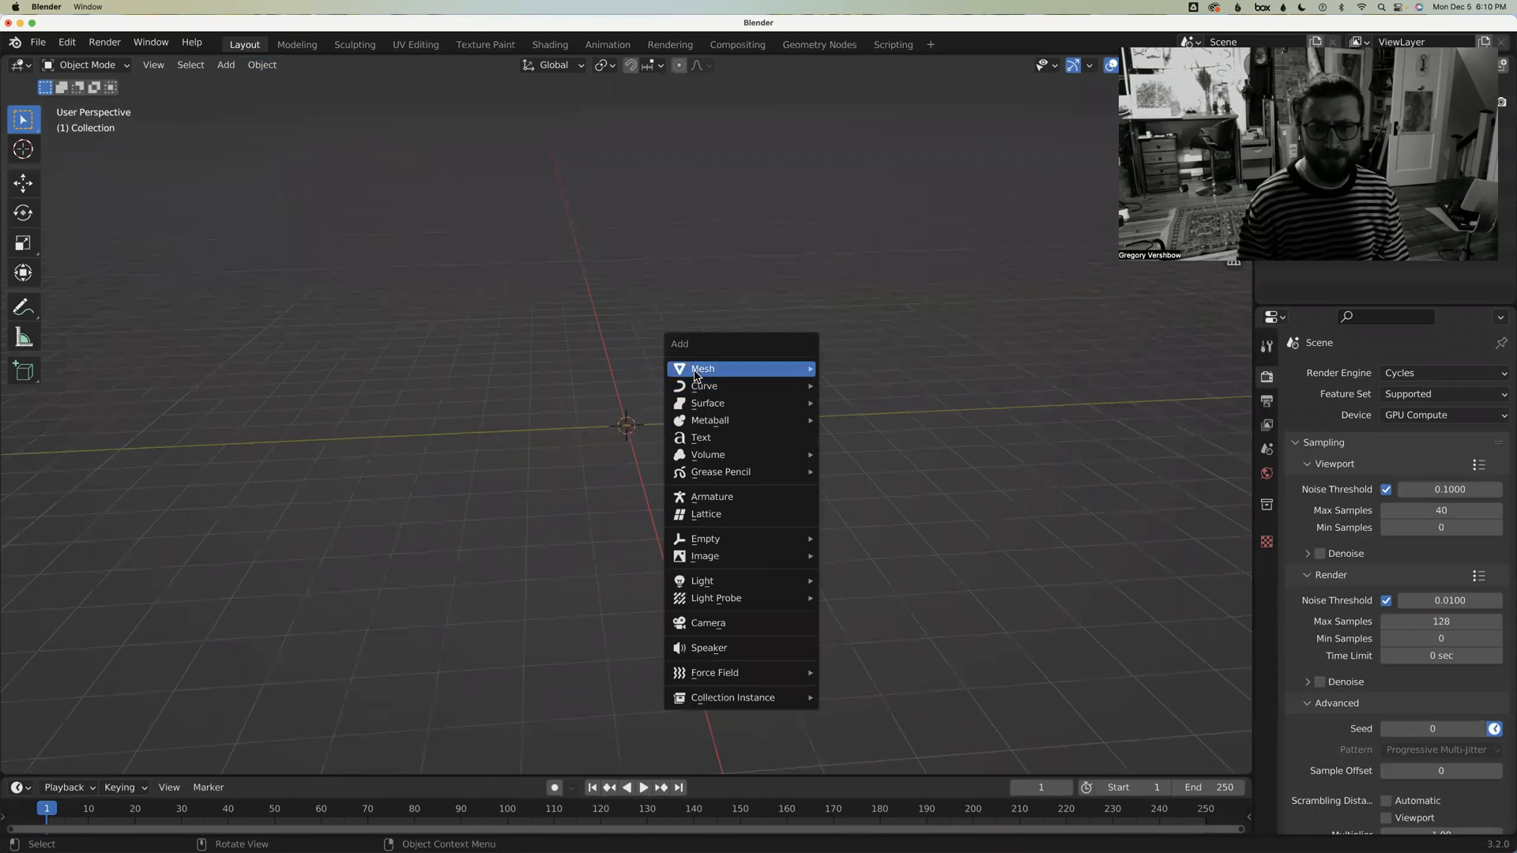
{"action": "left_click", "coordinate": [702, 368]}
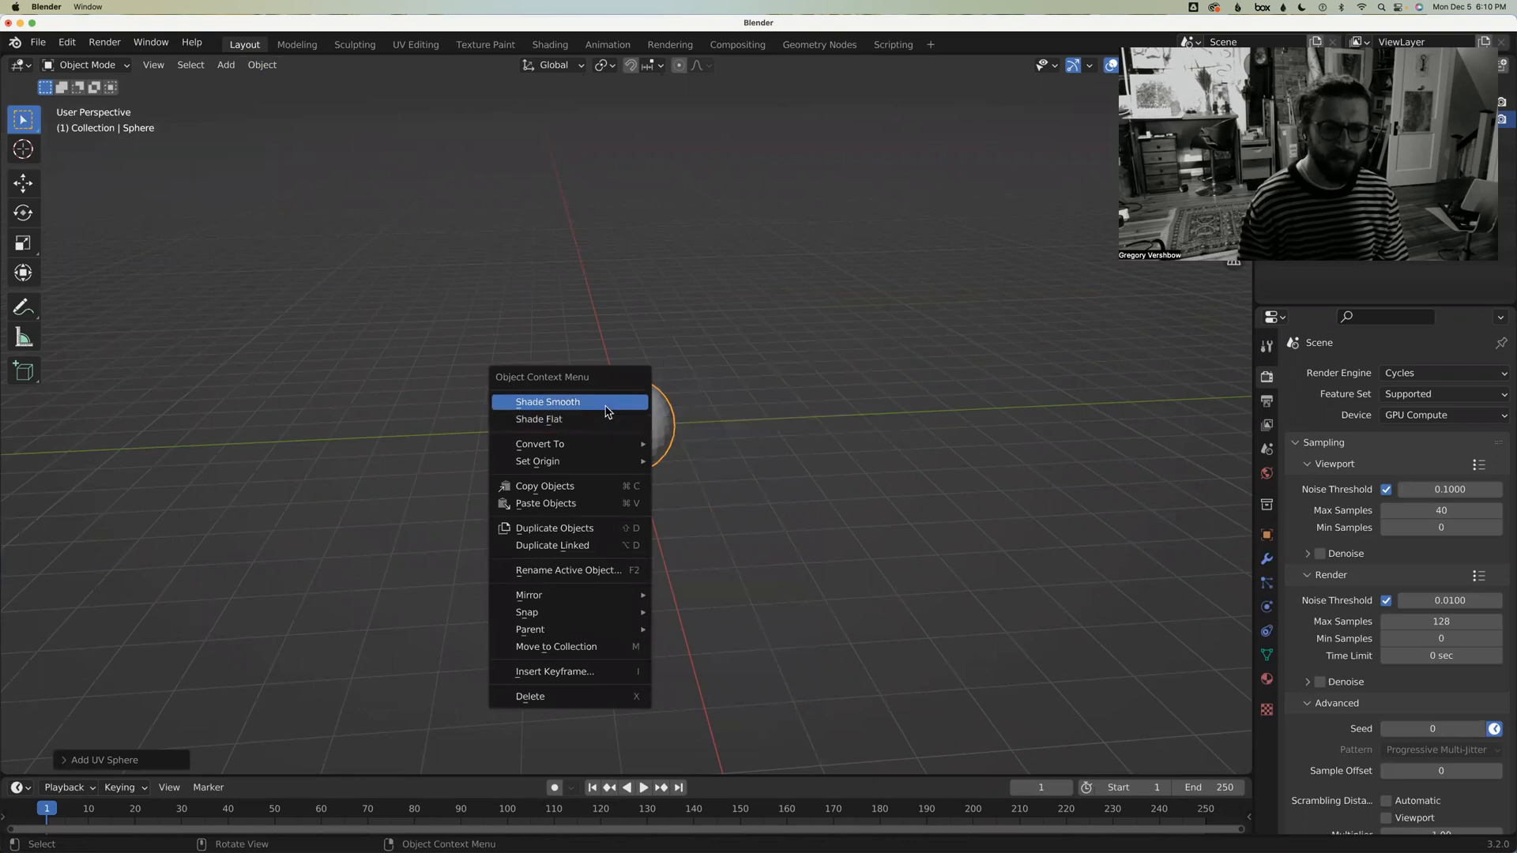
{"action": "left_click", "coordinate": [547, 402]}
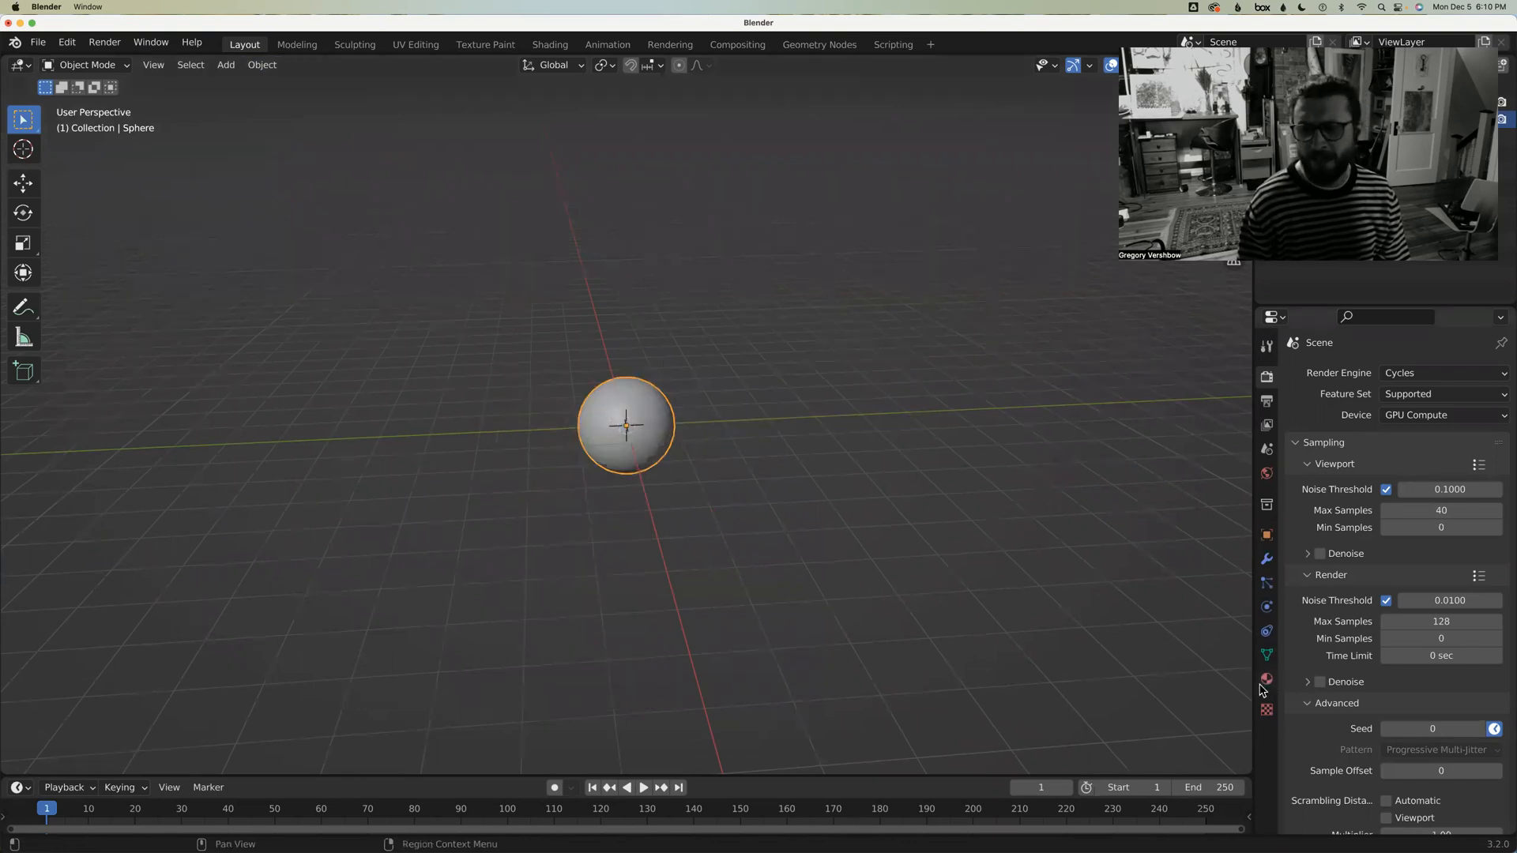
{"action": "mouse_move", "coordinate": [1266, 680]}
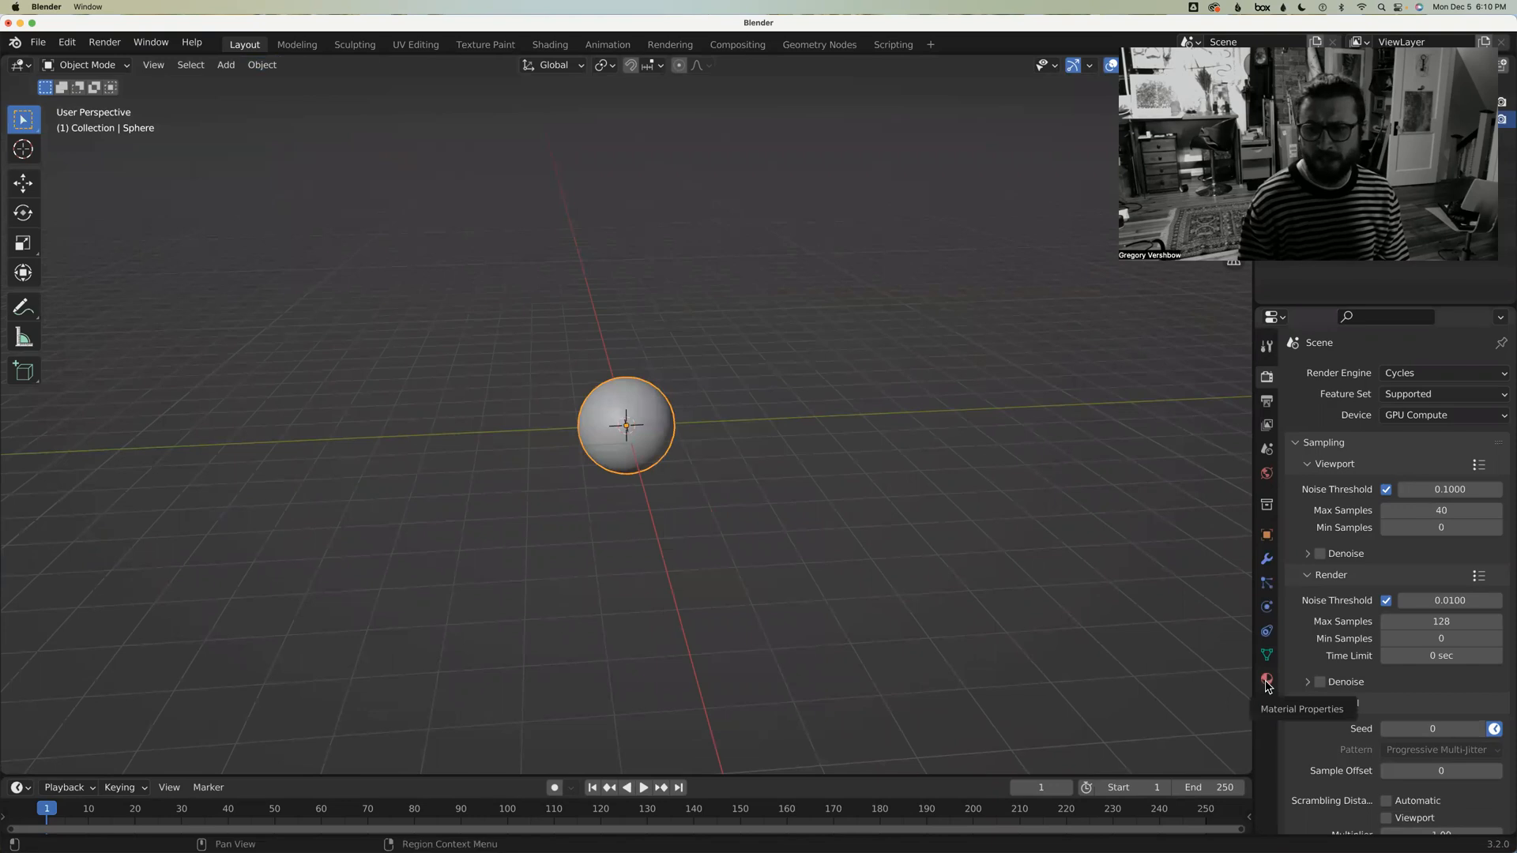
{"action": "left_click", "coordinate": [1266, 679]}
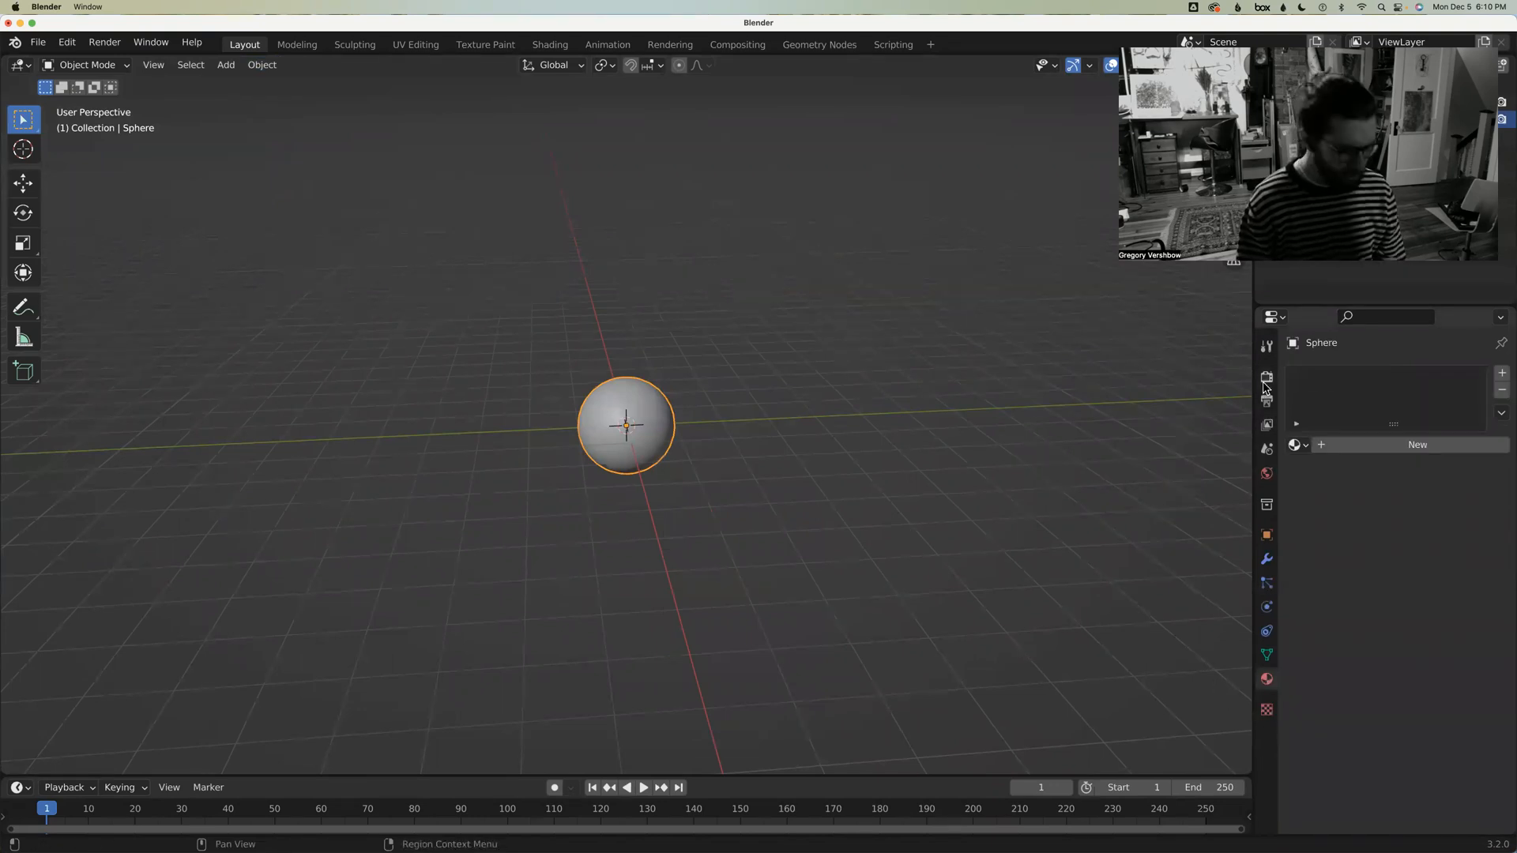
{"action": "left_click", "coordinate": [1267, 377]}
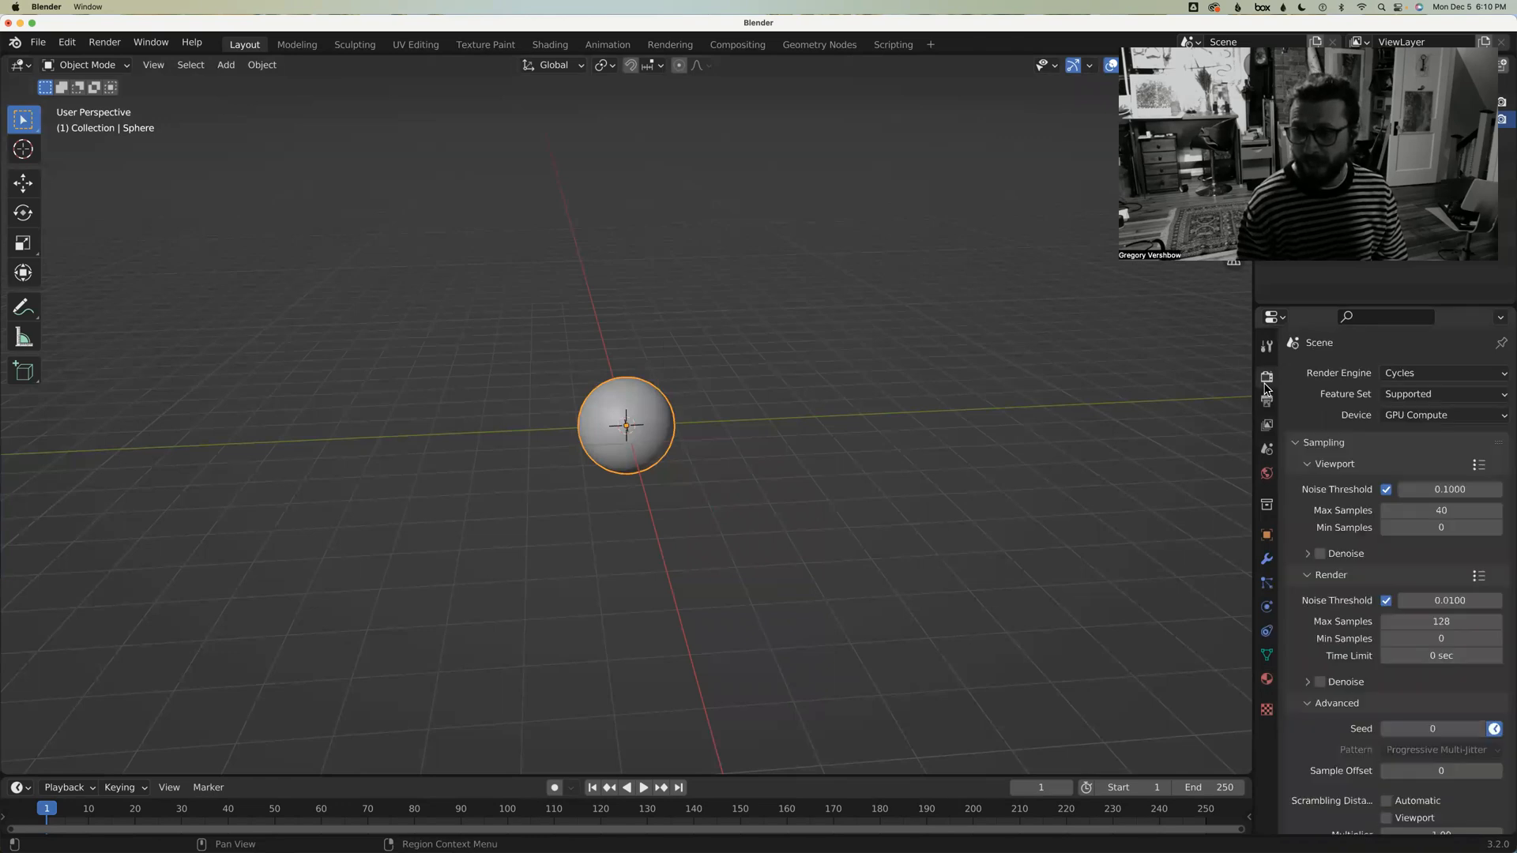
Set the render engine to Eevee and return to the sphere's material settings
{"action": "left_click", "coordinate": [1443, 373]}
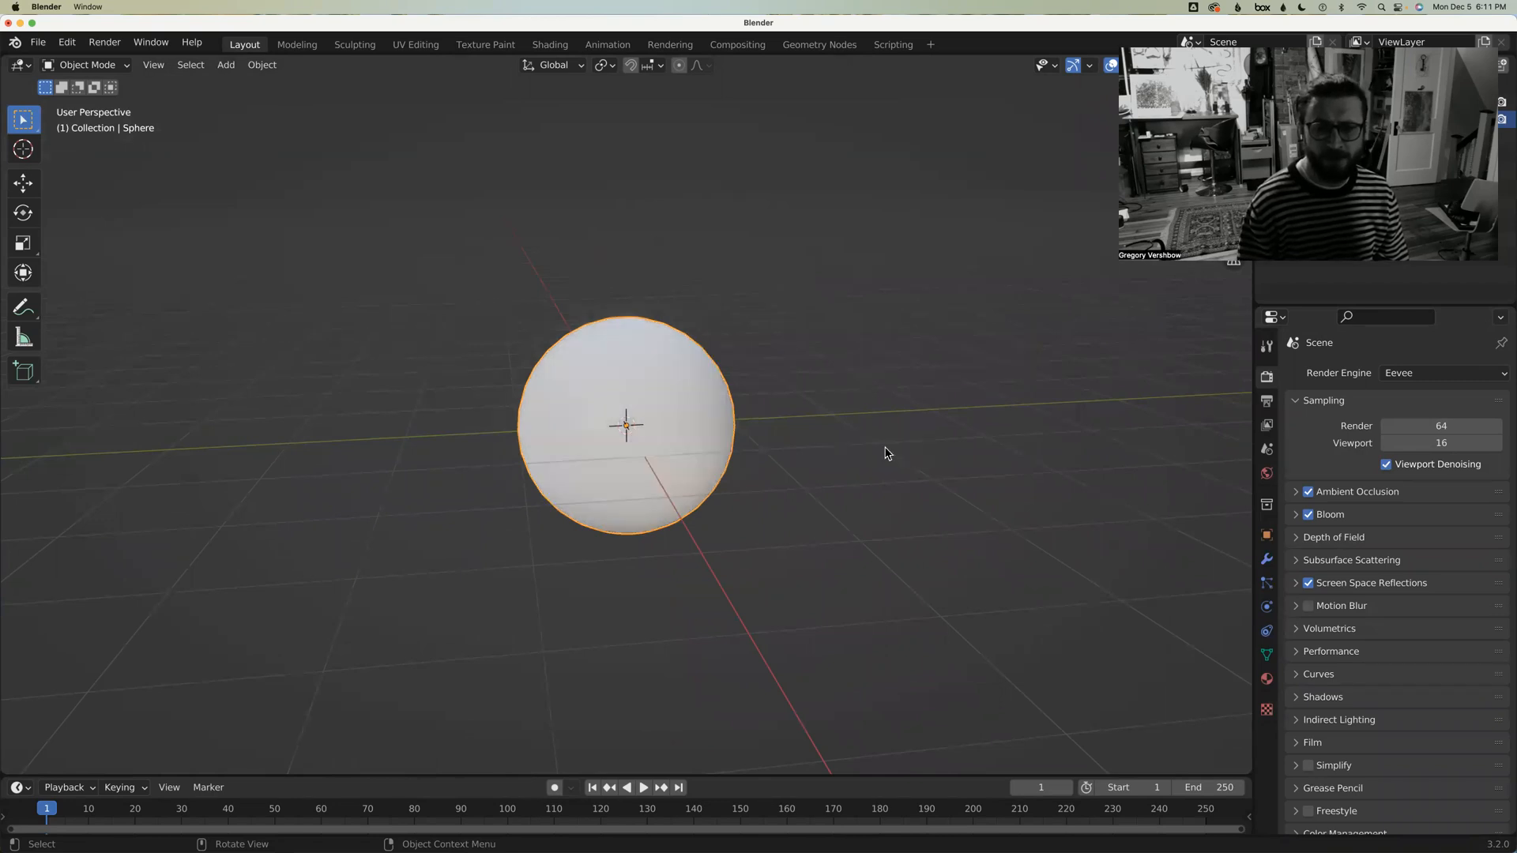
{"action": "left_click", "coordinate": [1266, 679]}
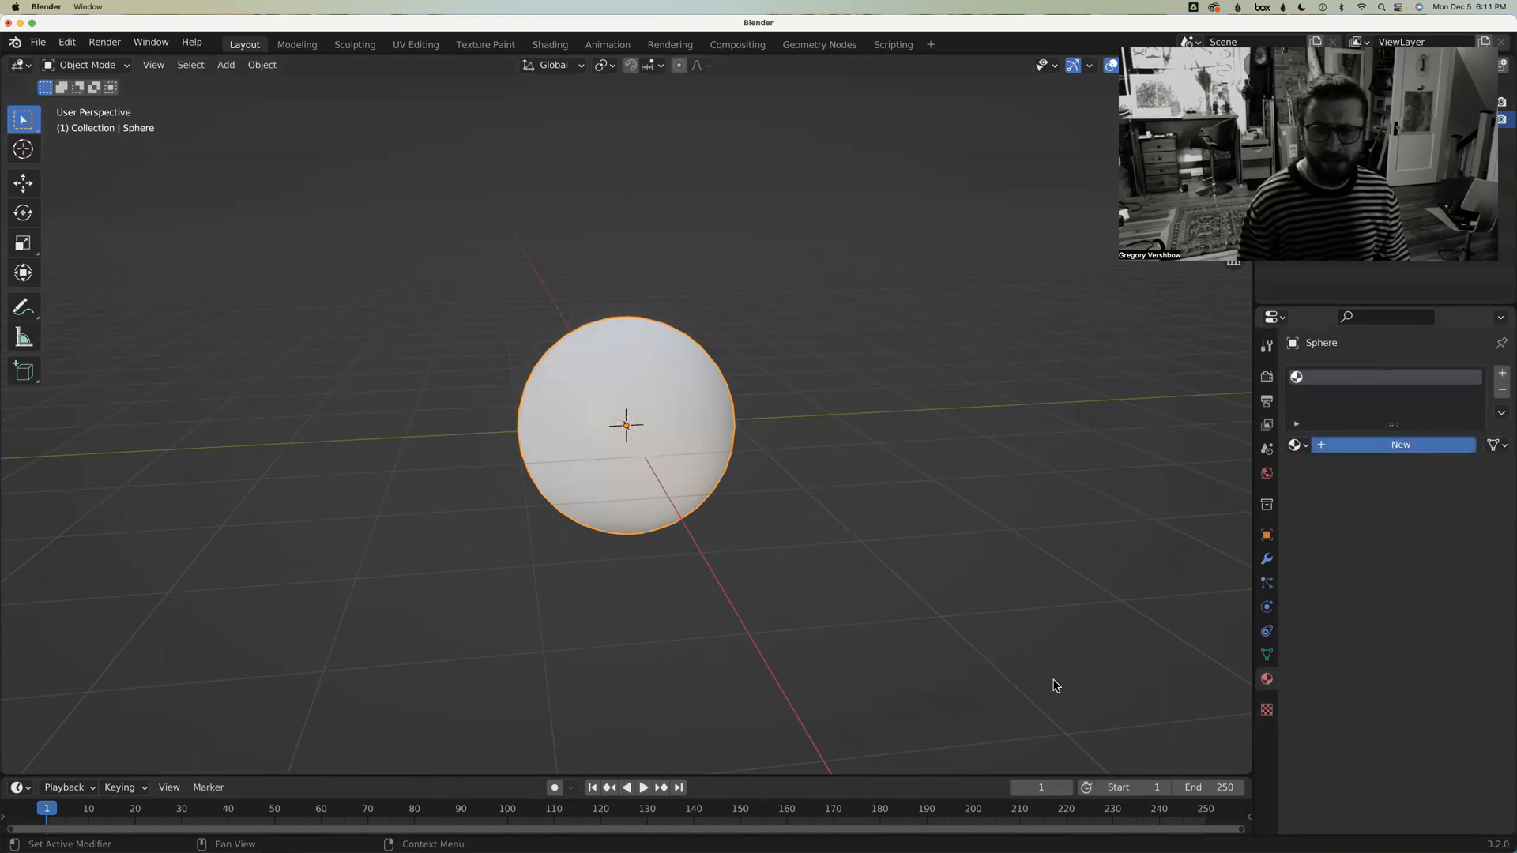
Create the Principled BSDF material Material.001 and scroll down to its Settings panel
{"action": "left_click", "coordinate": [1400, 444]}
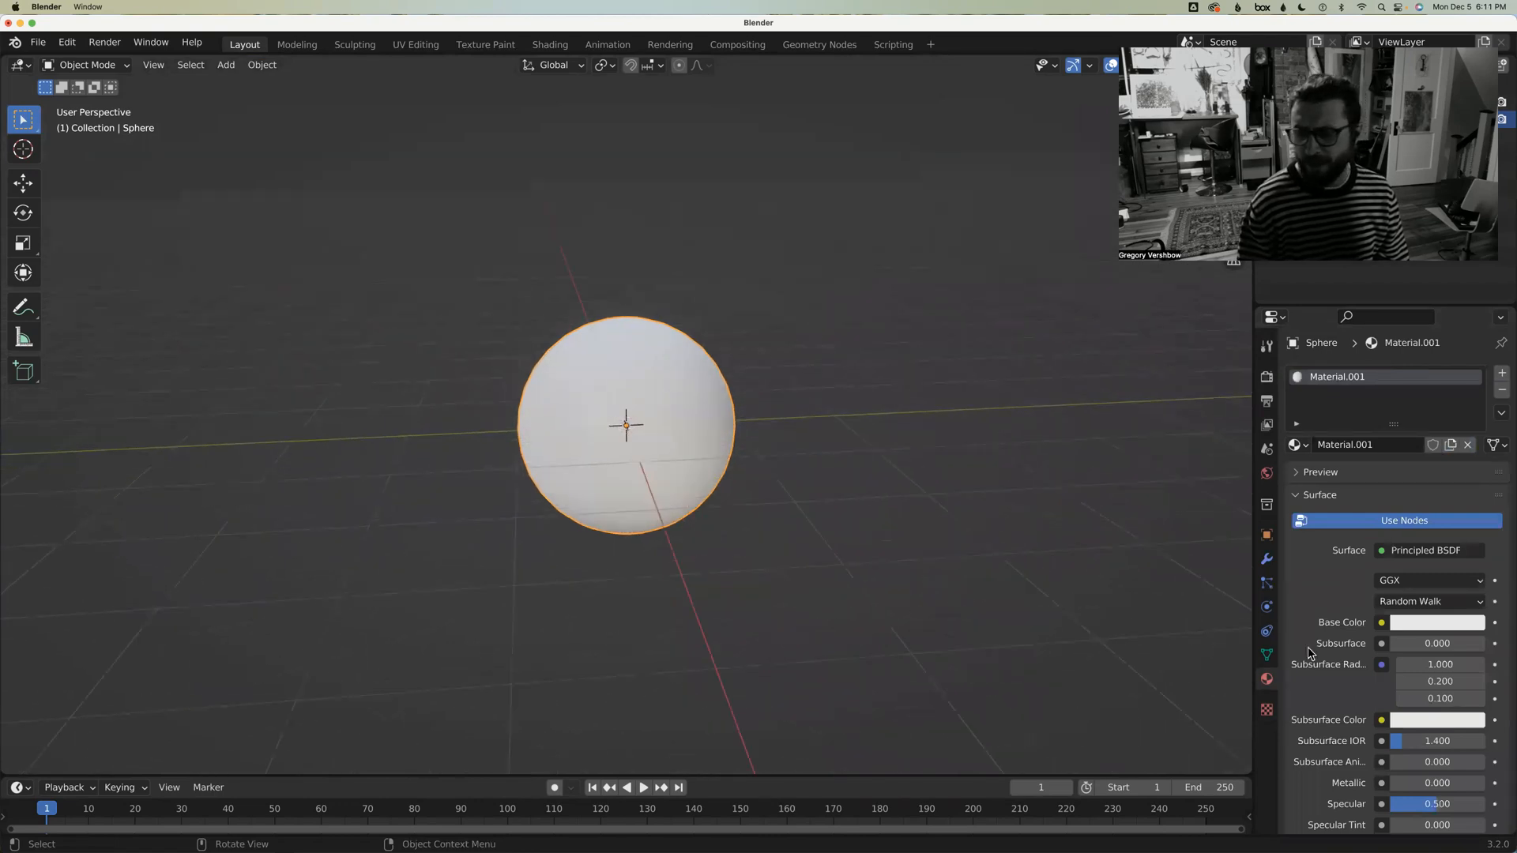
{"action": "scroll", "scroll_direction": "down", "scroll_amount": 3}
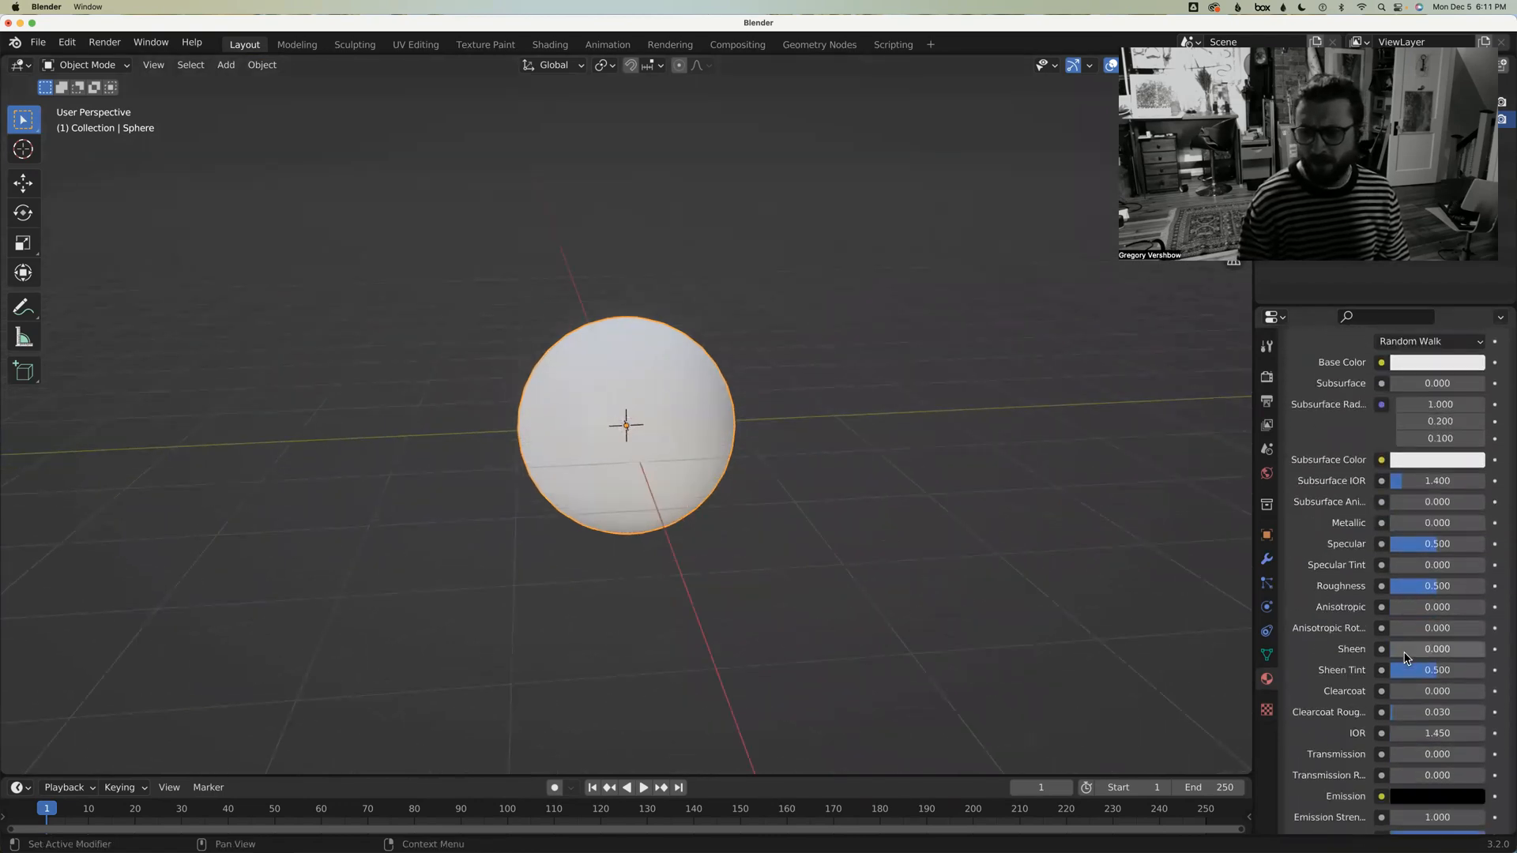
{"action": "scroll", "scroll_direction": "down", "scroll_amount": 3}
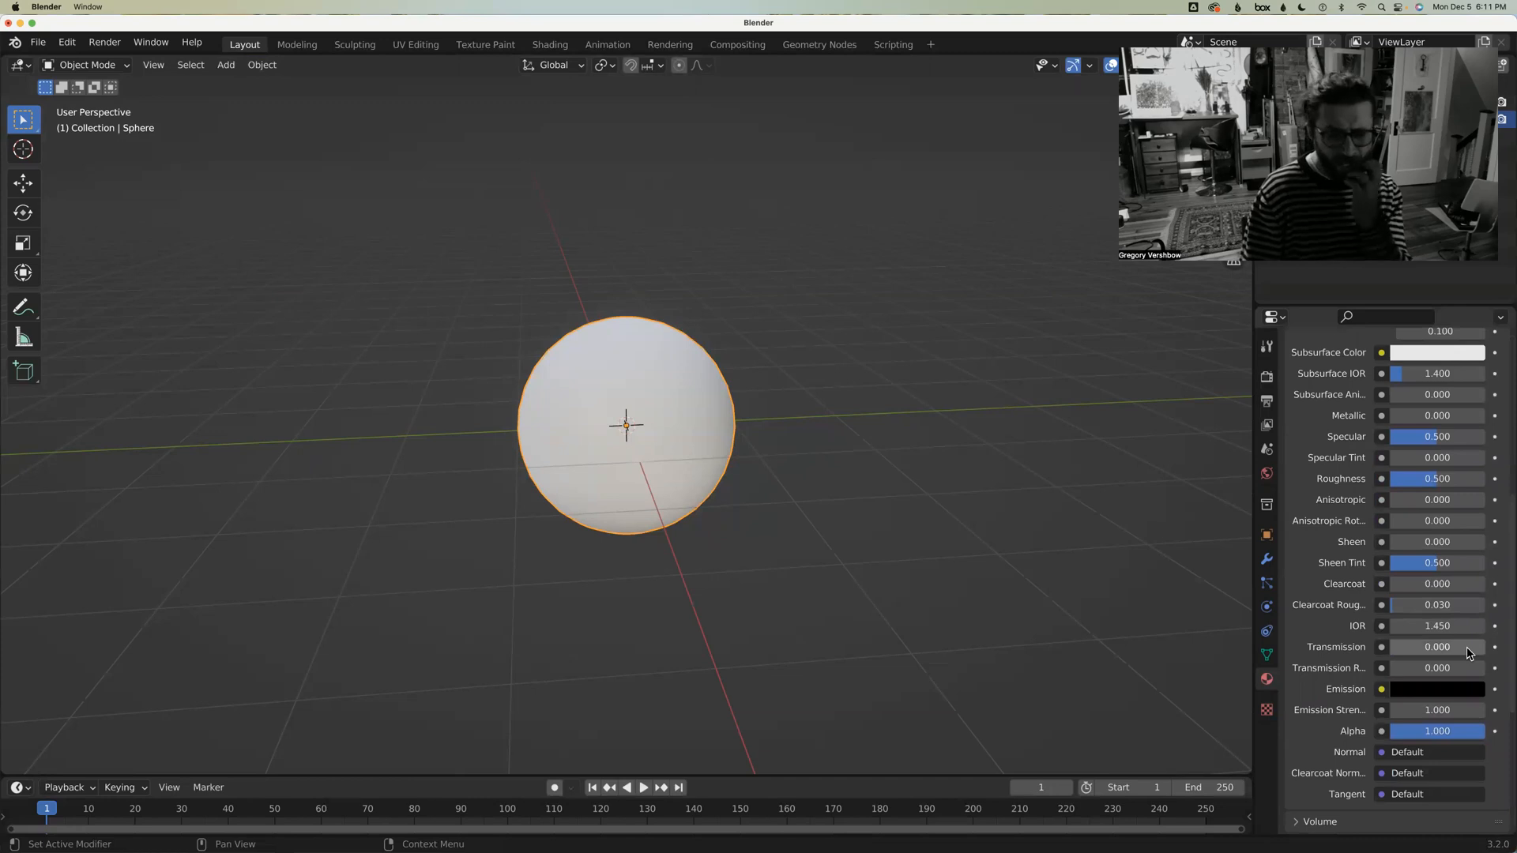
{"action": "mouse_move", "coordinate": [1467, 651]}
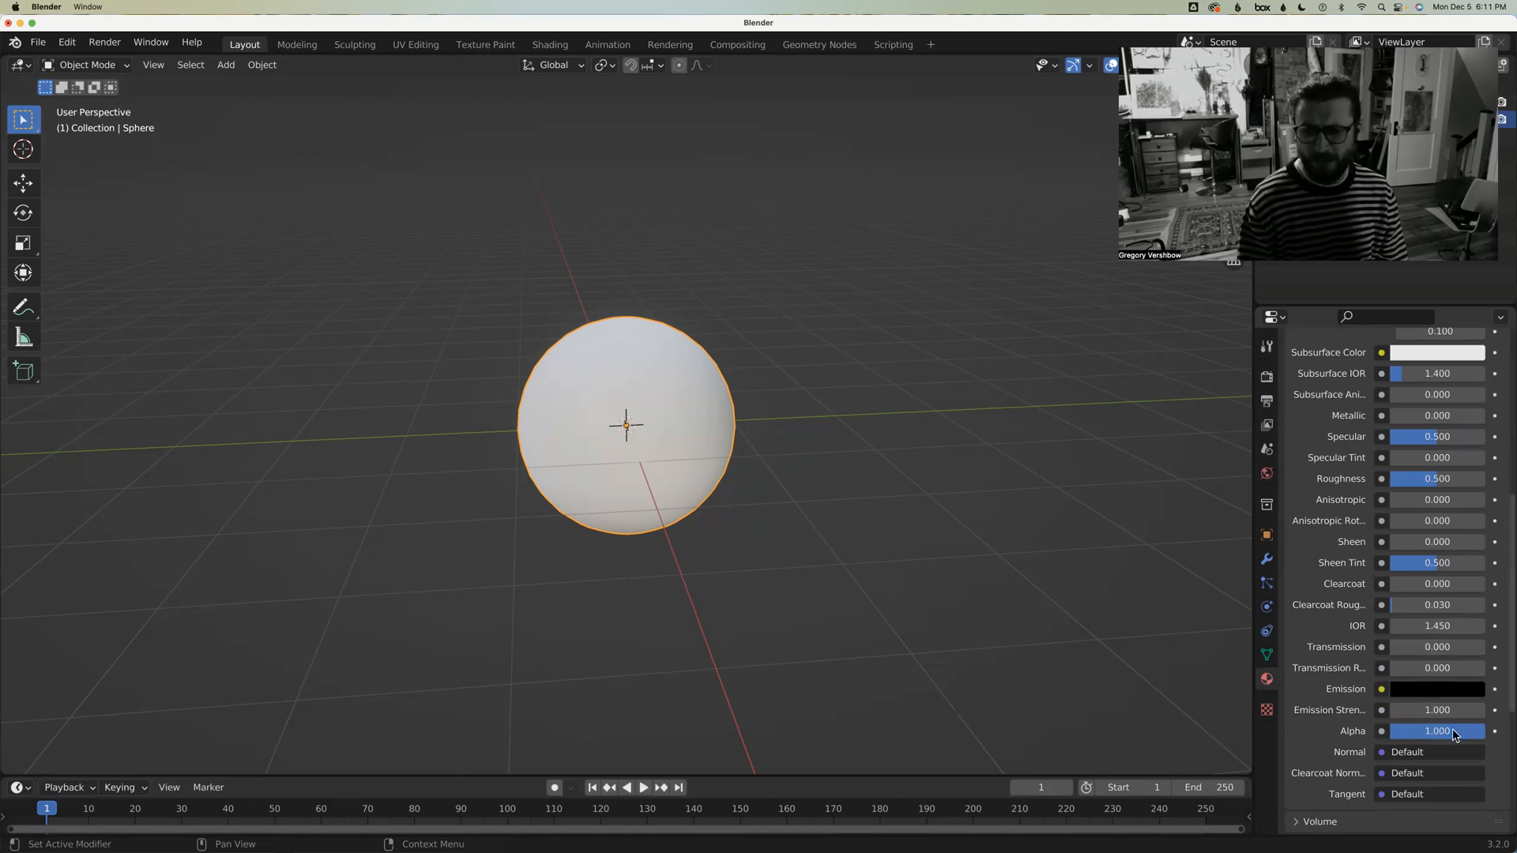
{"action": "scroll", "scroll_direction": "down", "scroll_amount": 3}
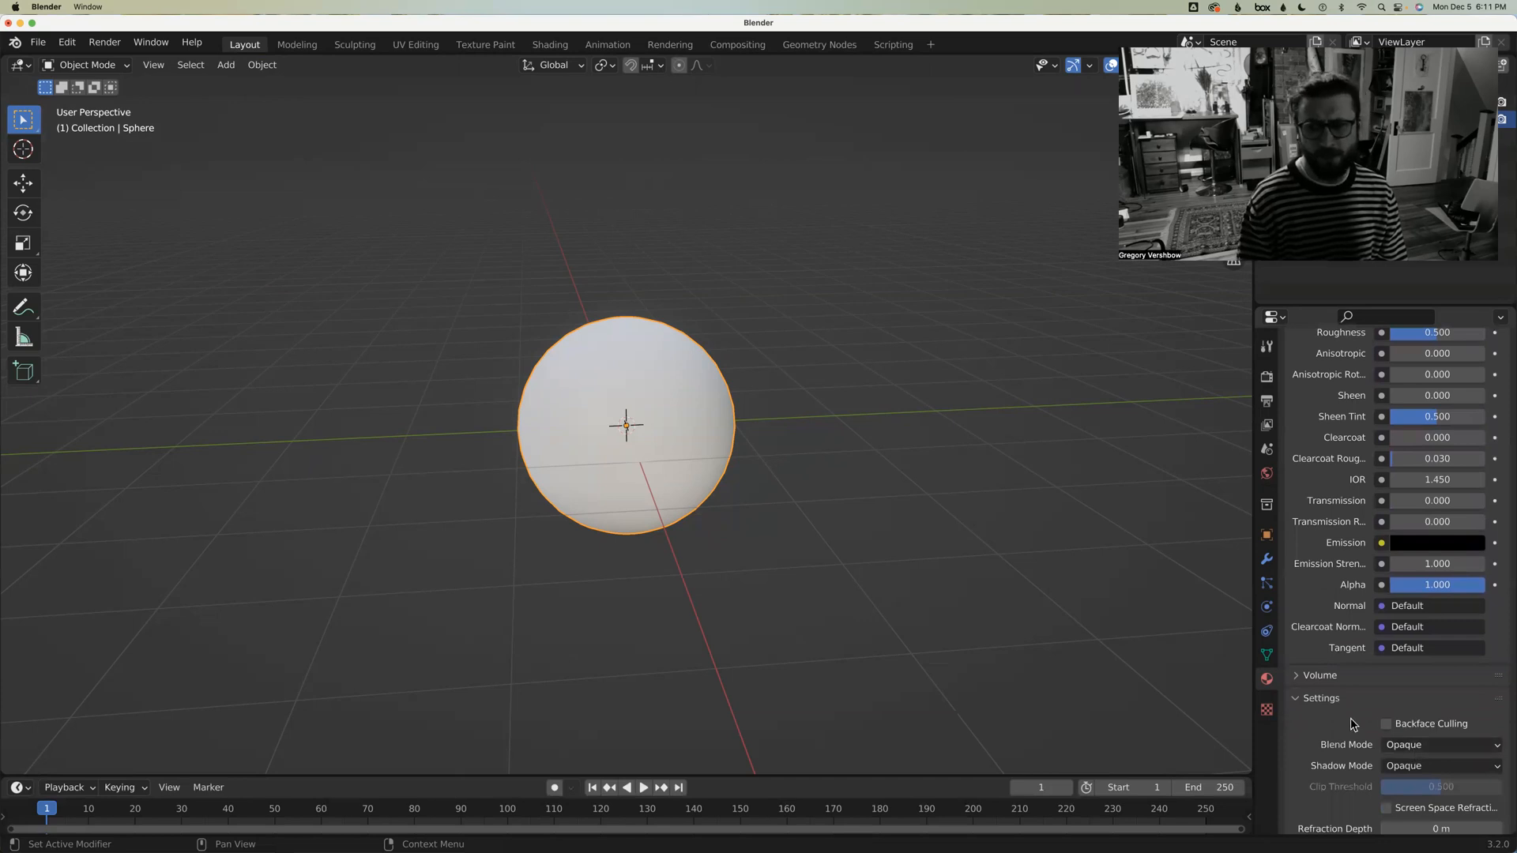
{"action": "mouse_move", "coordinate": [1377, 710]}
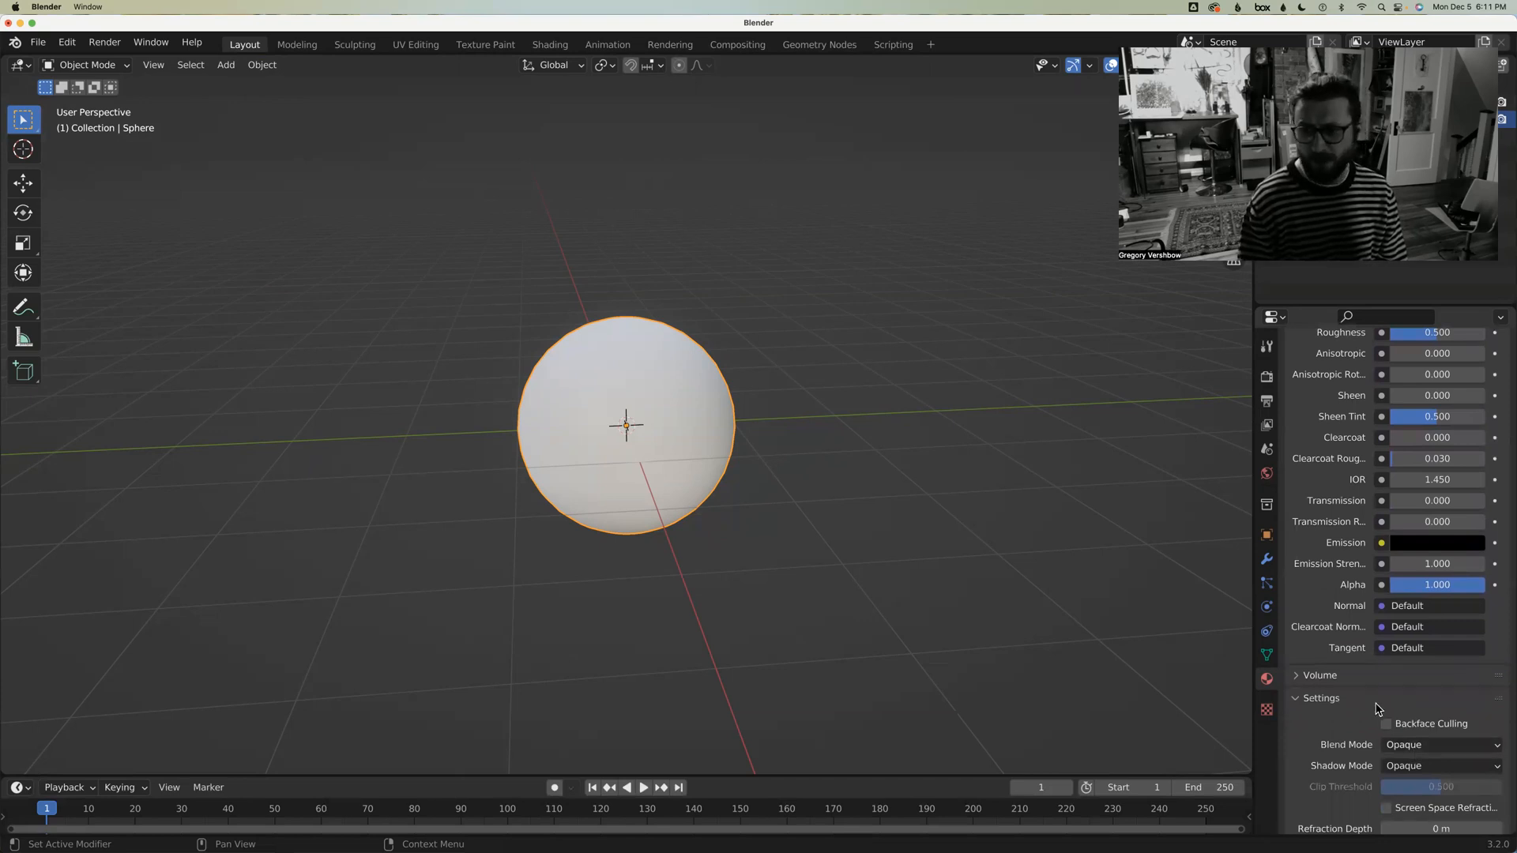
{"action": "scroll", "scroll_direction": "down", "scroll_amount": 3}
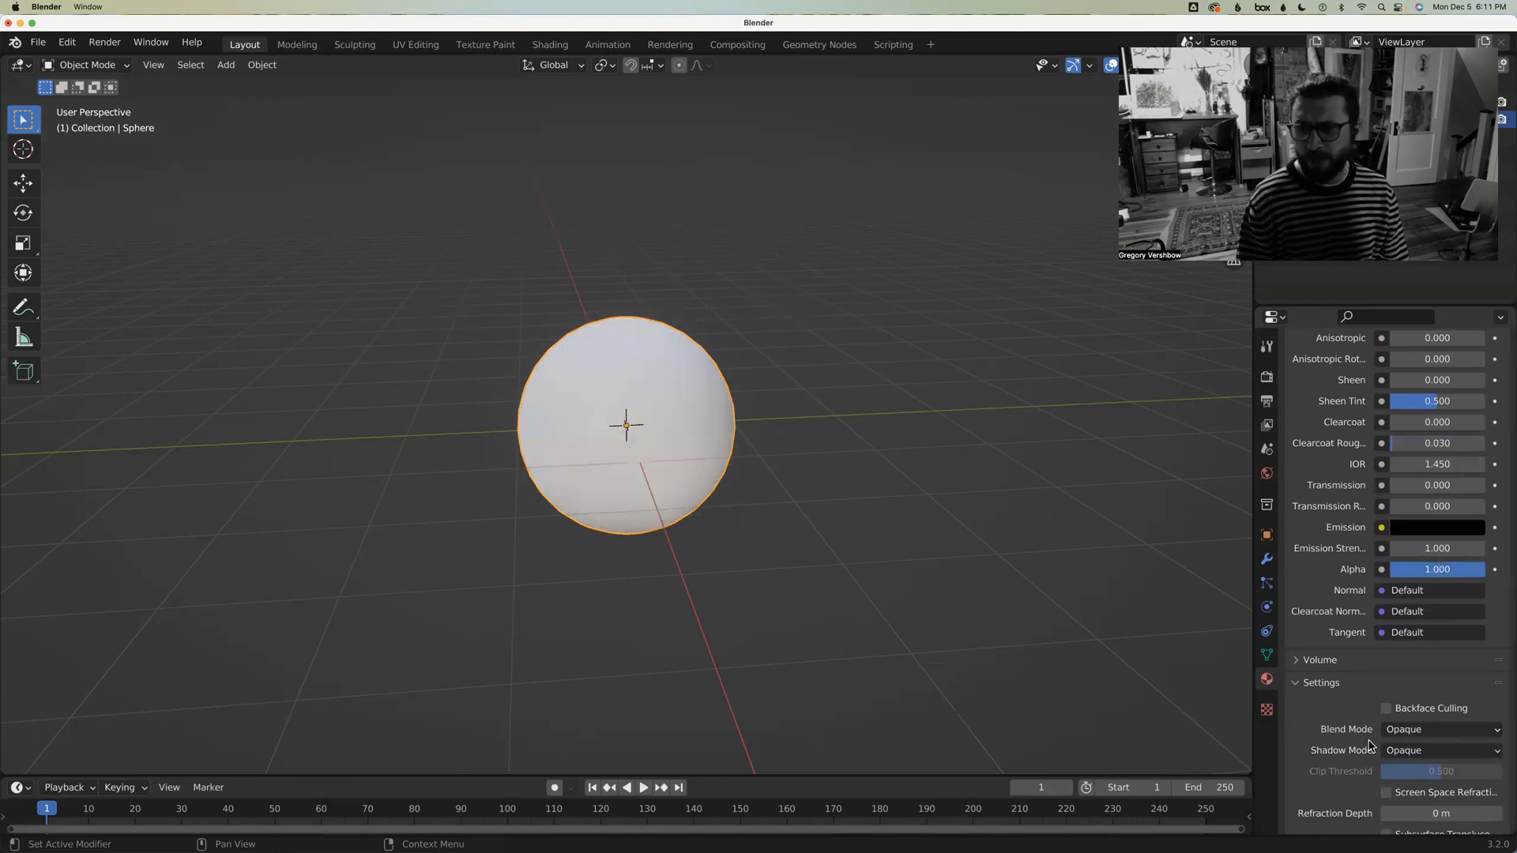
Set Blend Mode to Alpha Blend, enable Backface Culling, and lower Alpha to about 0.846
{"action": "scroll", "scroll_direction": "down", "scroll_amount": 3}
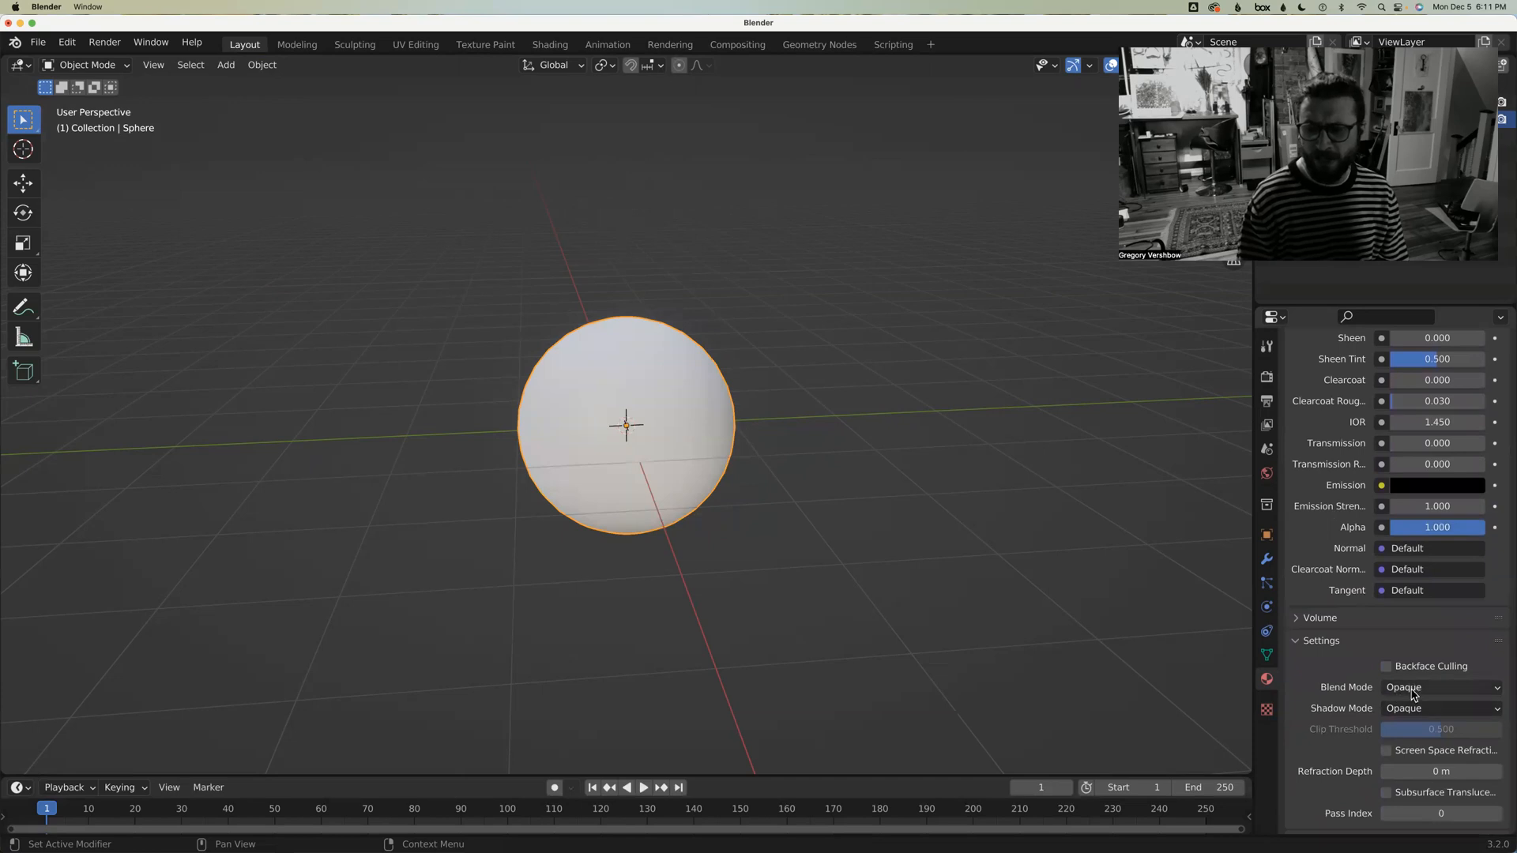
{"action": "left_click", "coordinate": [1439, 687]}
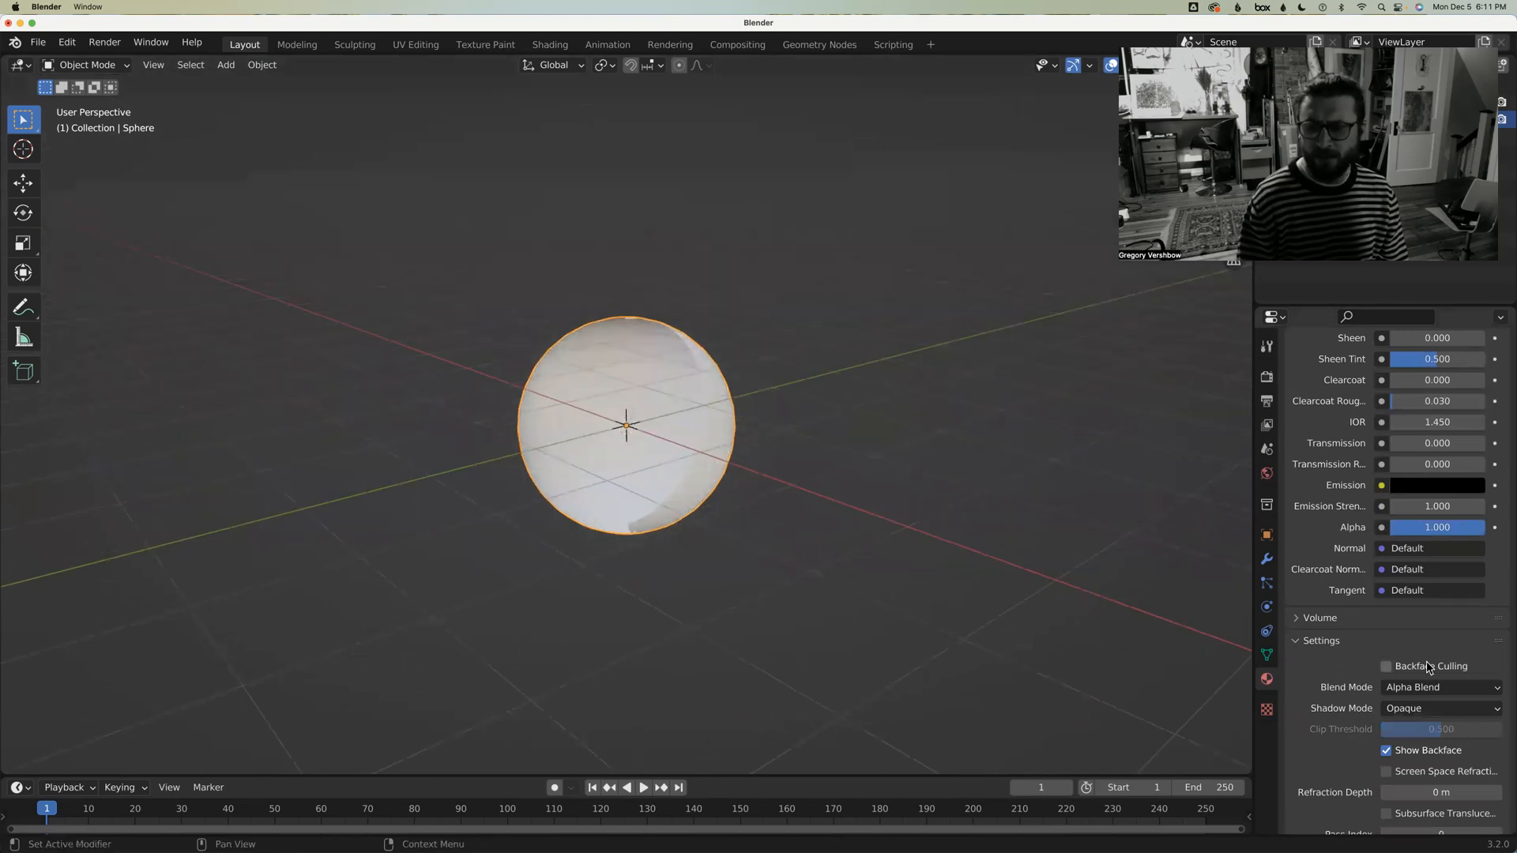
{"action": "left_click", "coordinate": [1386, 666]}
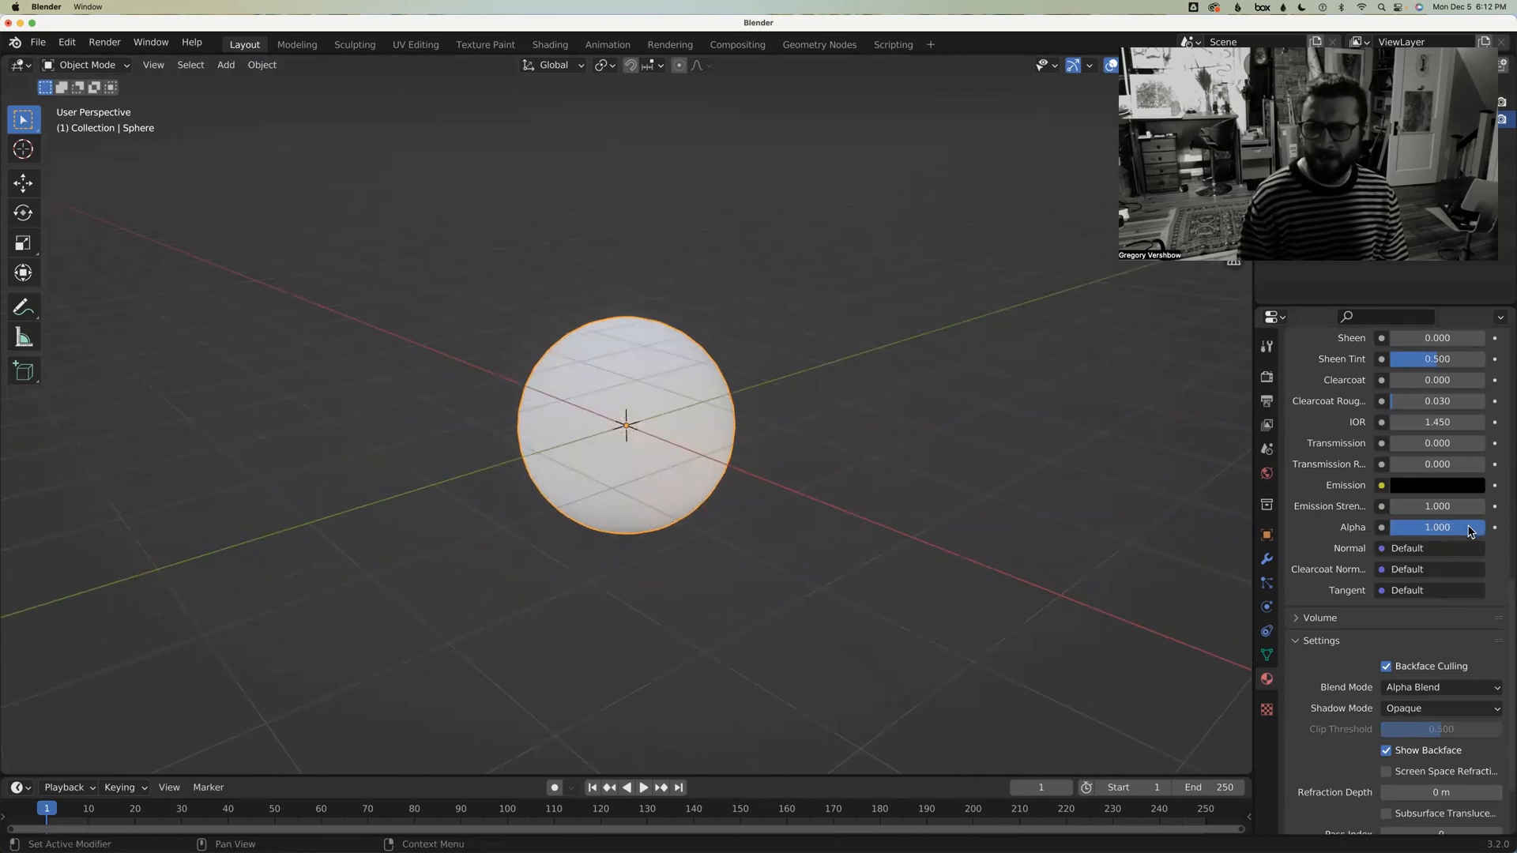
{"action": "left_click_drag", "start_coordinate": [1451, 527], "coordinate": [1431, 527]}
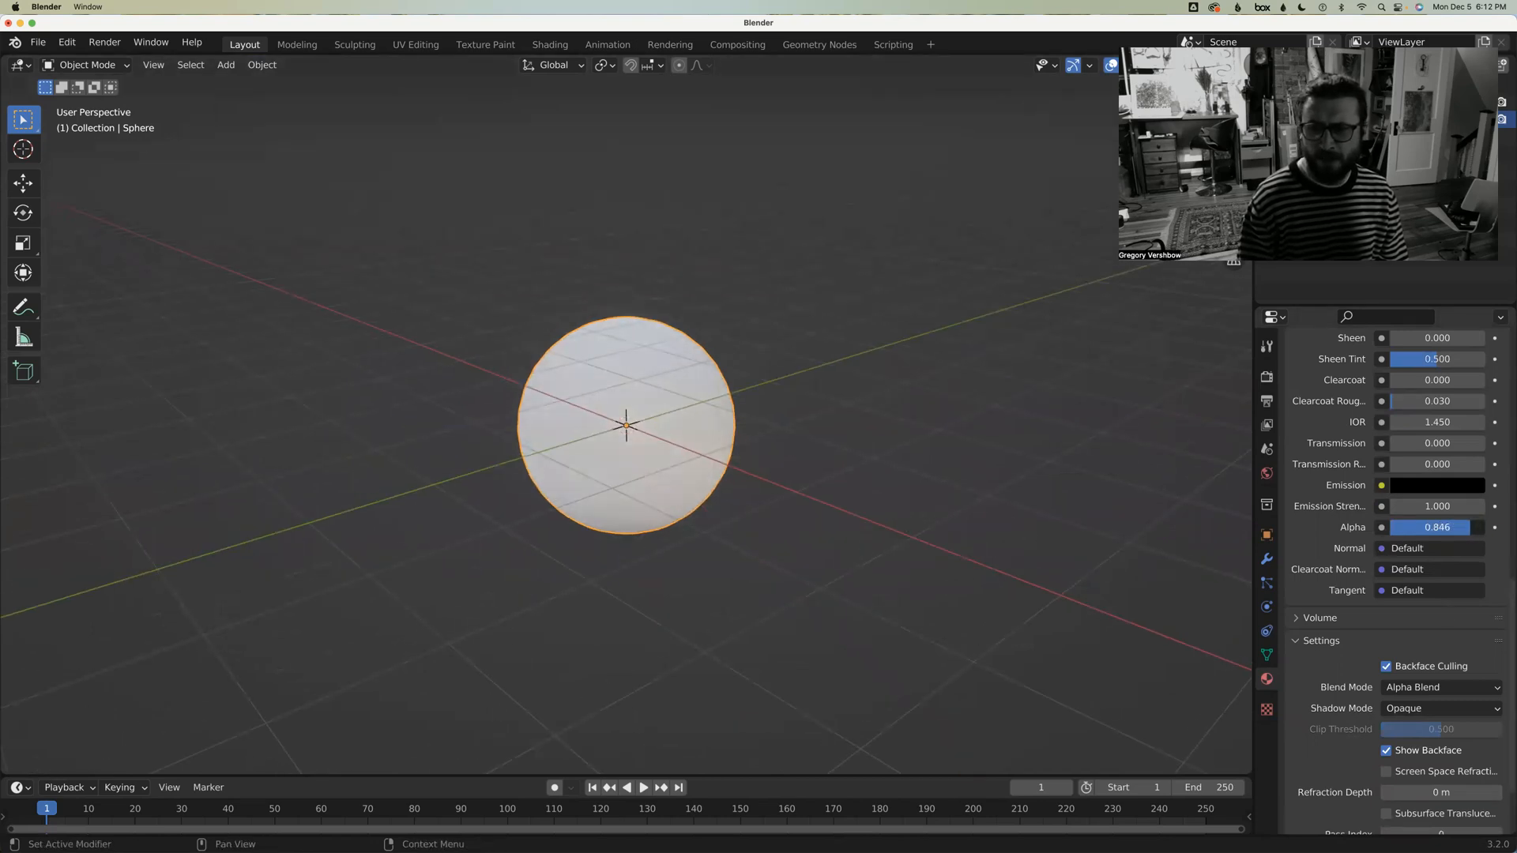
{"action": "left_click_drag", "start_coordinate": [1451, 526], "coordinate": [1412, 527]}
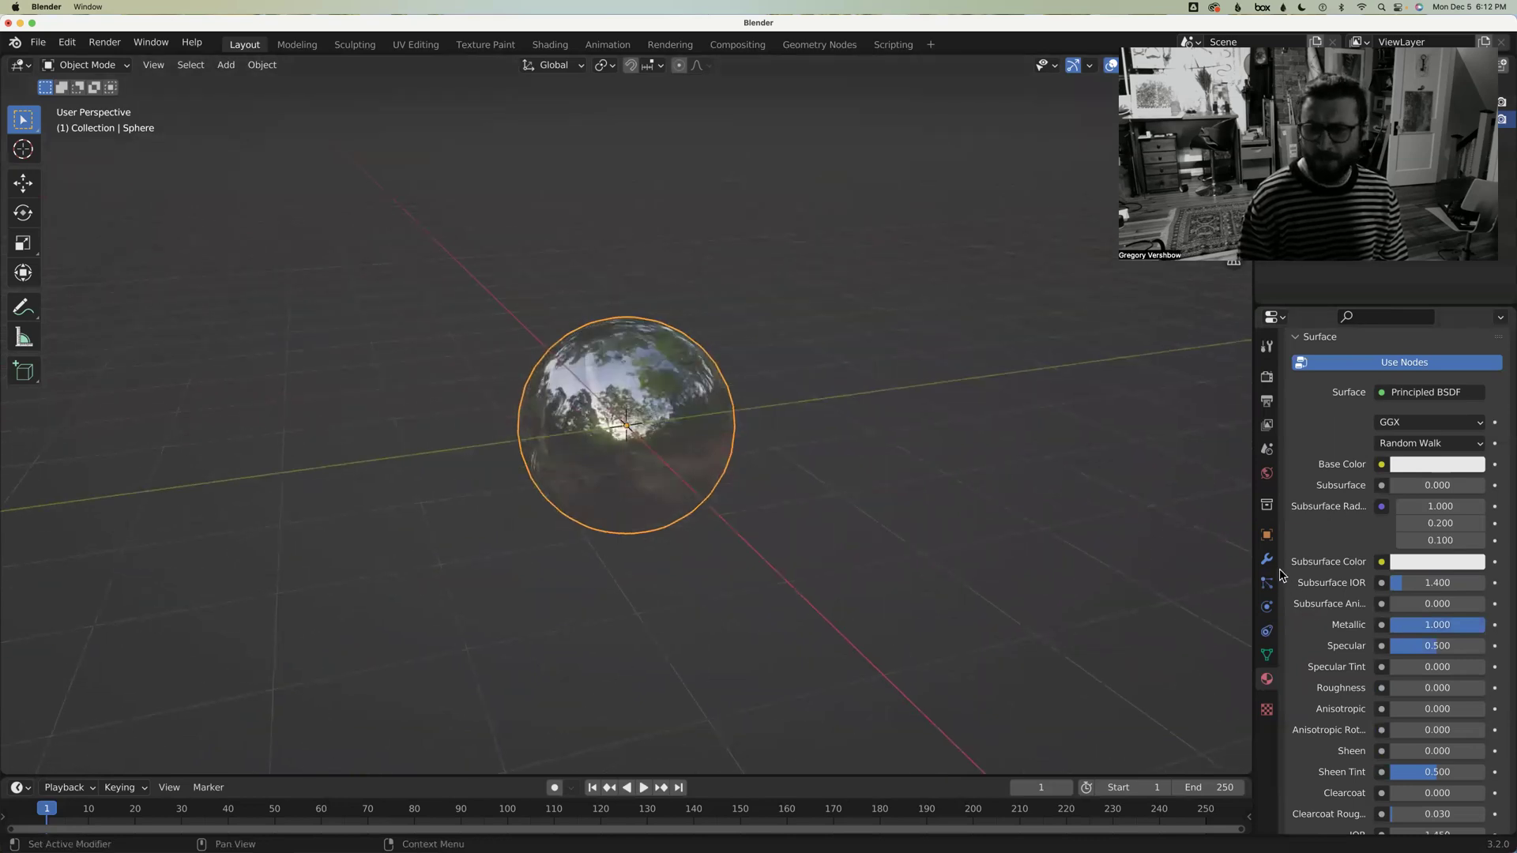
Try a Solidify modifier with -0.05 m thickness, remove it, and reopen material settings
{"action": "left_click", "coordinate": [1266, 559]}
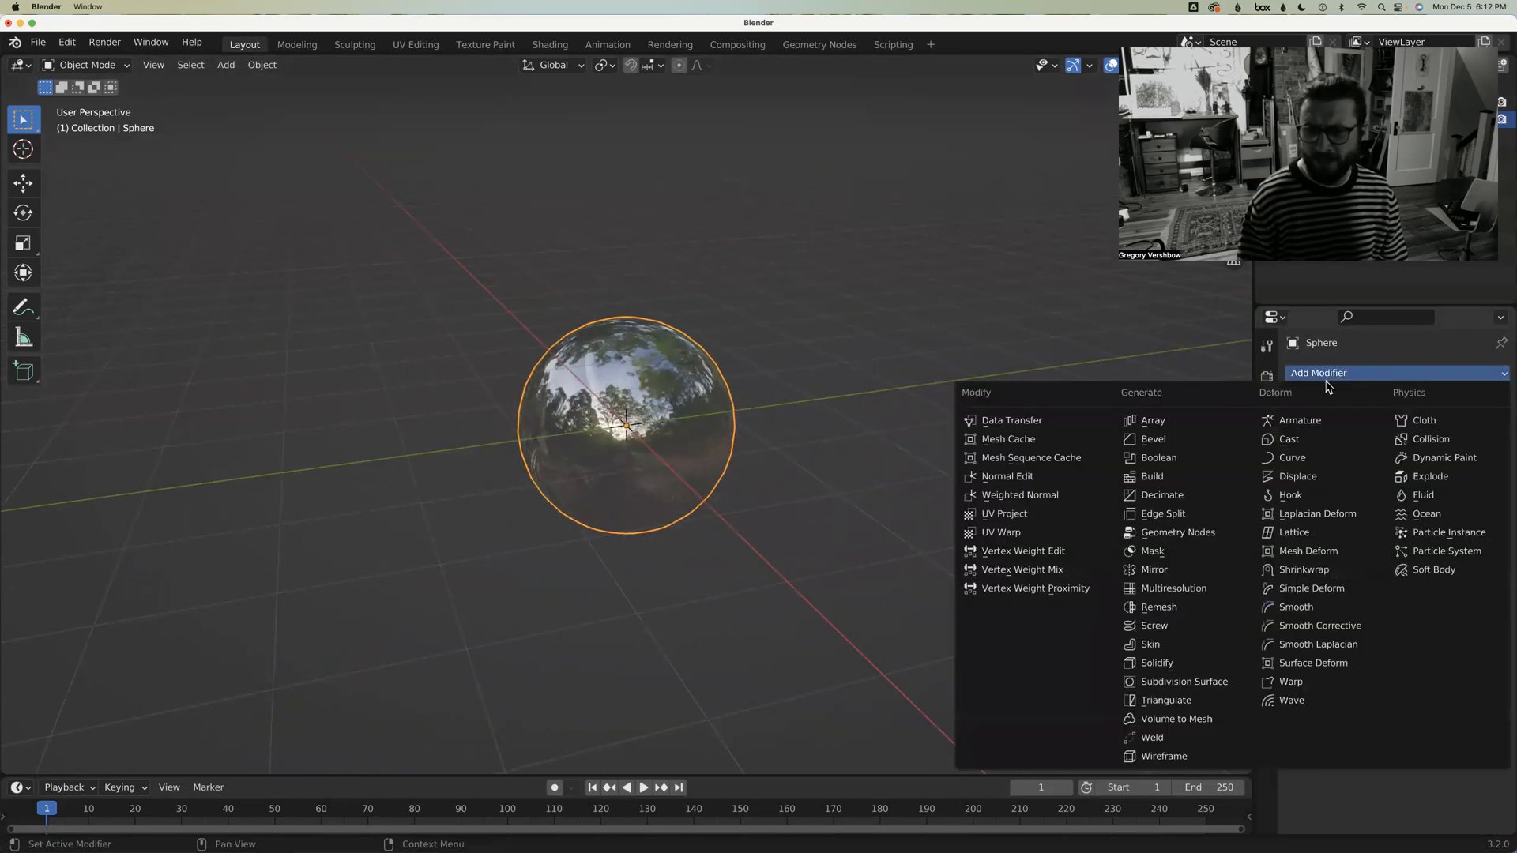
{"action": "left_click", "coordinate": [1156, 663]}
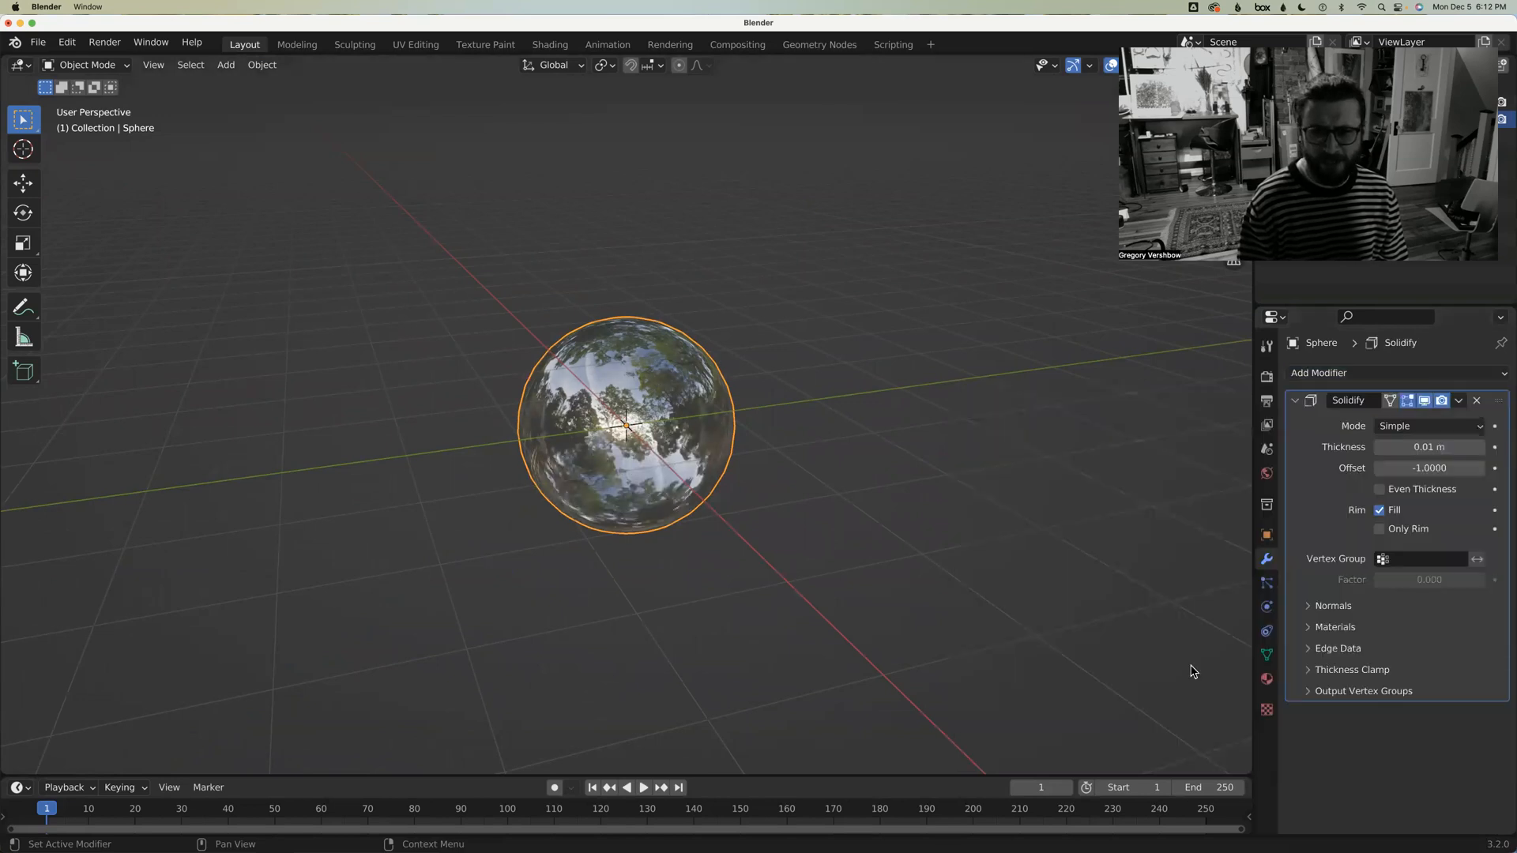
{"action": "left_click_drag", "start_coordinate": [1392, 447], "coordinate": [1451, 447]}
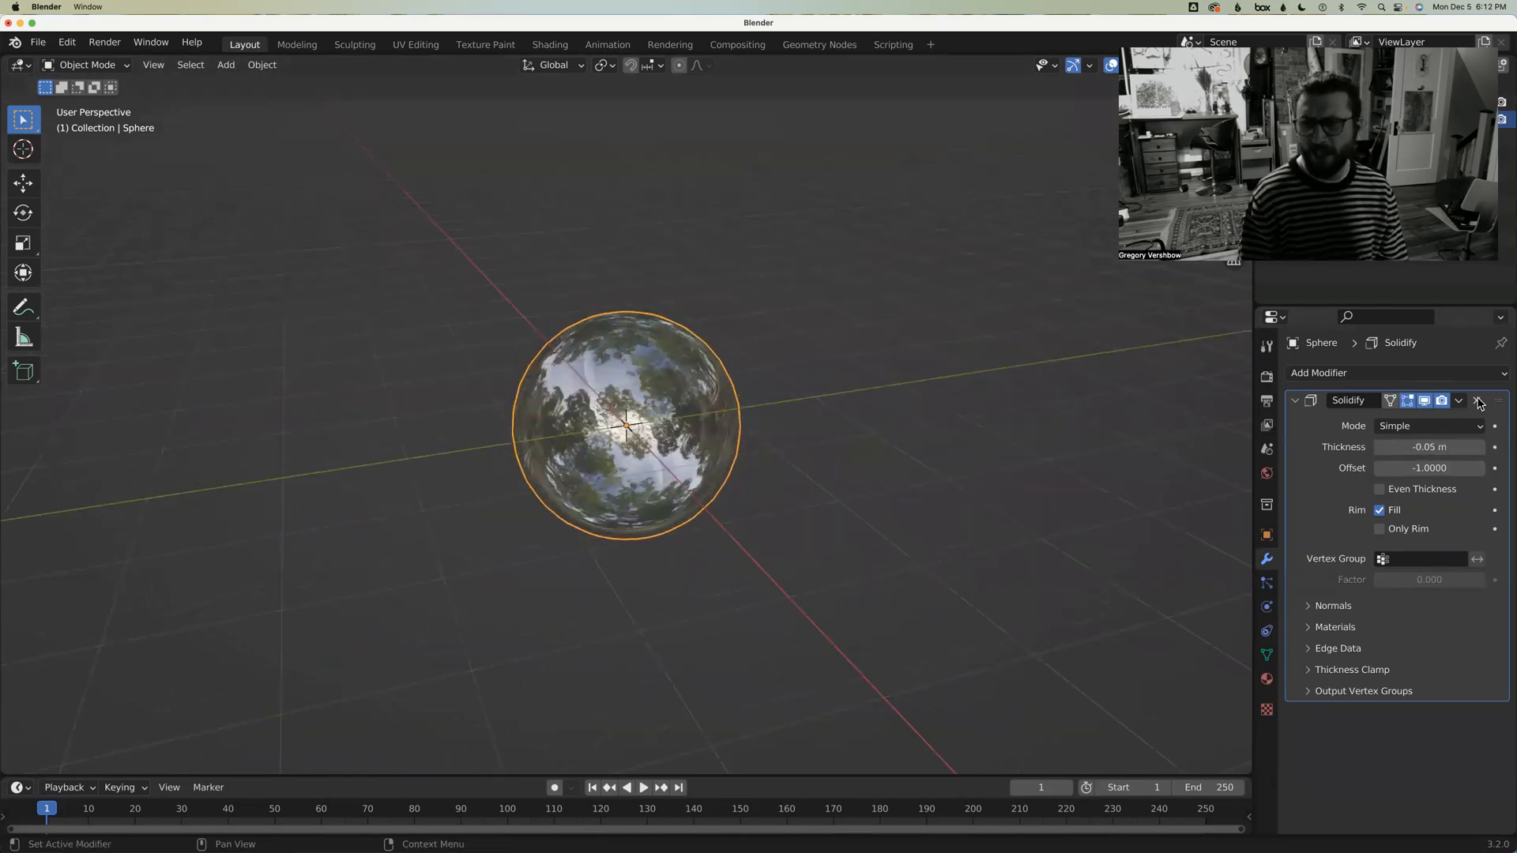
{"action": "mouse_move", "coordinate": [1478, 401]}
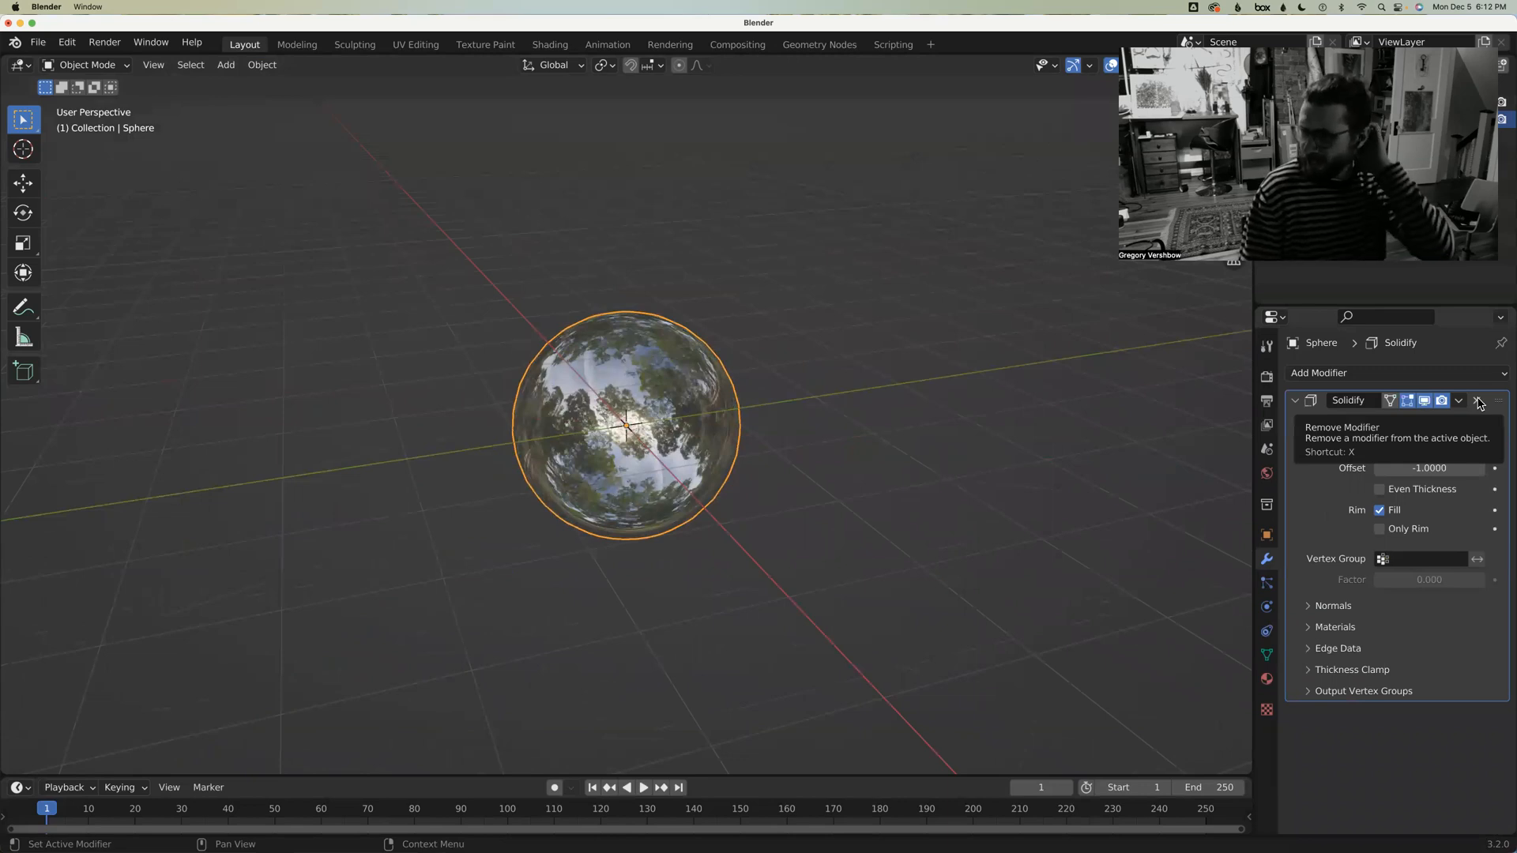
{"action": "left_click", "coordinate": [1476, 400]}
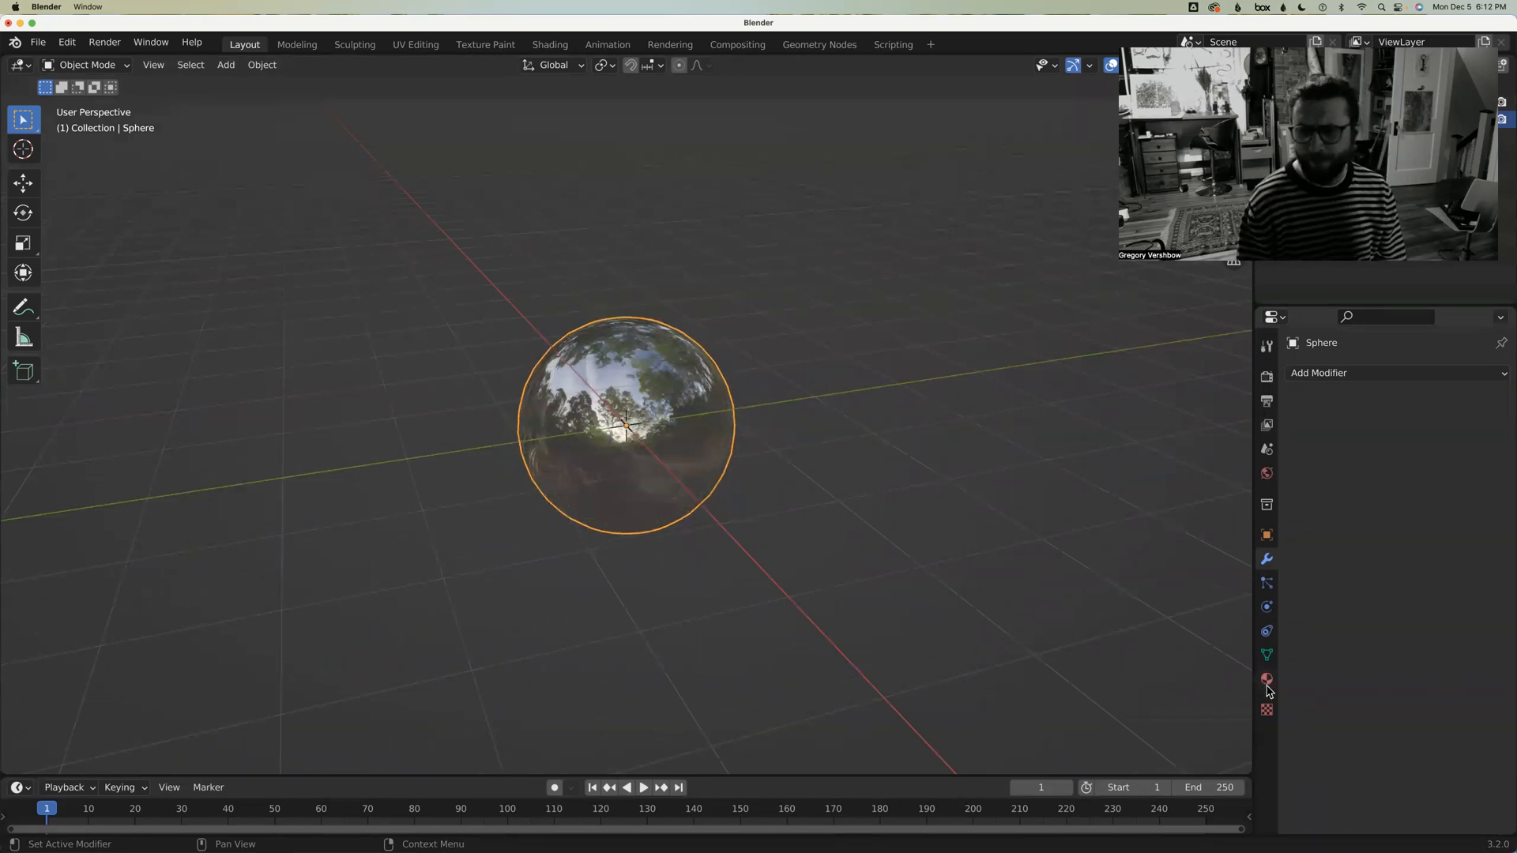
{"action": "left_click", "coordinate": [1266, 679]}
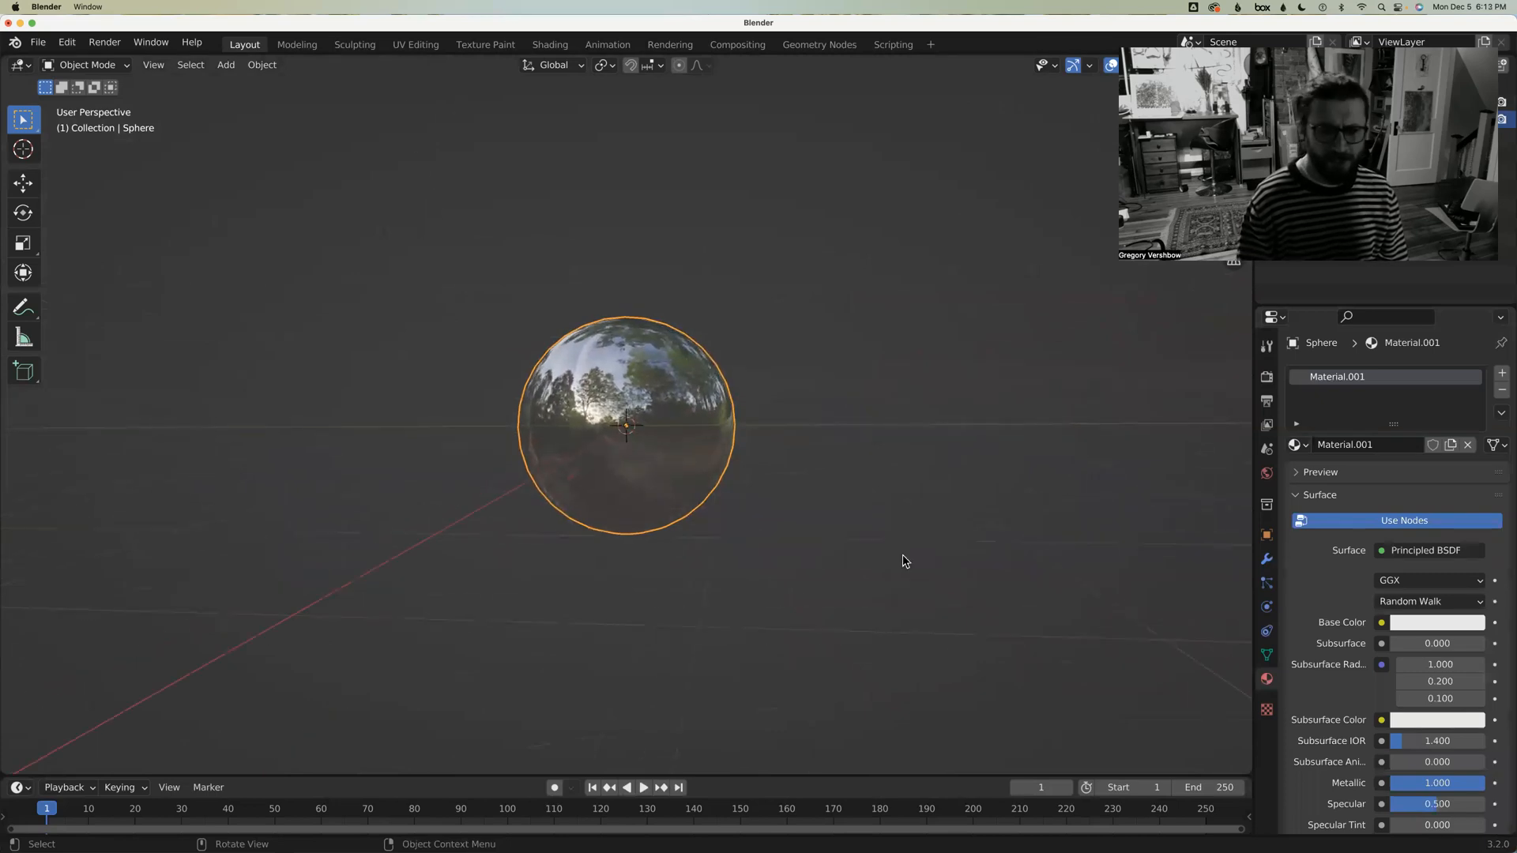
Orbit around the sphere and drag the material's Metallic value from 1 down to 0
{"action": "left_click_drag", "start_coordinate": [904, 561], "coordinate": [612, 445]}
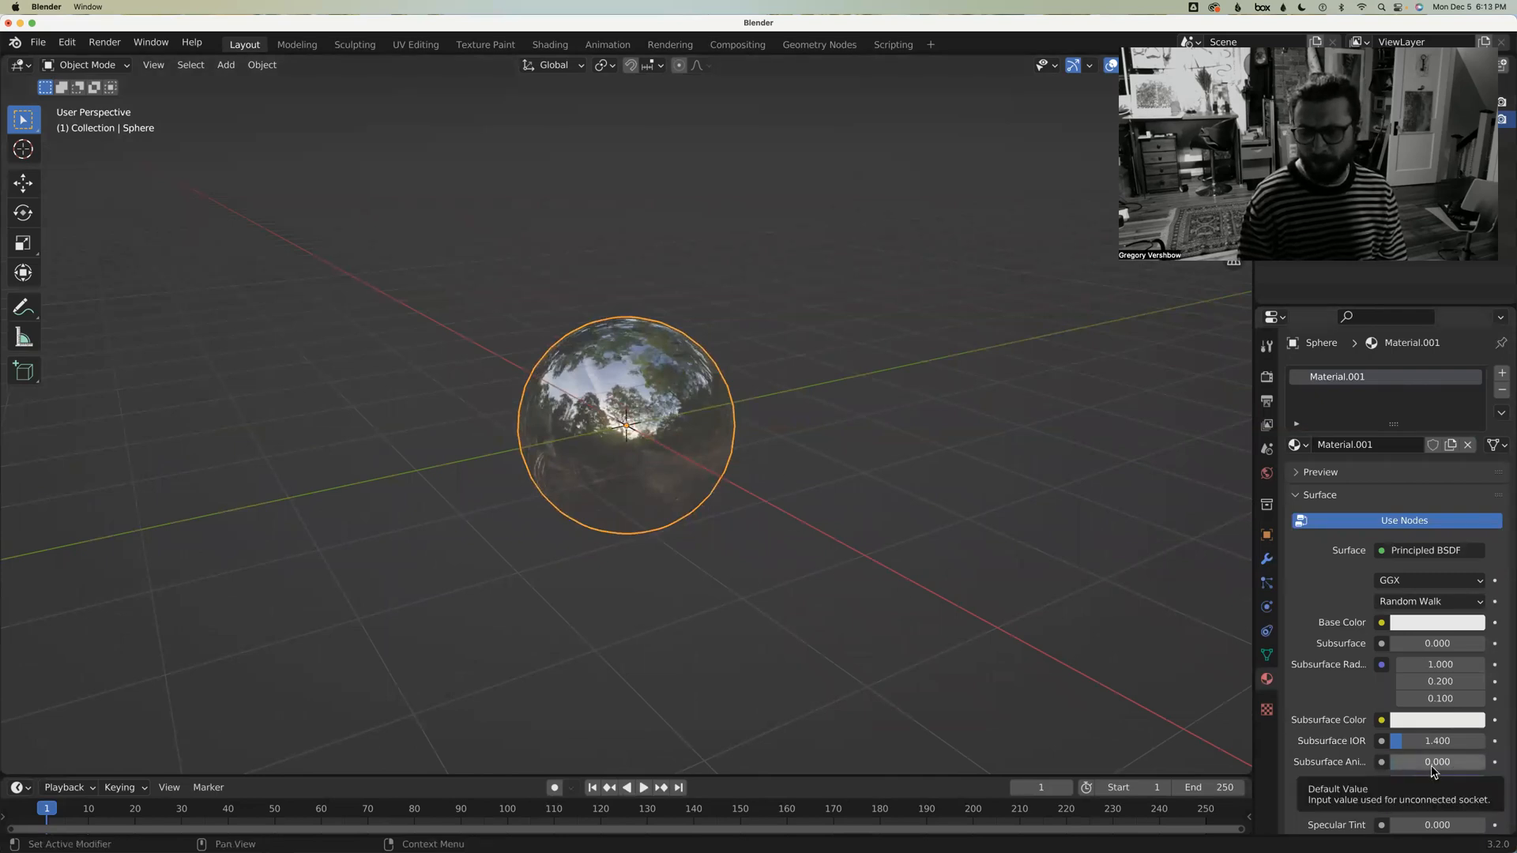
{"action": "scroll", "scroll_direction": "down", "scroll_amount": 3}
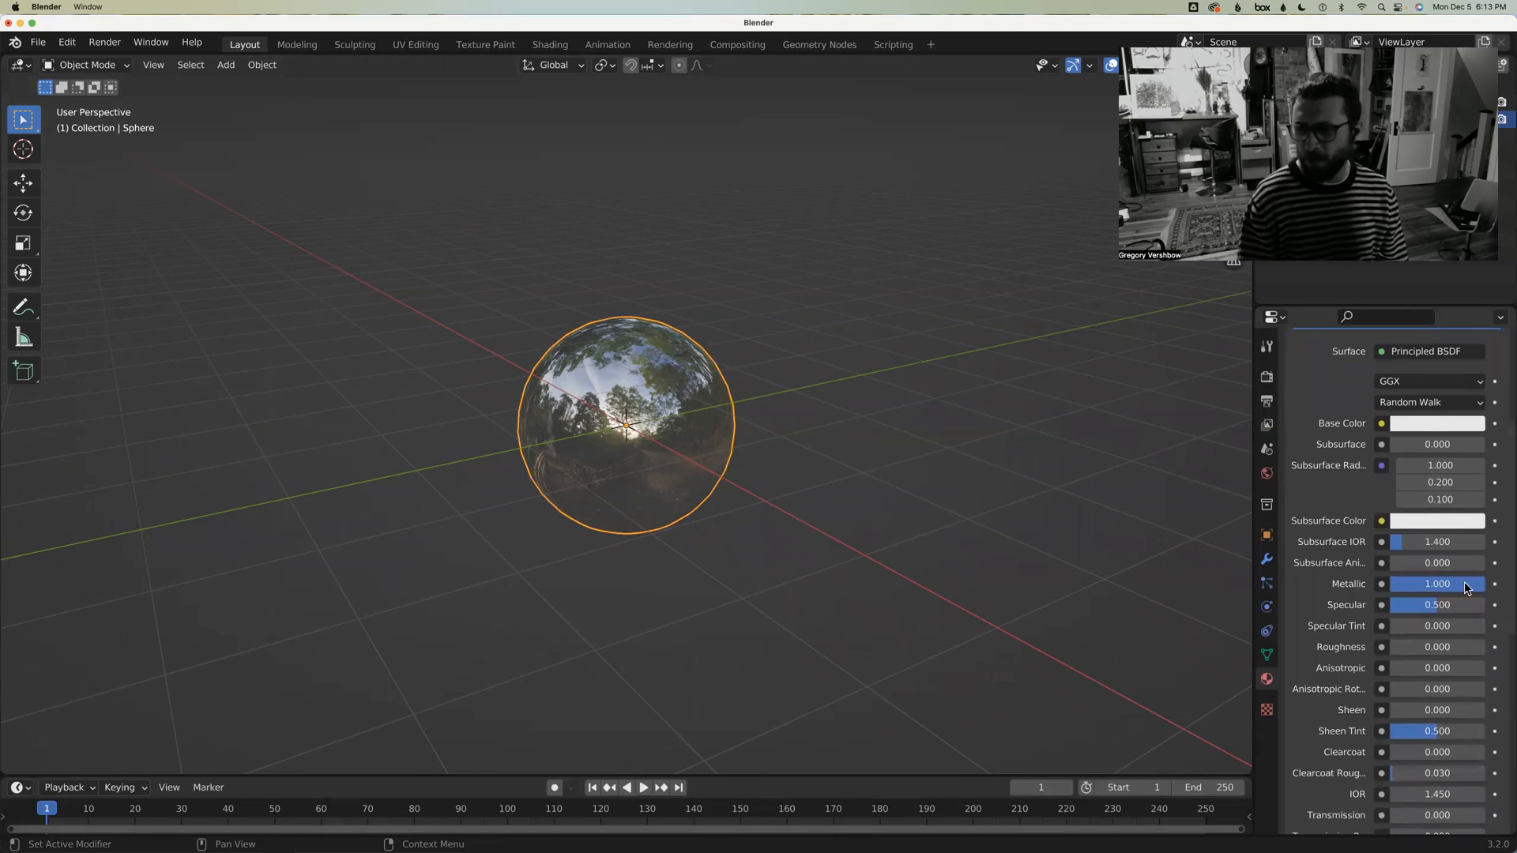
{"action": "left_click_drag", "start_coordinate": [1435, 583], "coordinate": [1432, 583]}
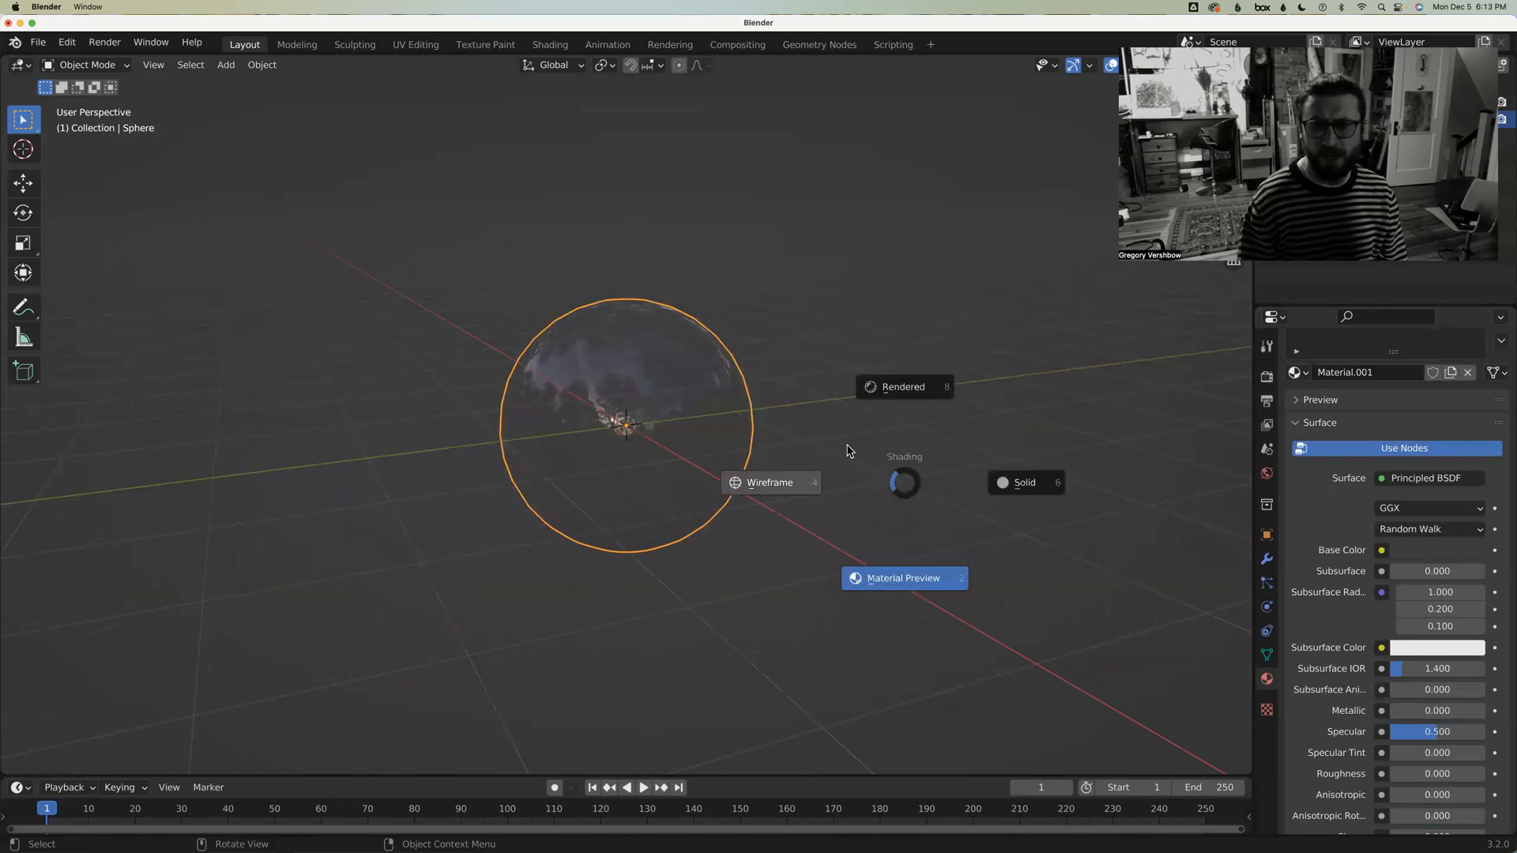
Switch to Solid shading, select the original sphere and enter Edit Mode
{"action": "left_click", "coordinate": [1025, 482]}
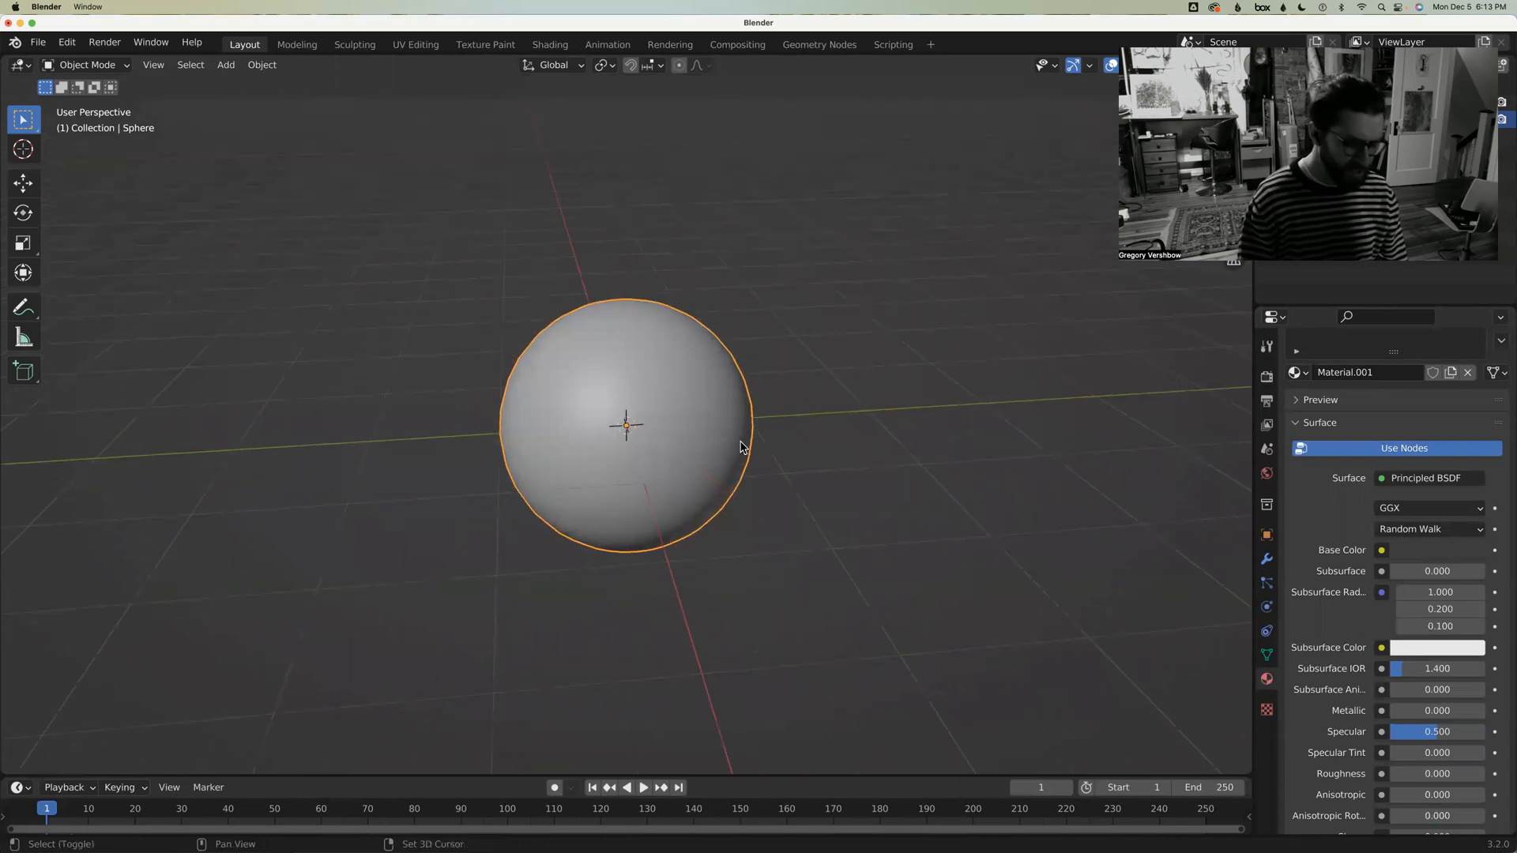
{"action": "left_click_drag", "start_coordinate": [626, 426], "coordinate": [687, 303]}
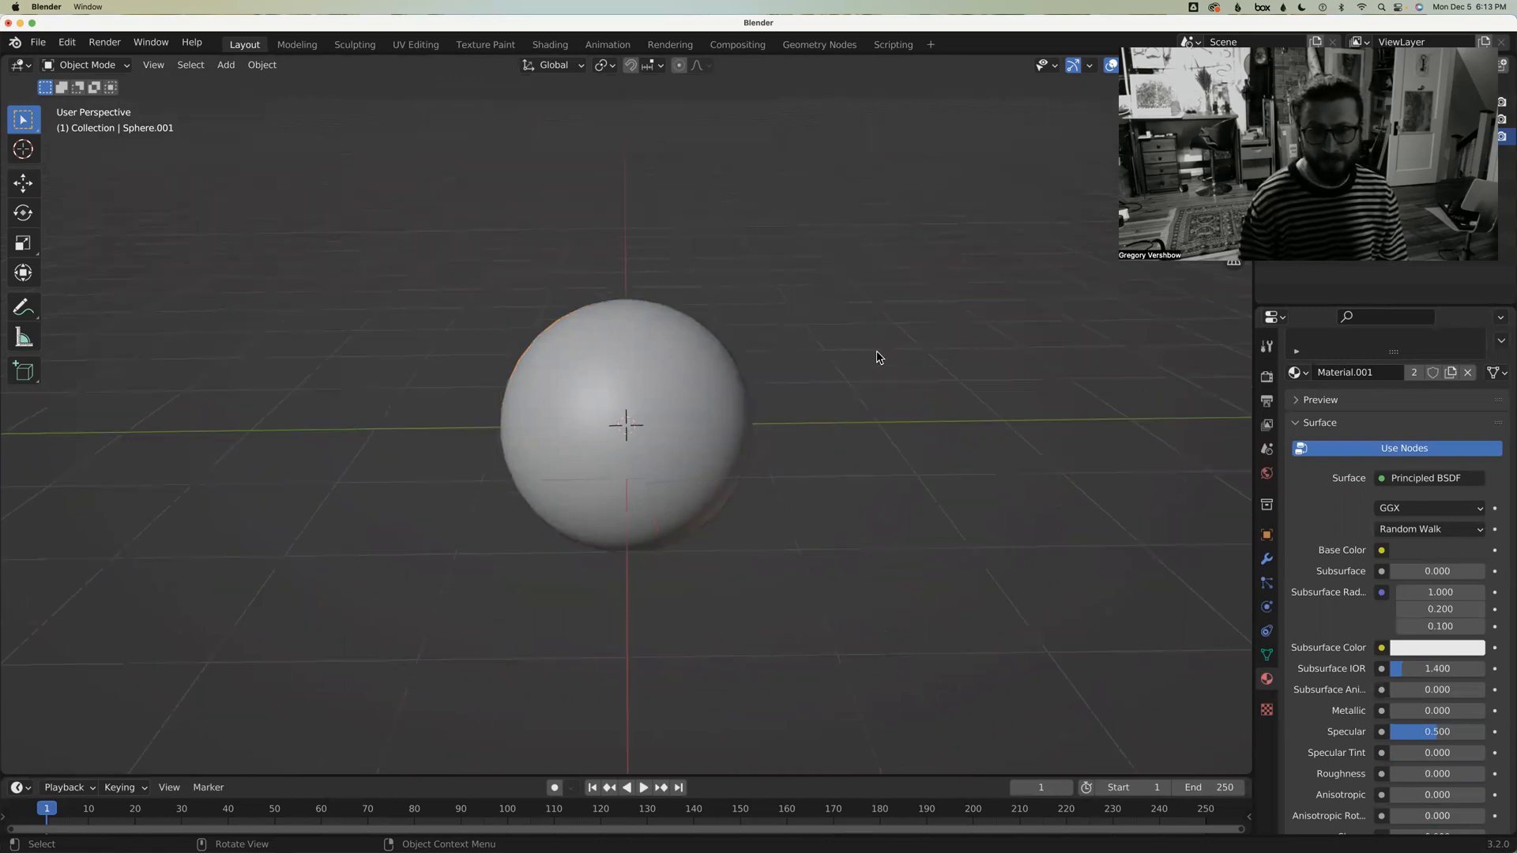
{"action": "left_click", "coordinate": [611, 395]}
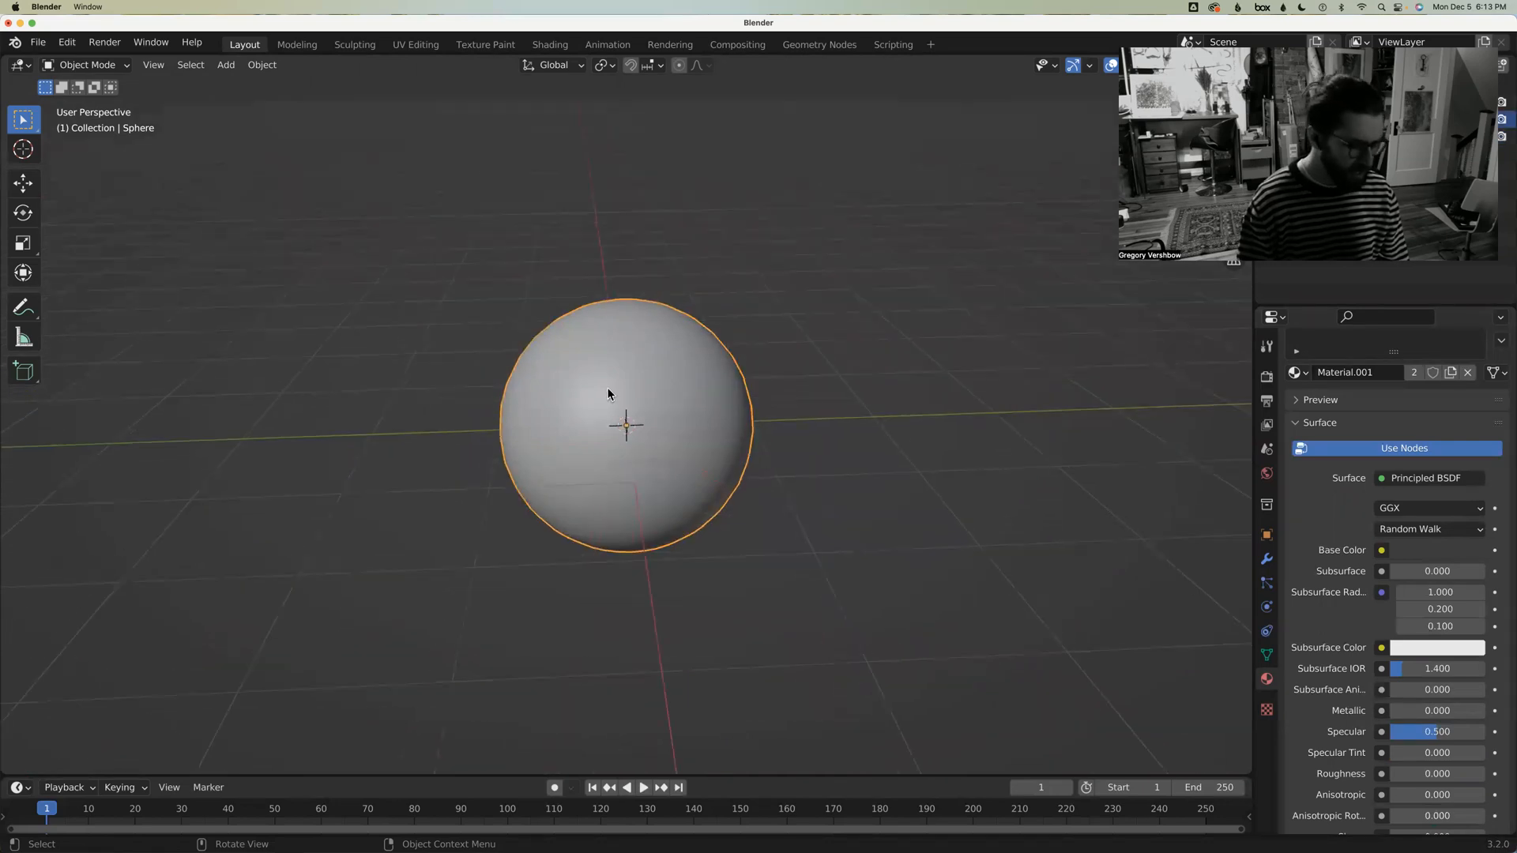
{"action": "key", "text": "Tab"}
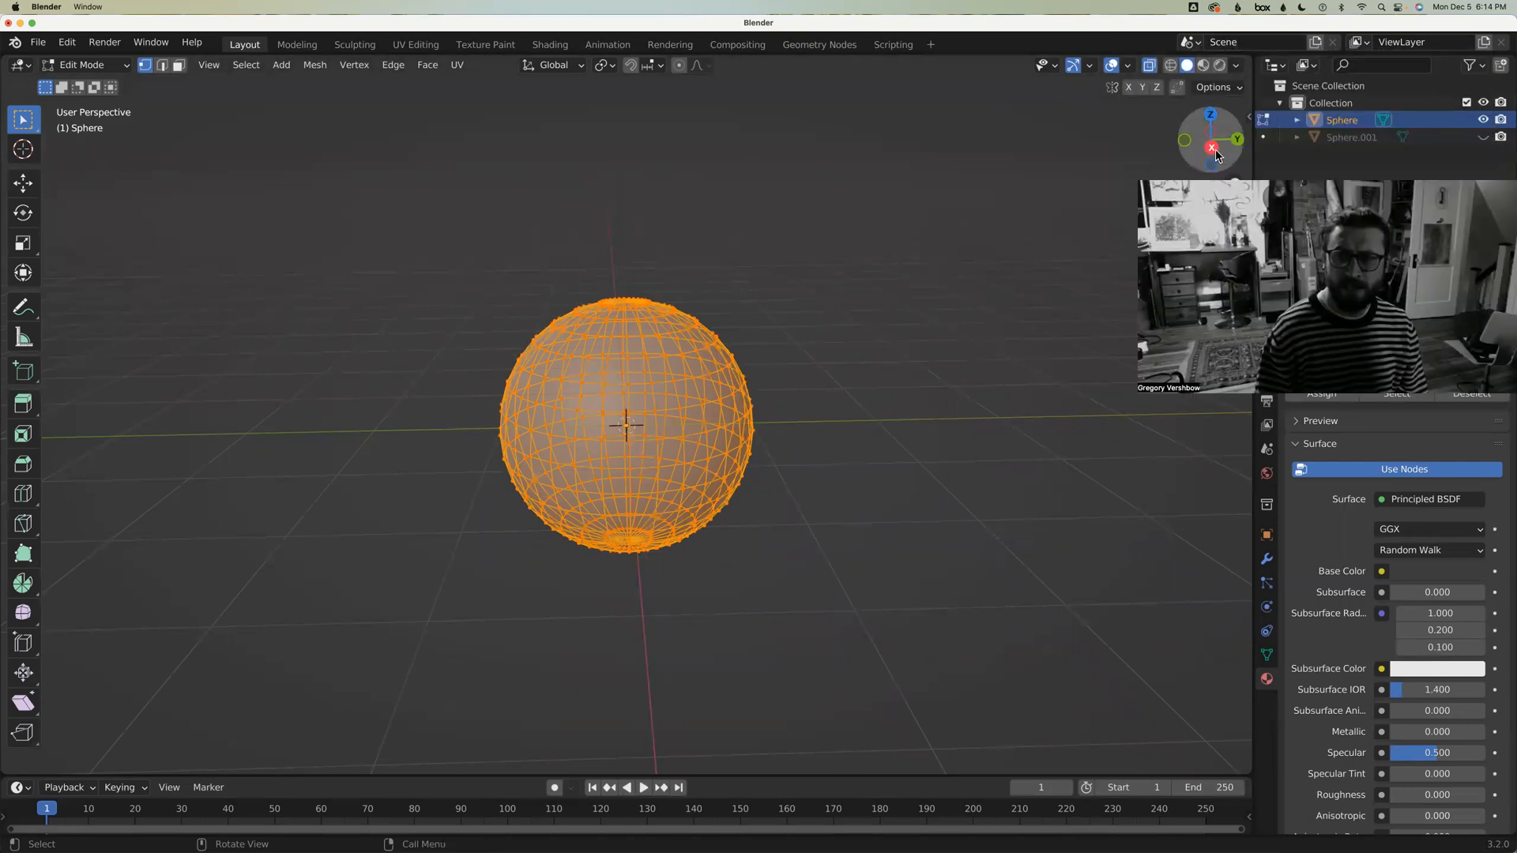
View the sphere from the right side, then orbit and select the bowl's open rim
{"action": "left_click", "coordinate": [1211, 147]}
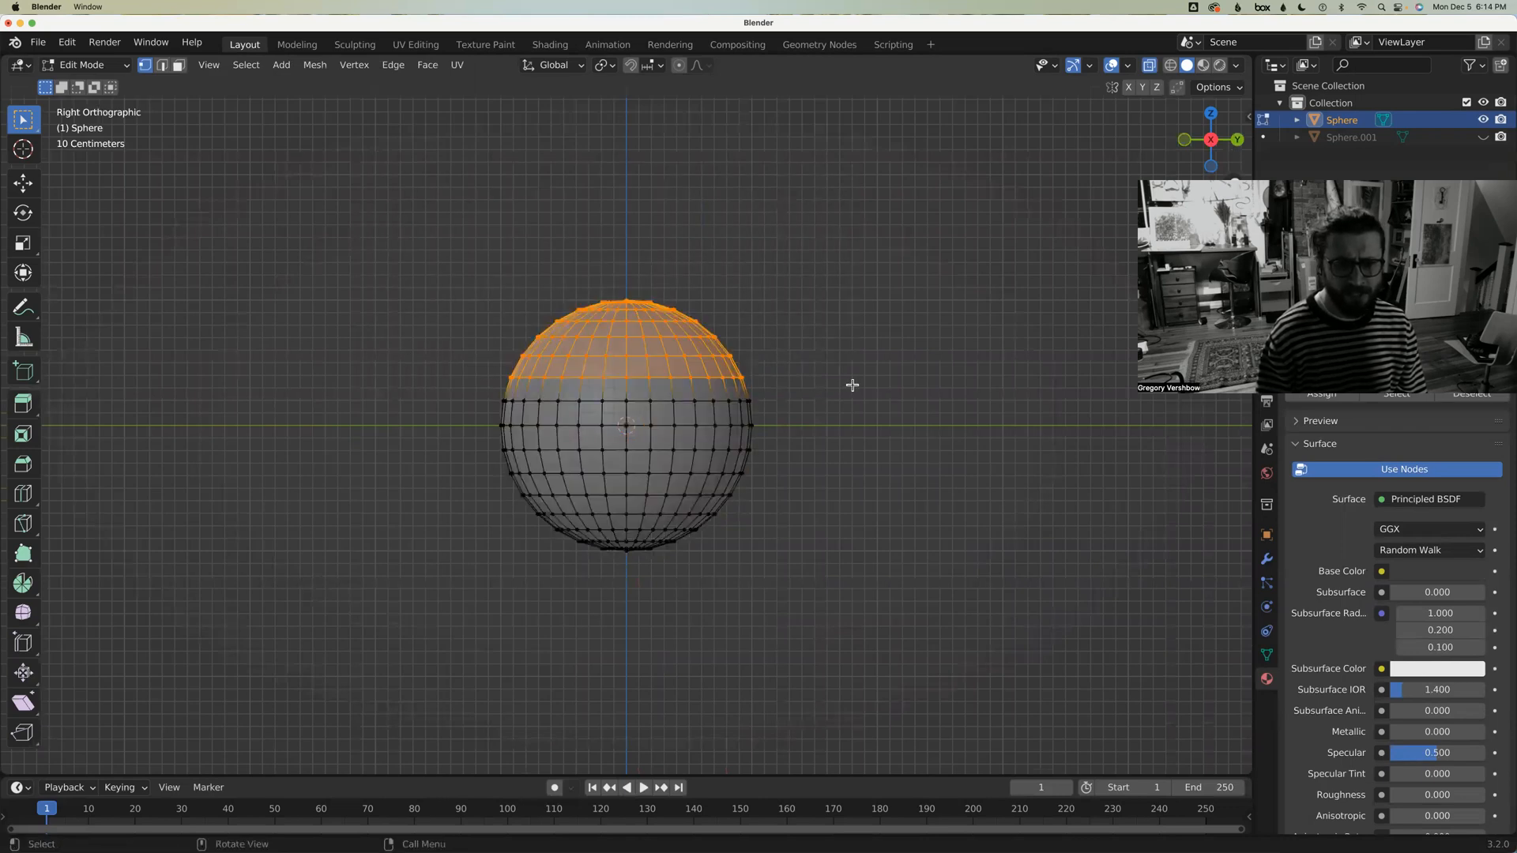
{"action": "mouse_move", "coordinate": [837, 394]}
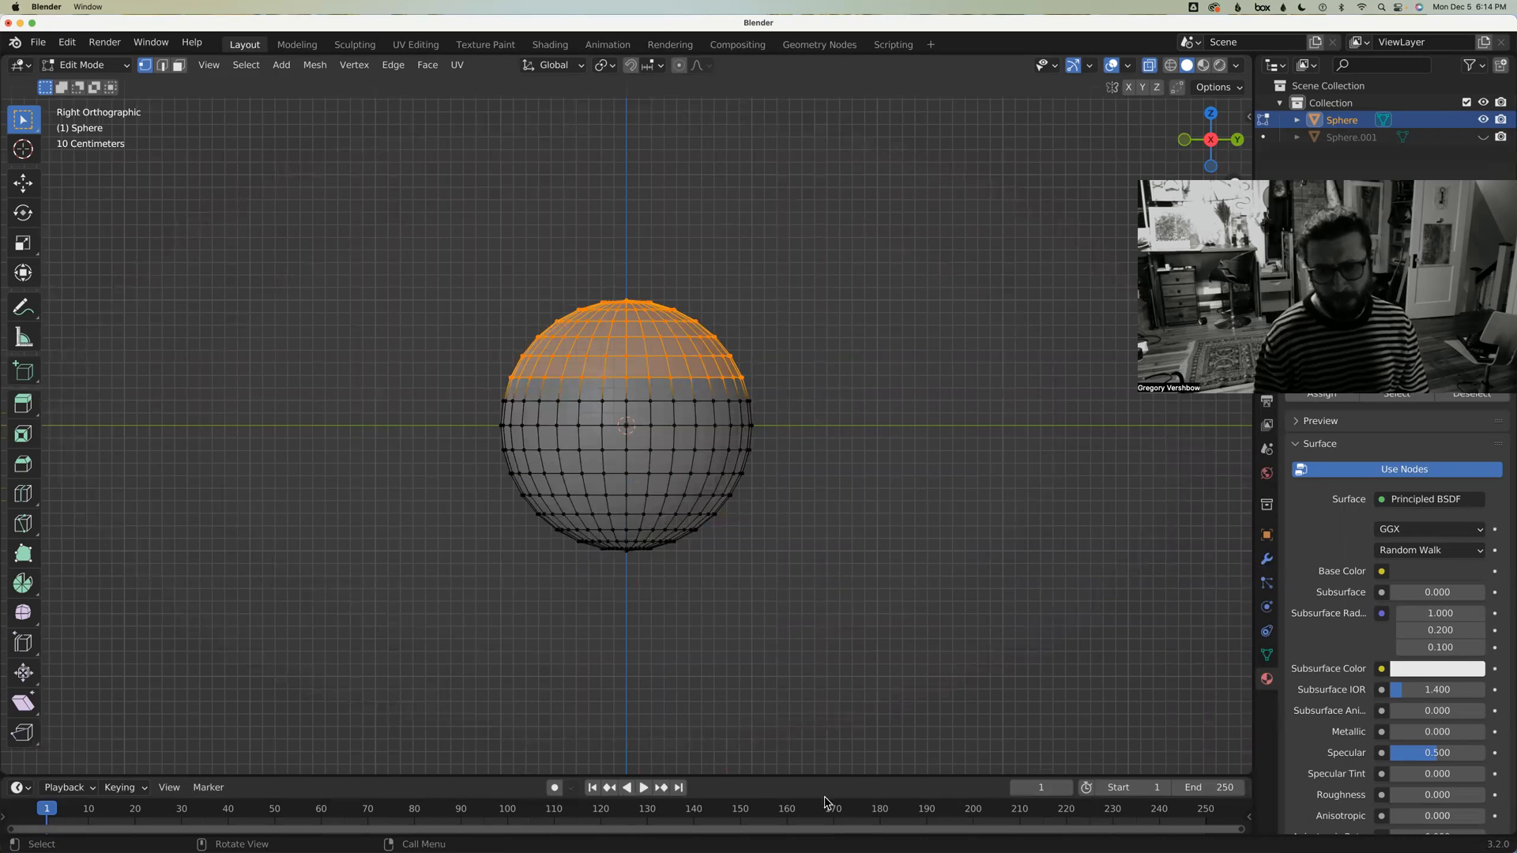
{"action": "mouse_move", "coordinate": [915, 408]}
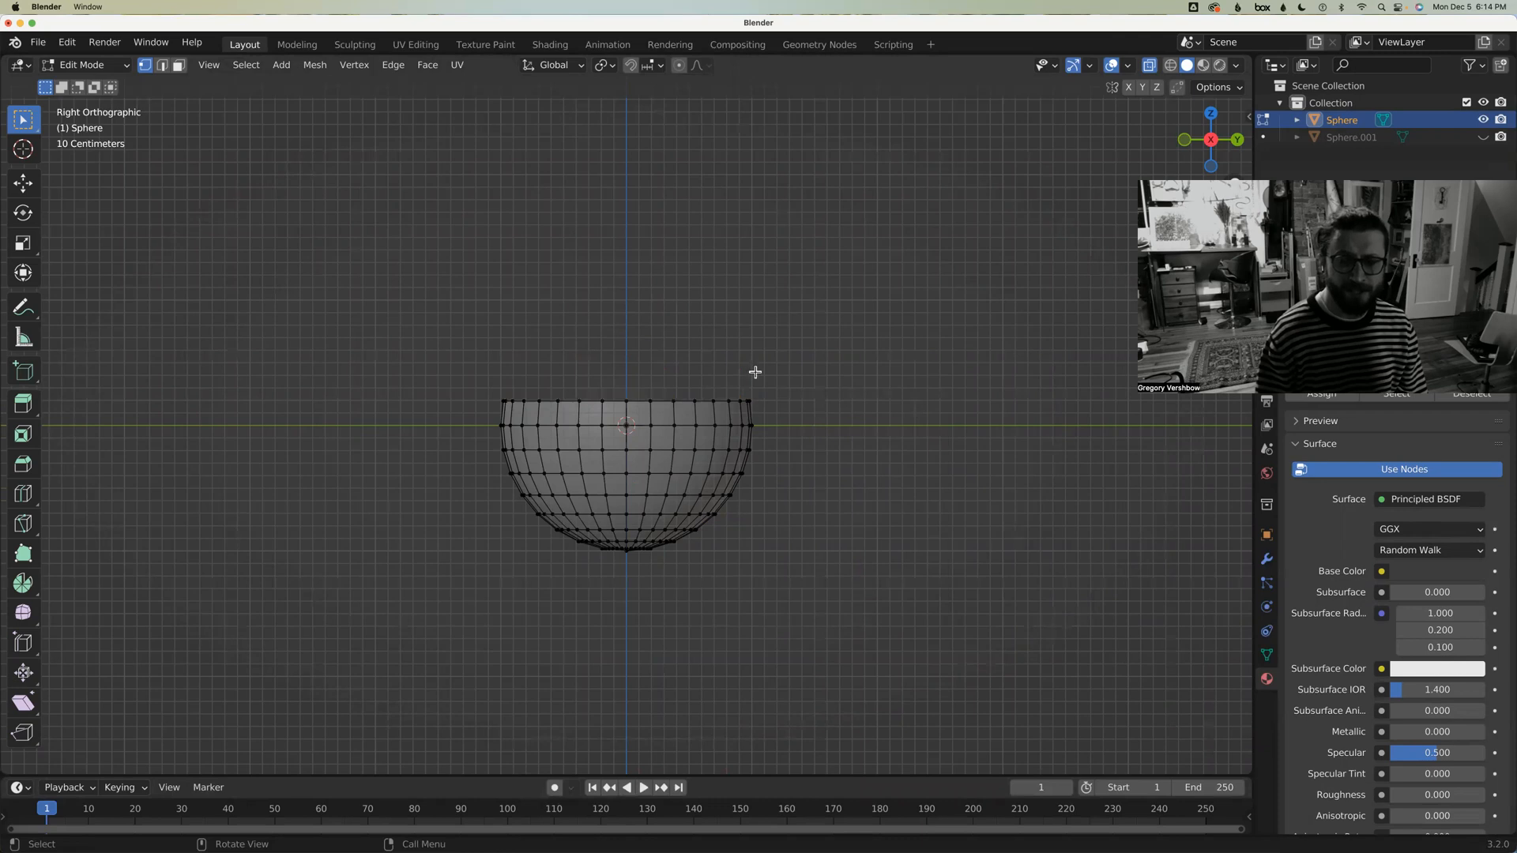
{"action": "left_click_drag", "start_coordinate": [754, 372], "coordinate": [691, 367]}
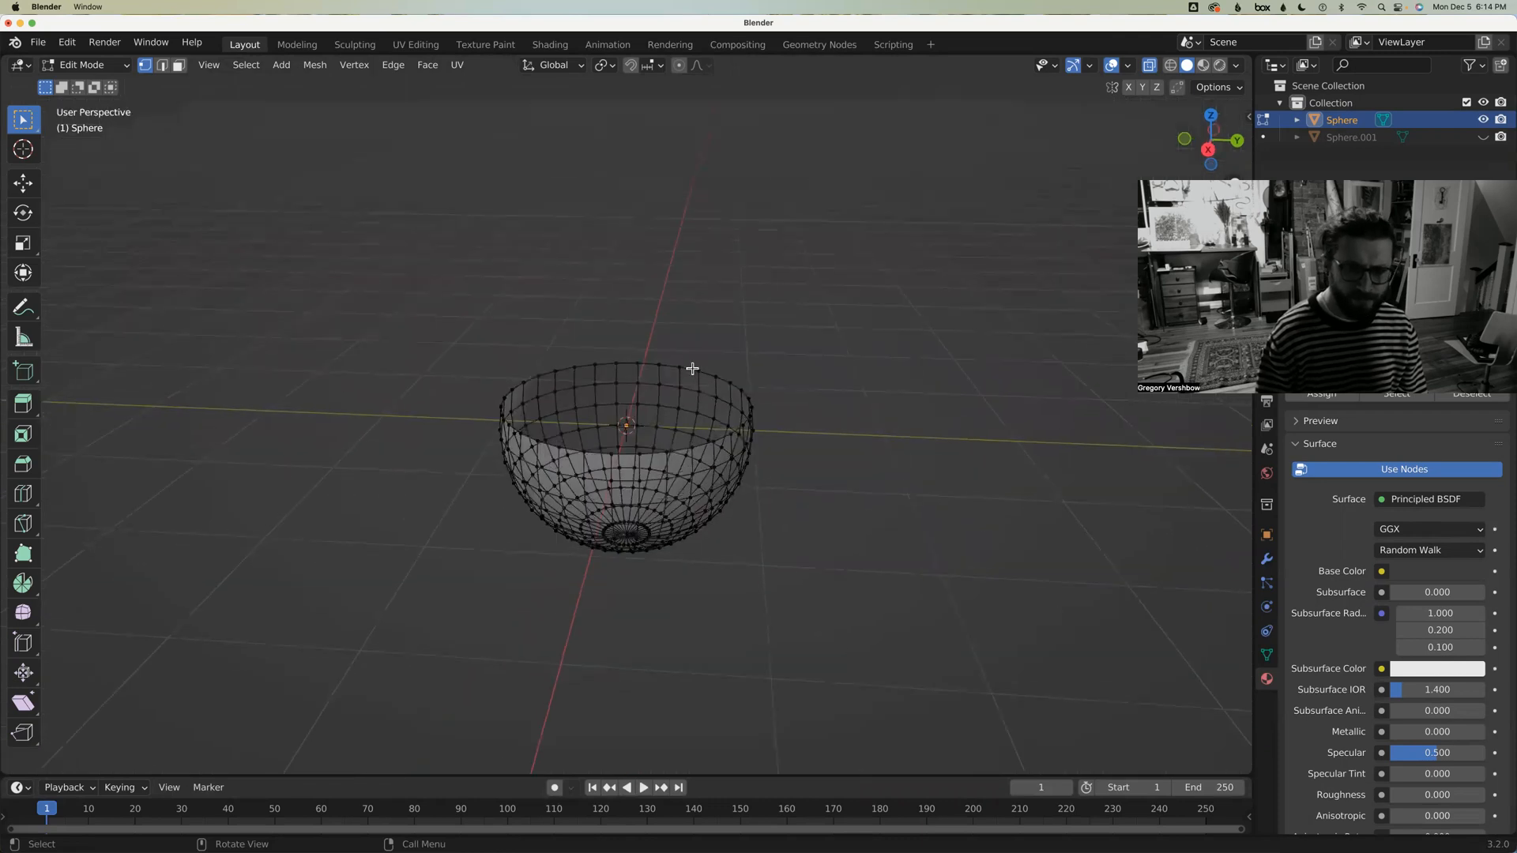
{"action": "left_click", "coordinate": [674, 369]}
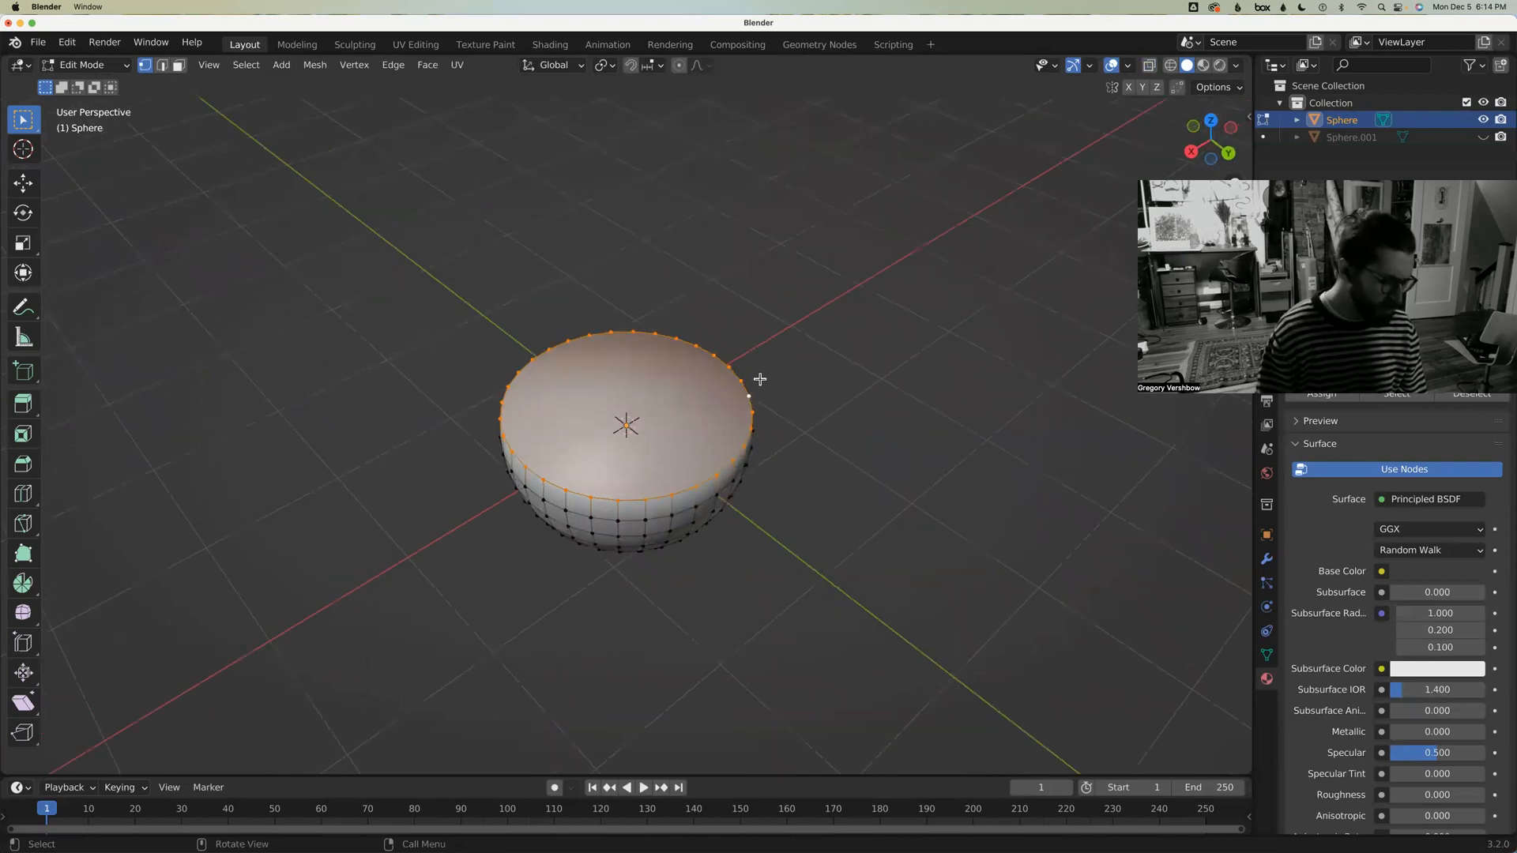
{"action": "mouse_move", "coordinate": [806, 404]}
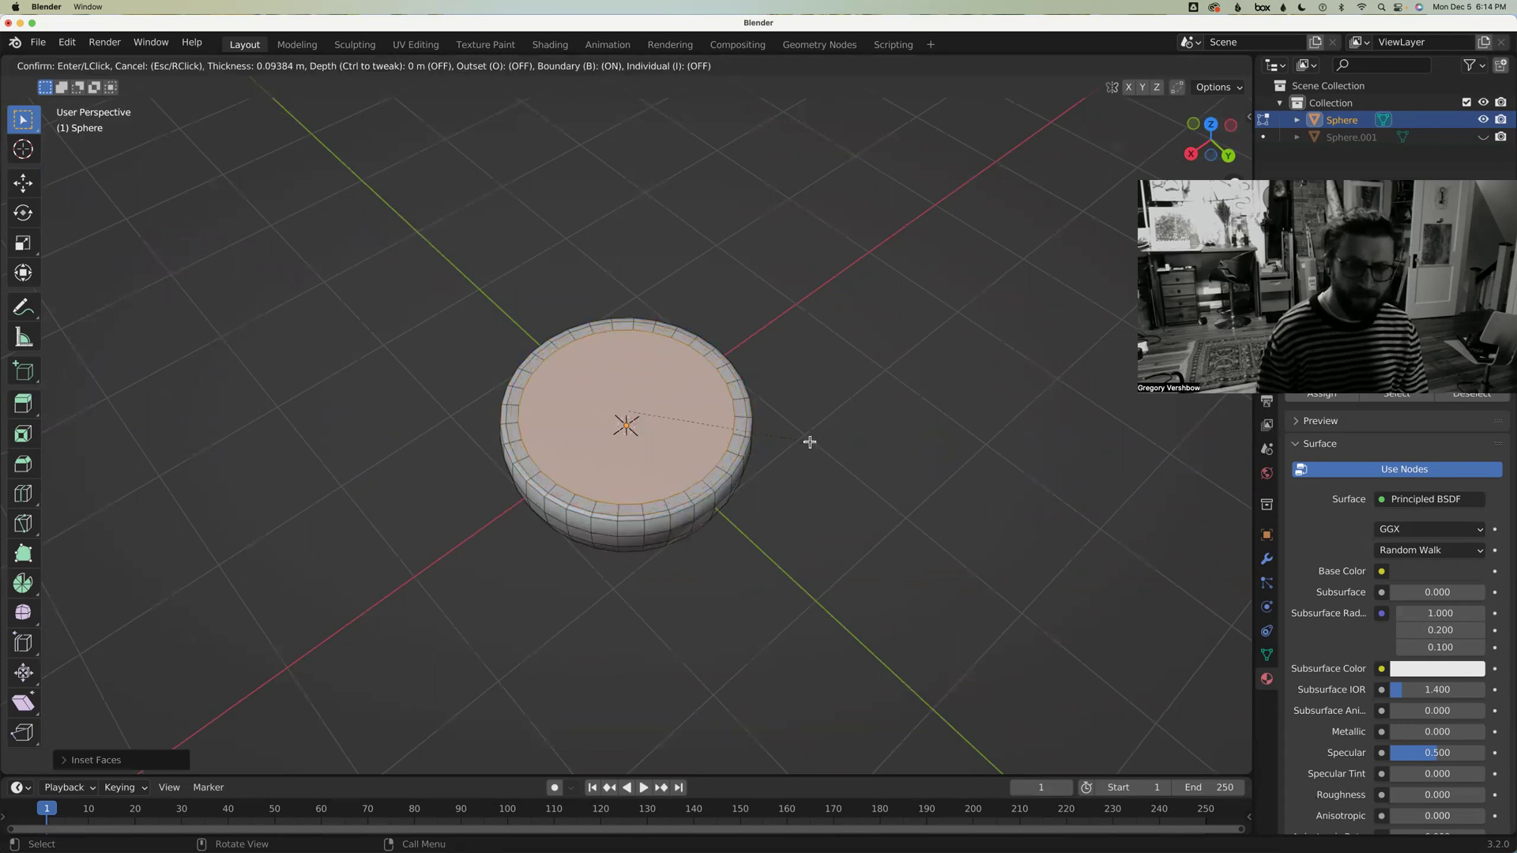
Confirm the inset on the top face and merge the central vertices At Center
{"action": "left_click", "coordinate": [807, 443]}
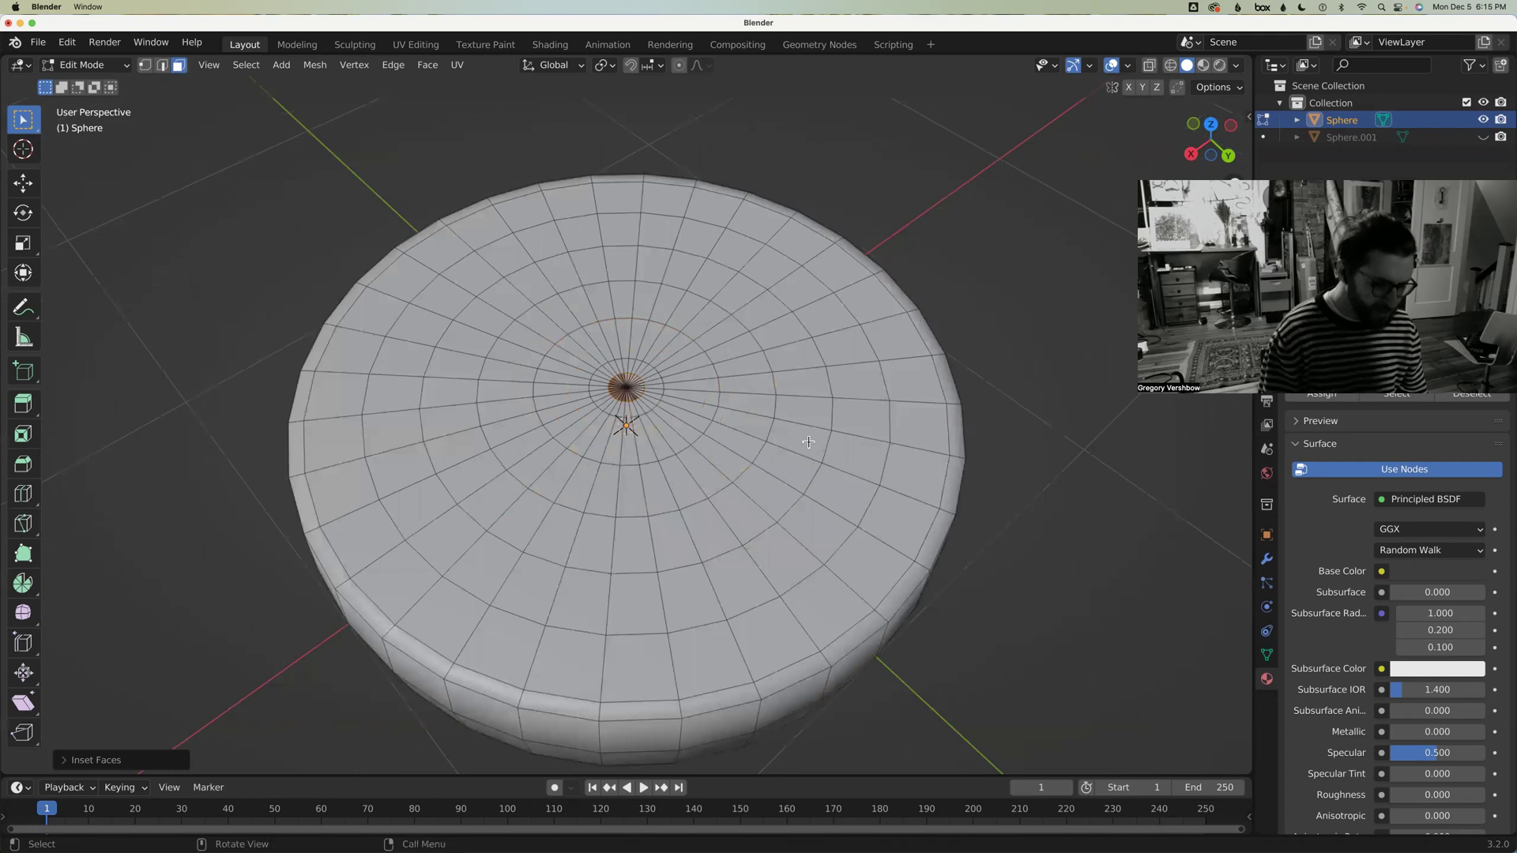
{"action": "key", "text": "m"}
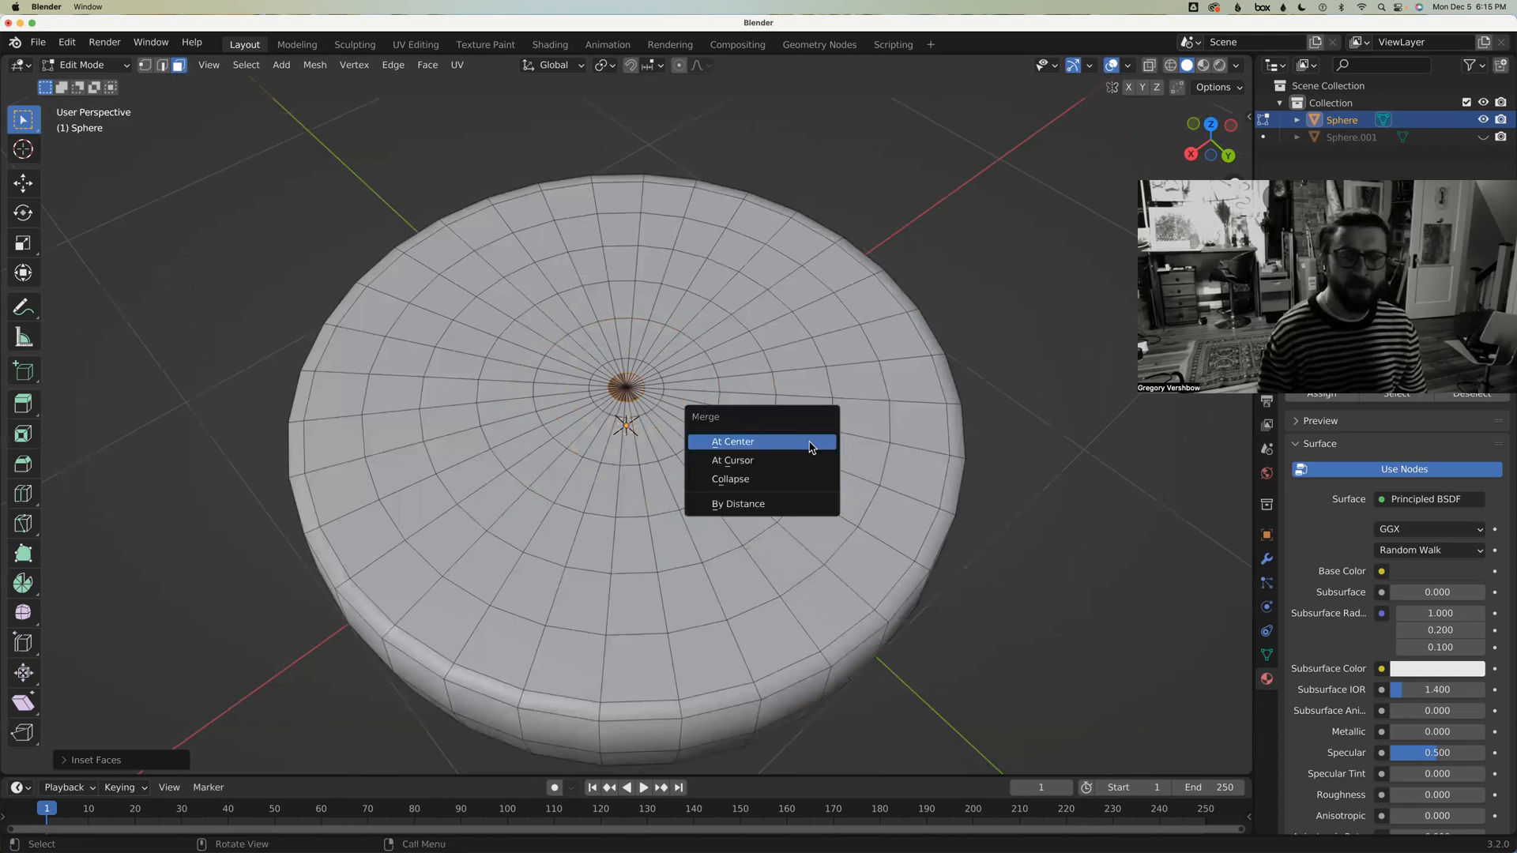
{"action": "mouse_move", "coordinate": [744, 455]}
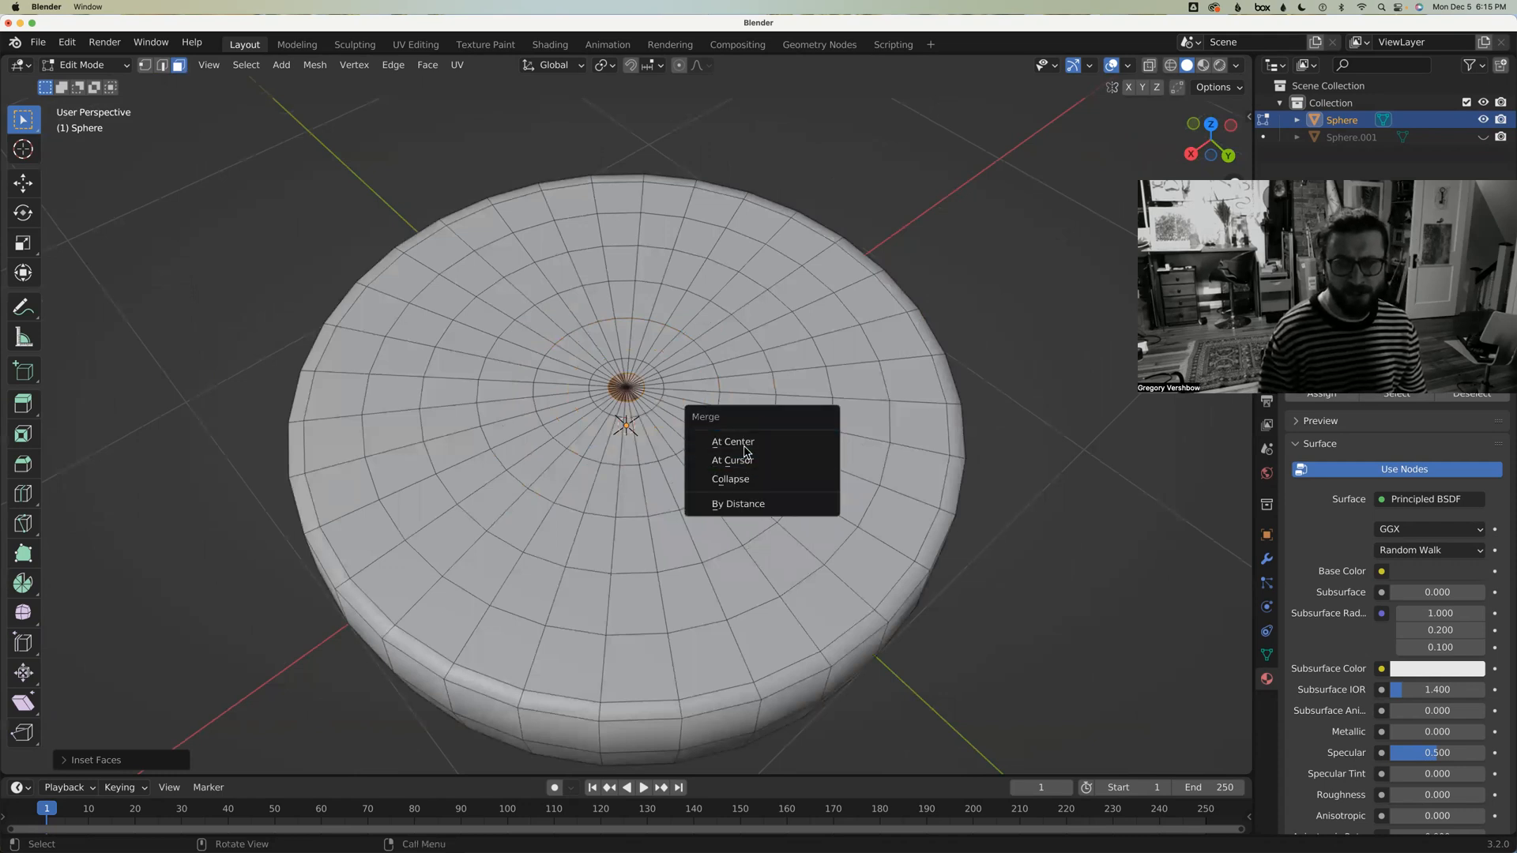
{"action": "left_click", "coordinate": [732, 442]}
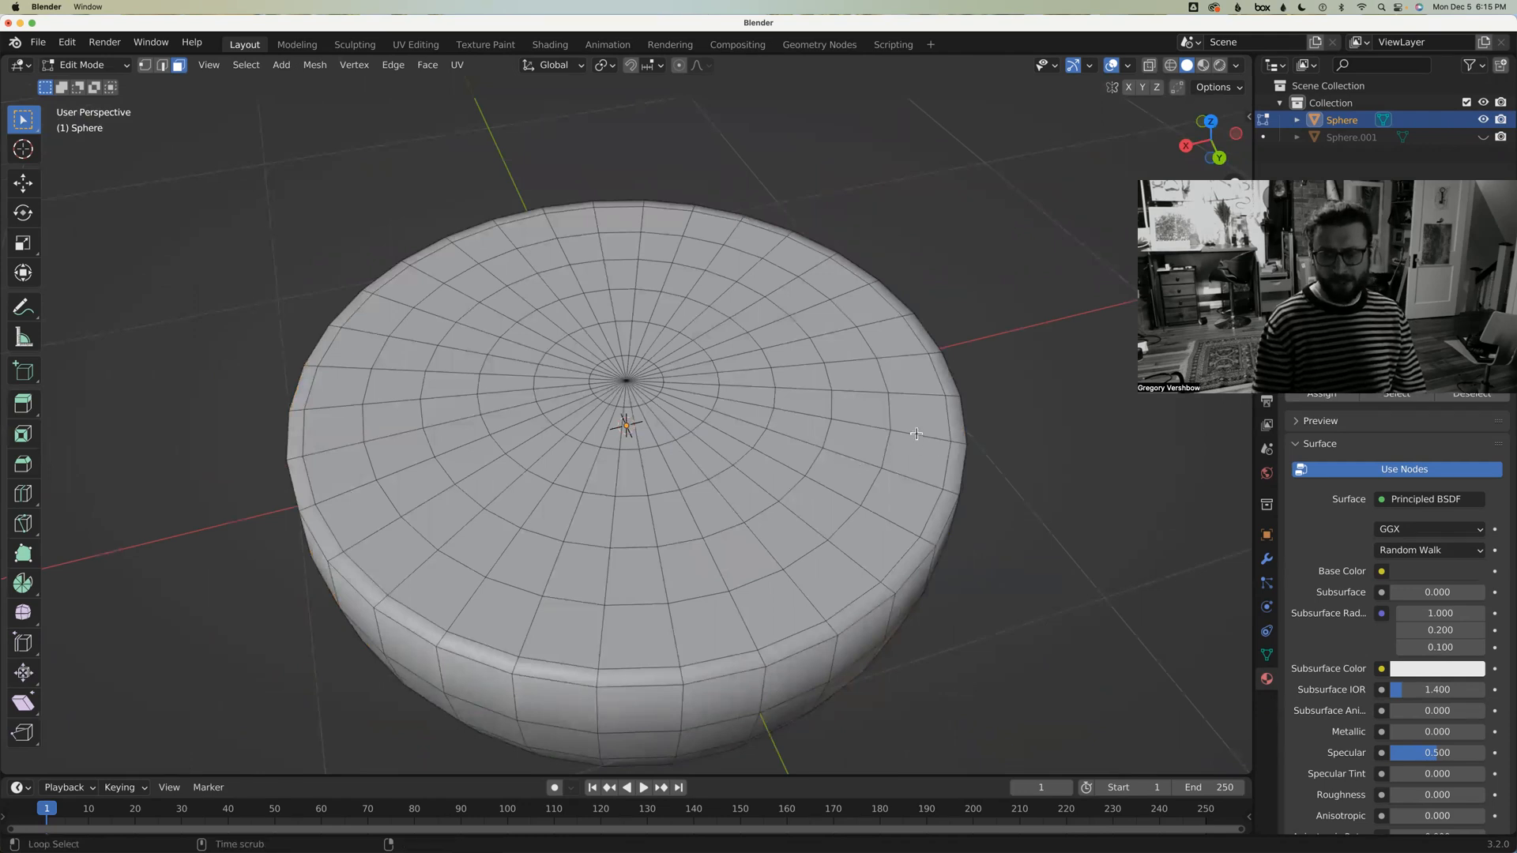
Select the top cap faces, assign them to a new vertex group, and exit Edit Mode
{"action": "left_click", "coordinate": [916, 429]}
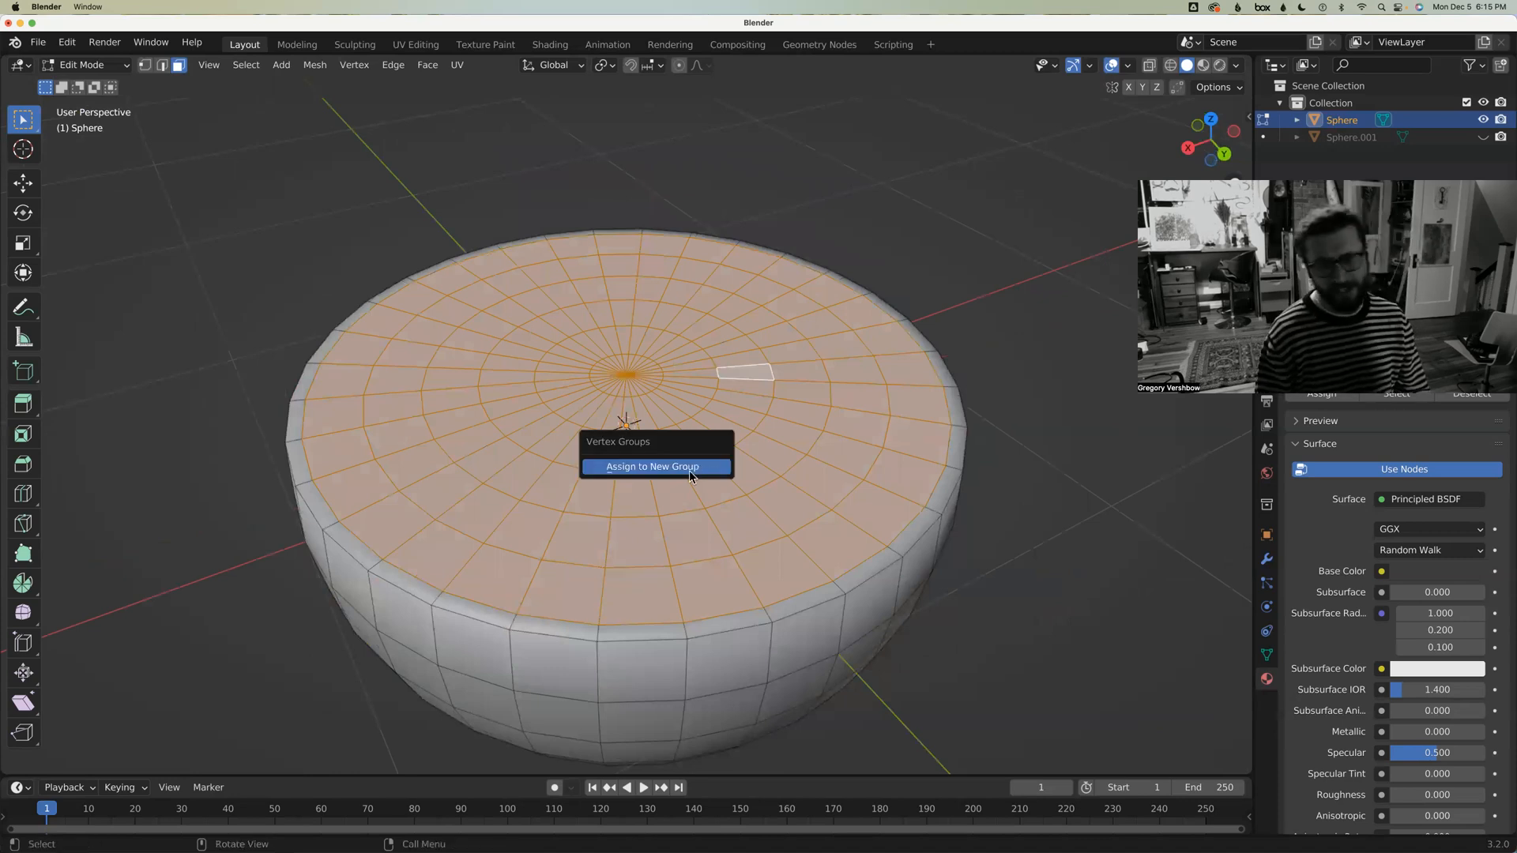
{"action": "left_click", "coordinate": [655, 467]}
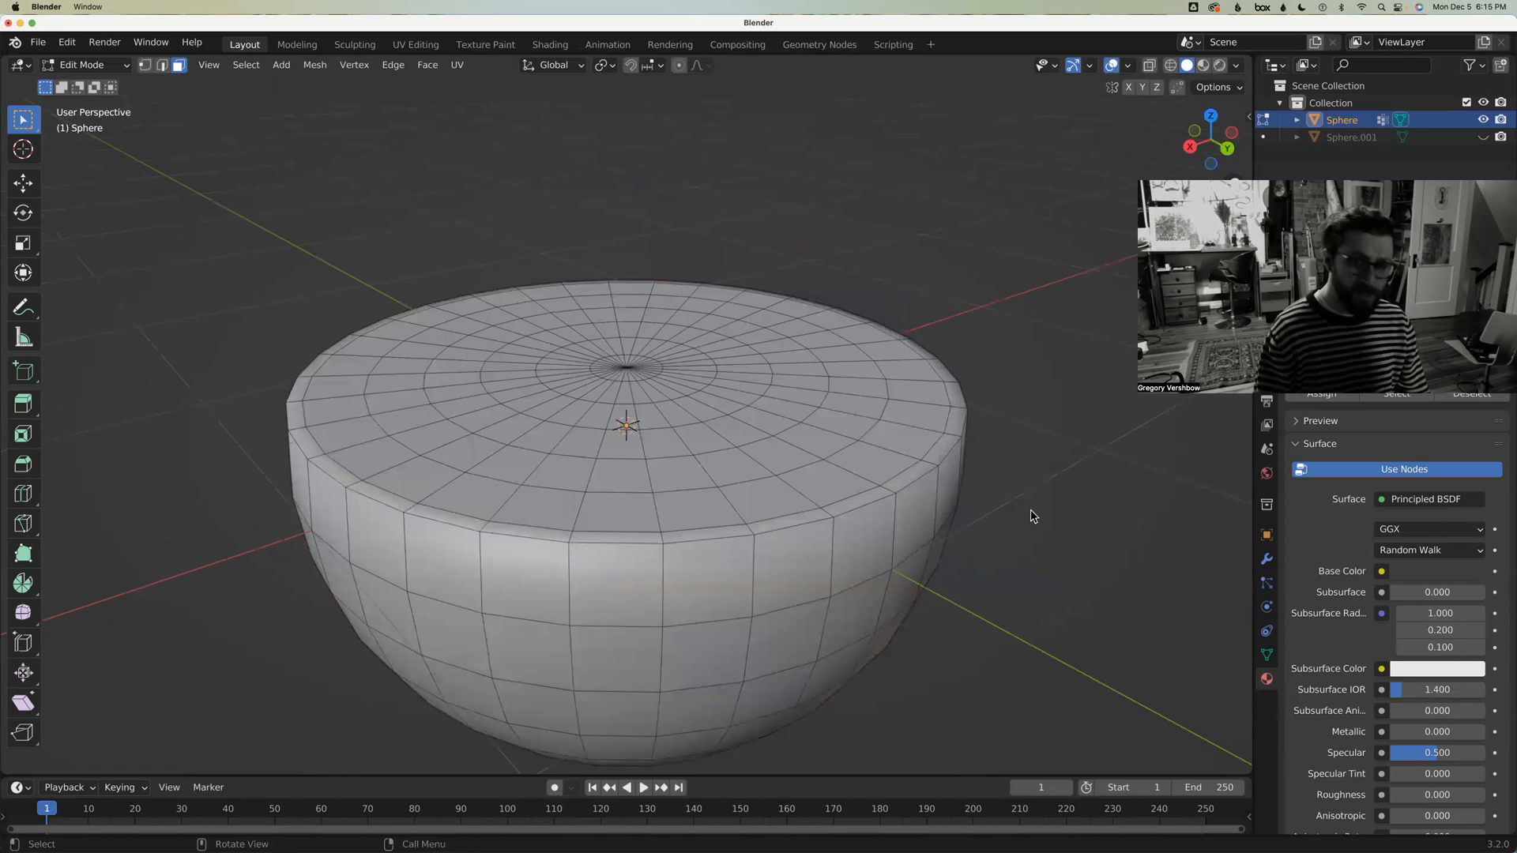
{"action": "key", "text": "Tab"}
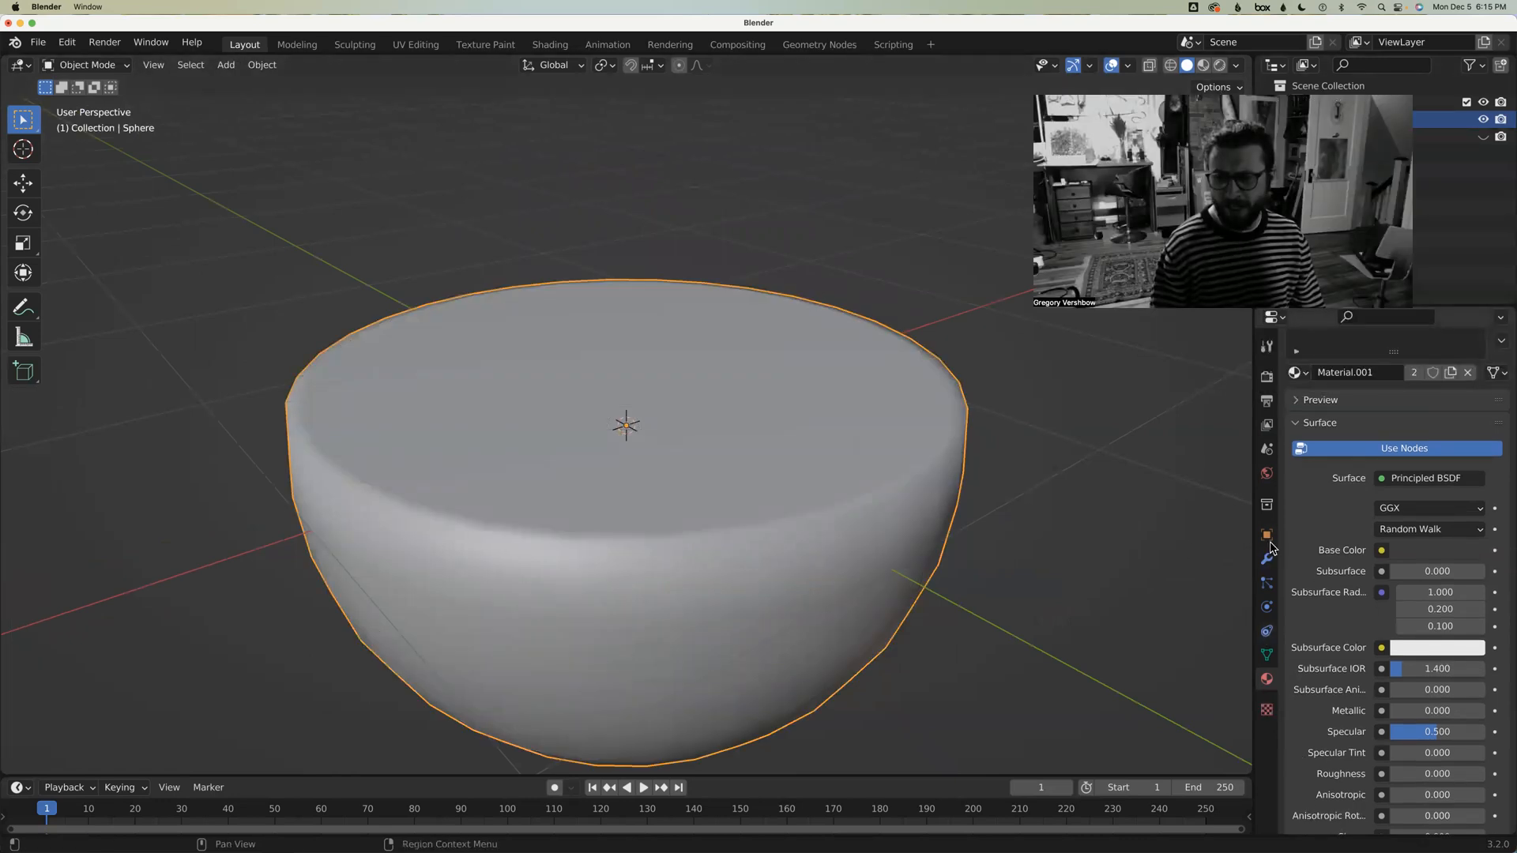
Add a Wave modifier to the bowl
{"action": "left_click", "coordinate": [1266, 542]}
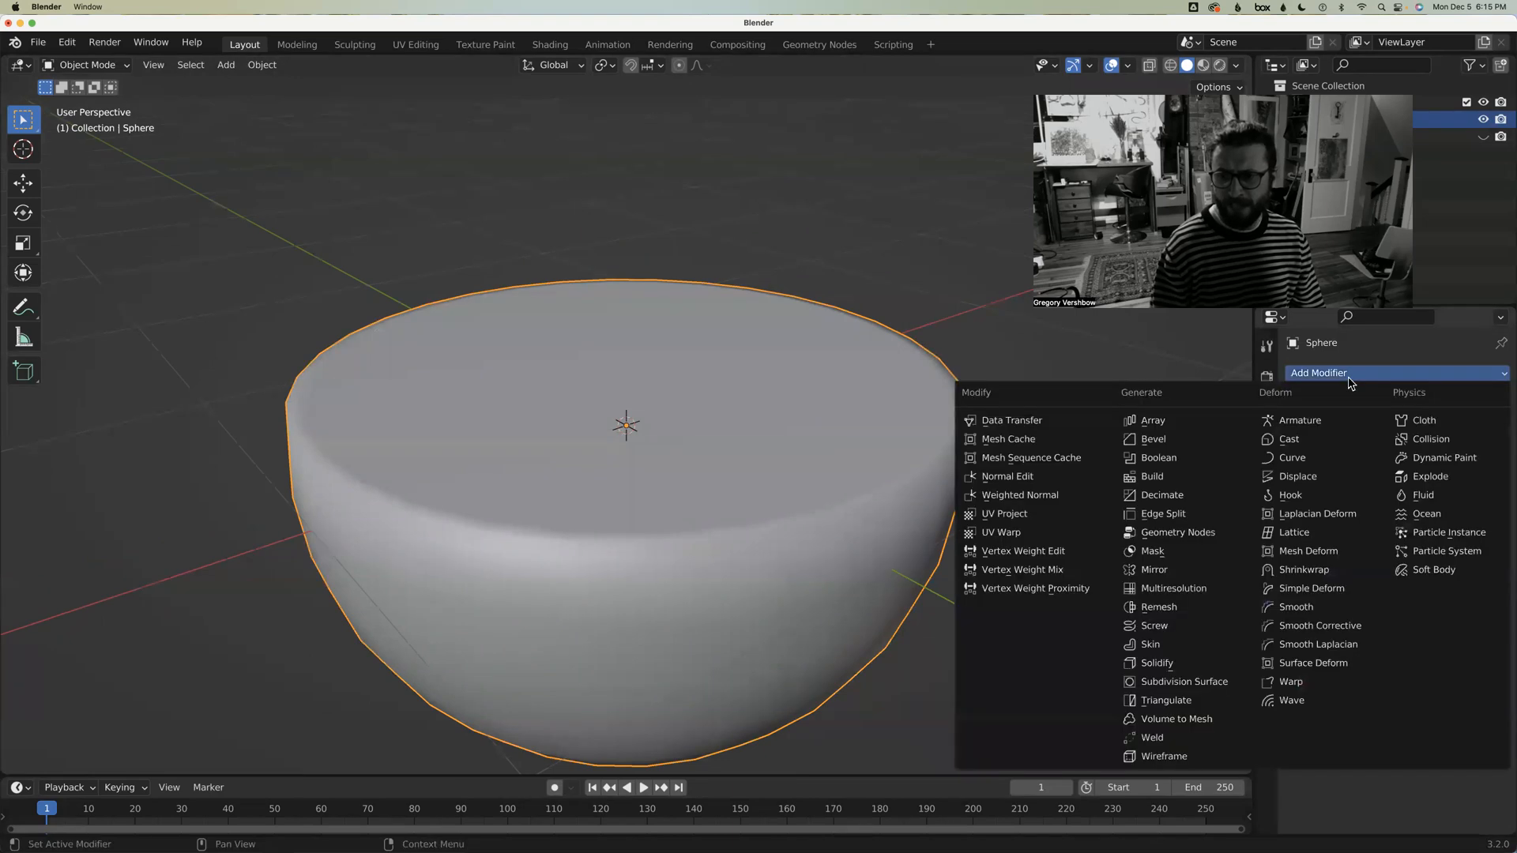
{"action": "mouse_move", "coordinate": [1225, 704]}
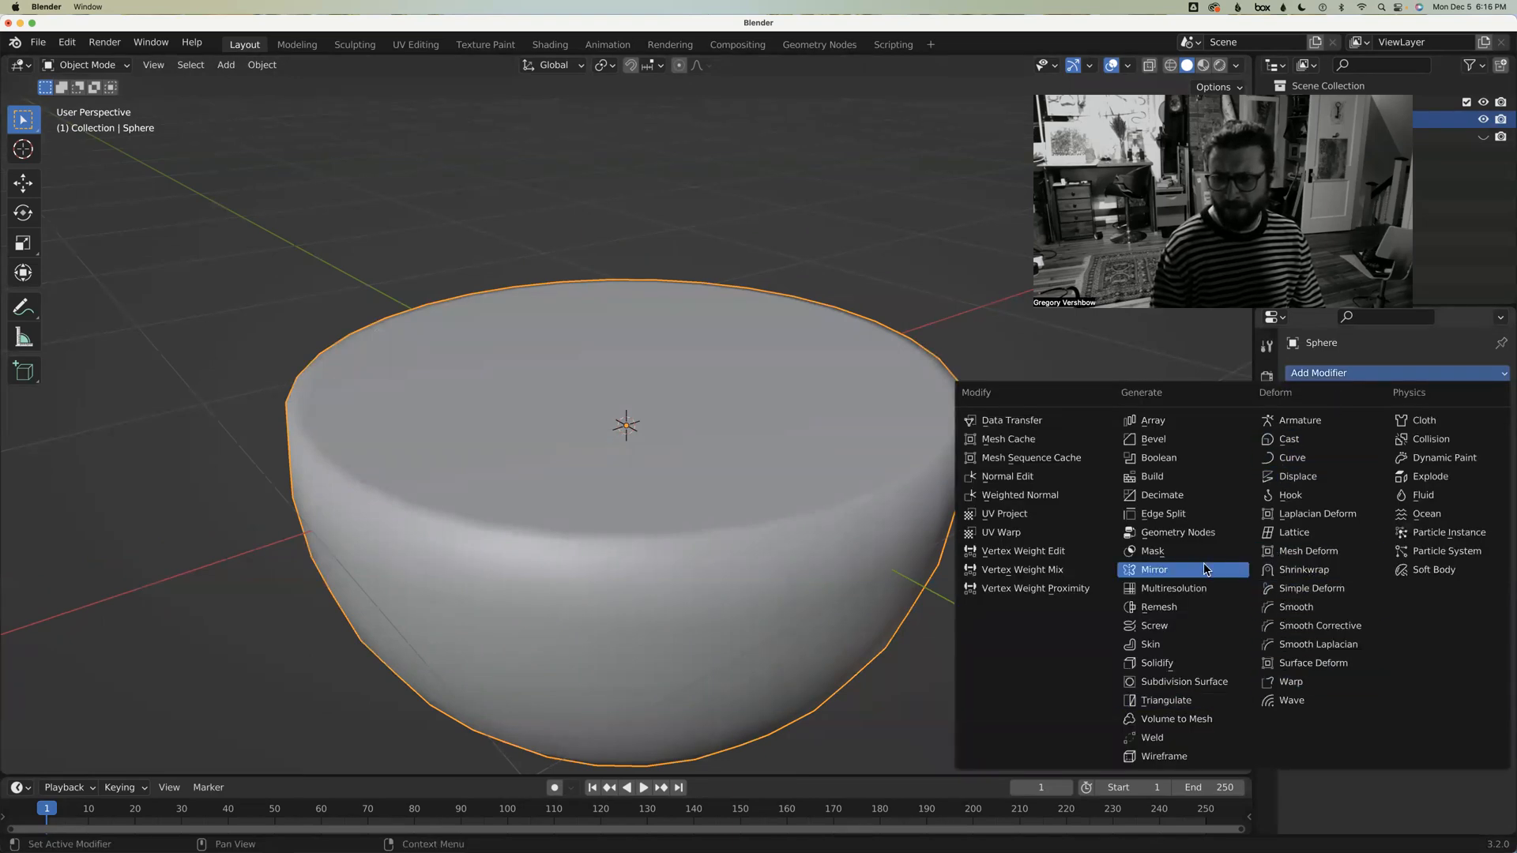
{"action": "mouse_move", "coordinate": [1293, 533]}
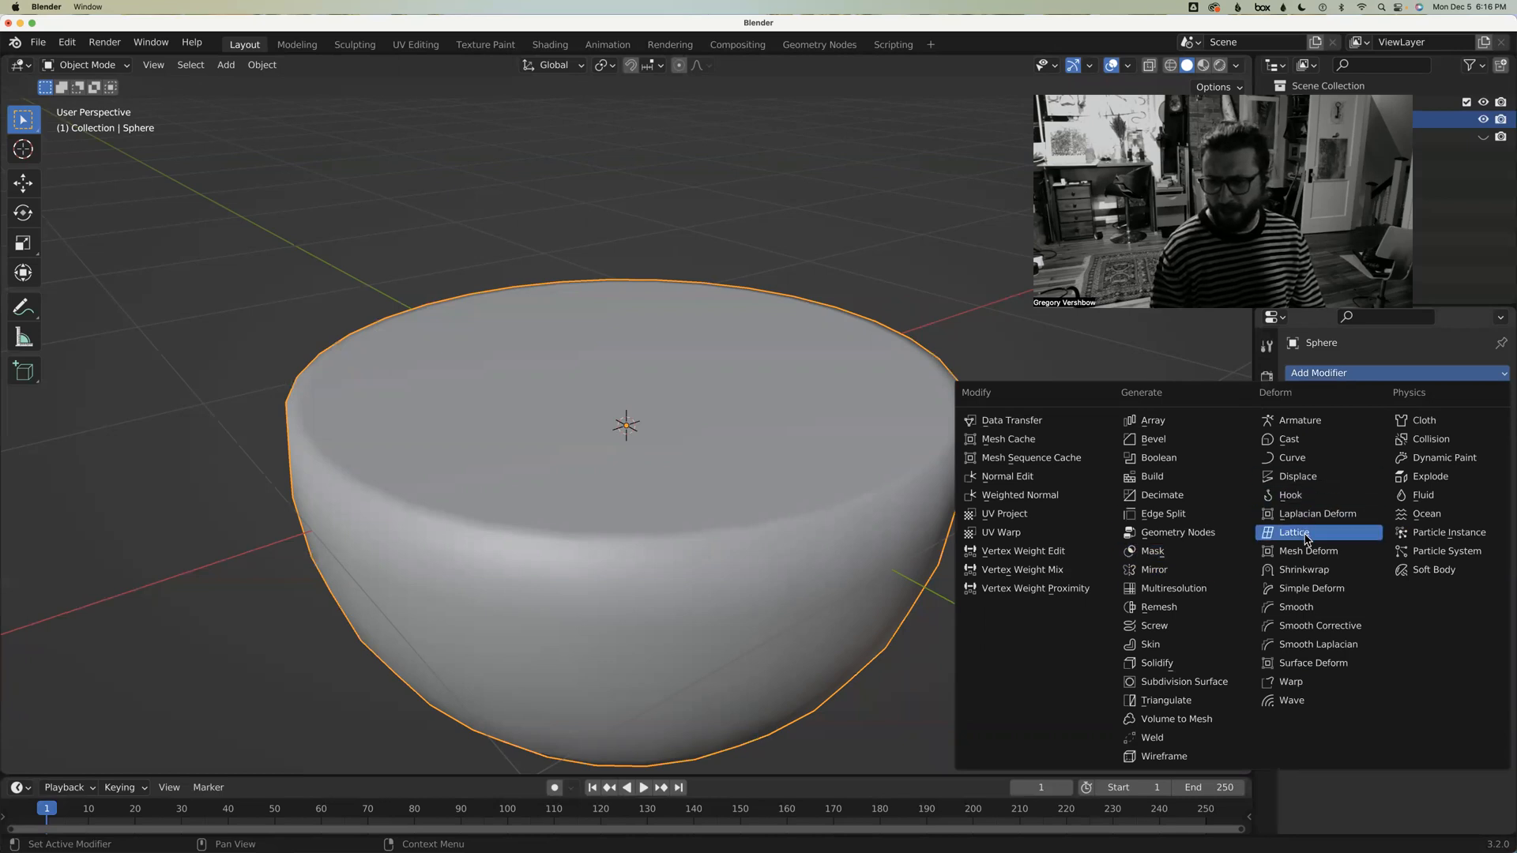
{"action": "left_click", "coordinate": [1293, 701]}
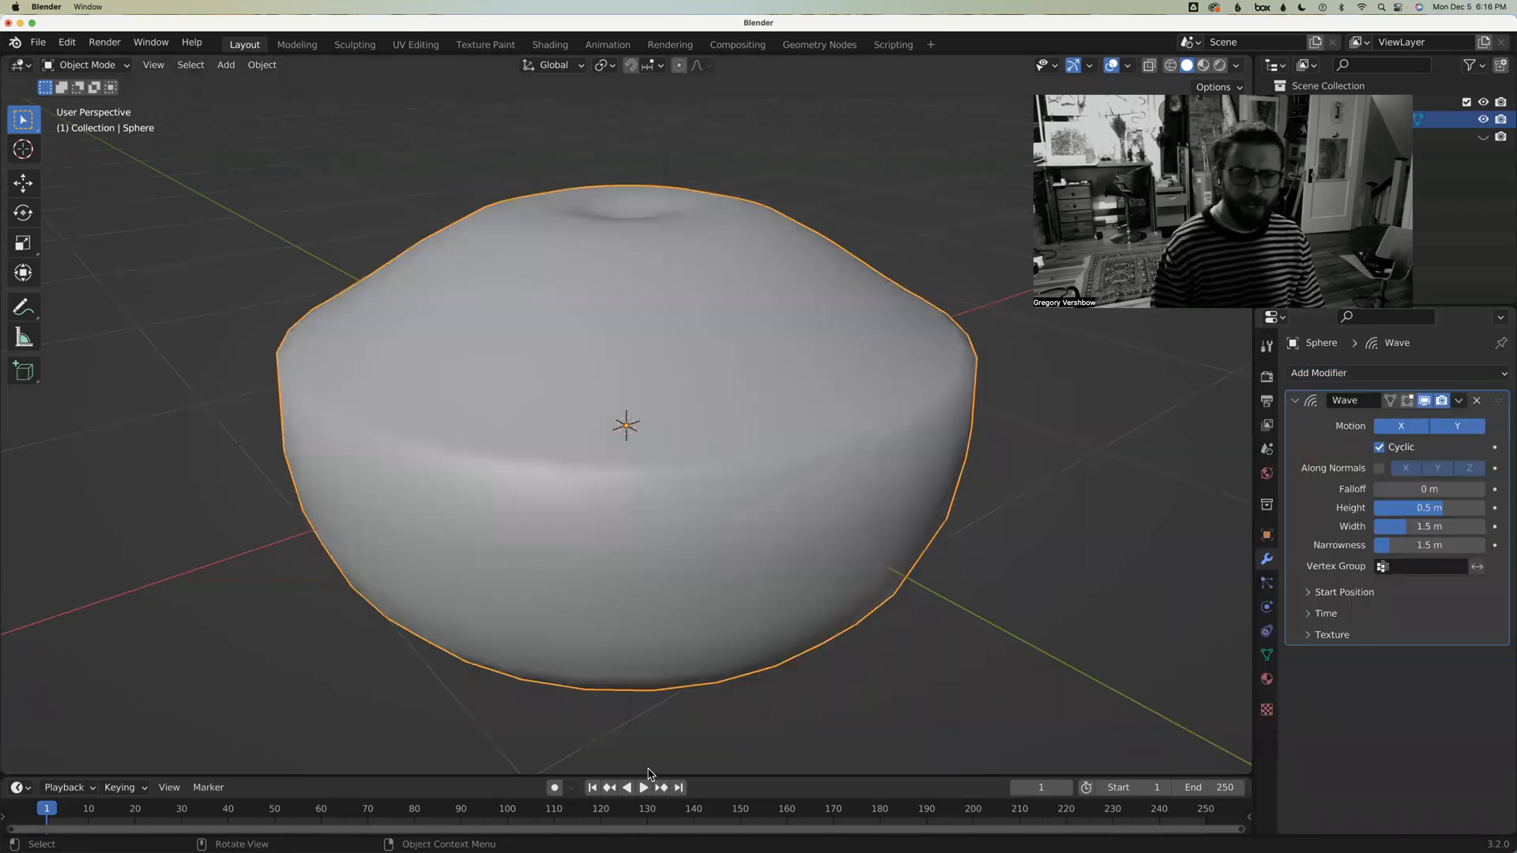
{"action": "left_click", "coordinate": [639, 788]}
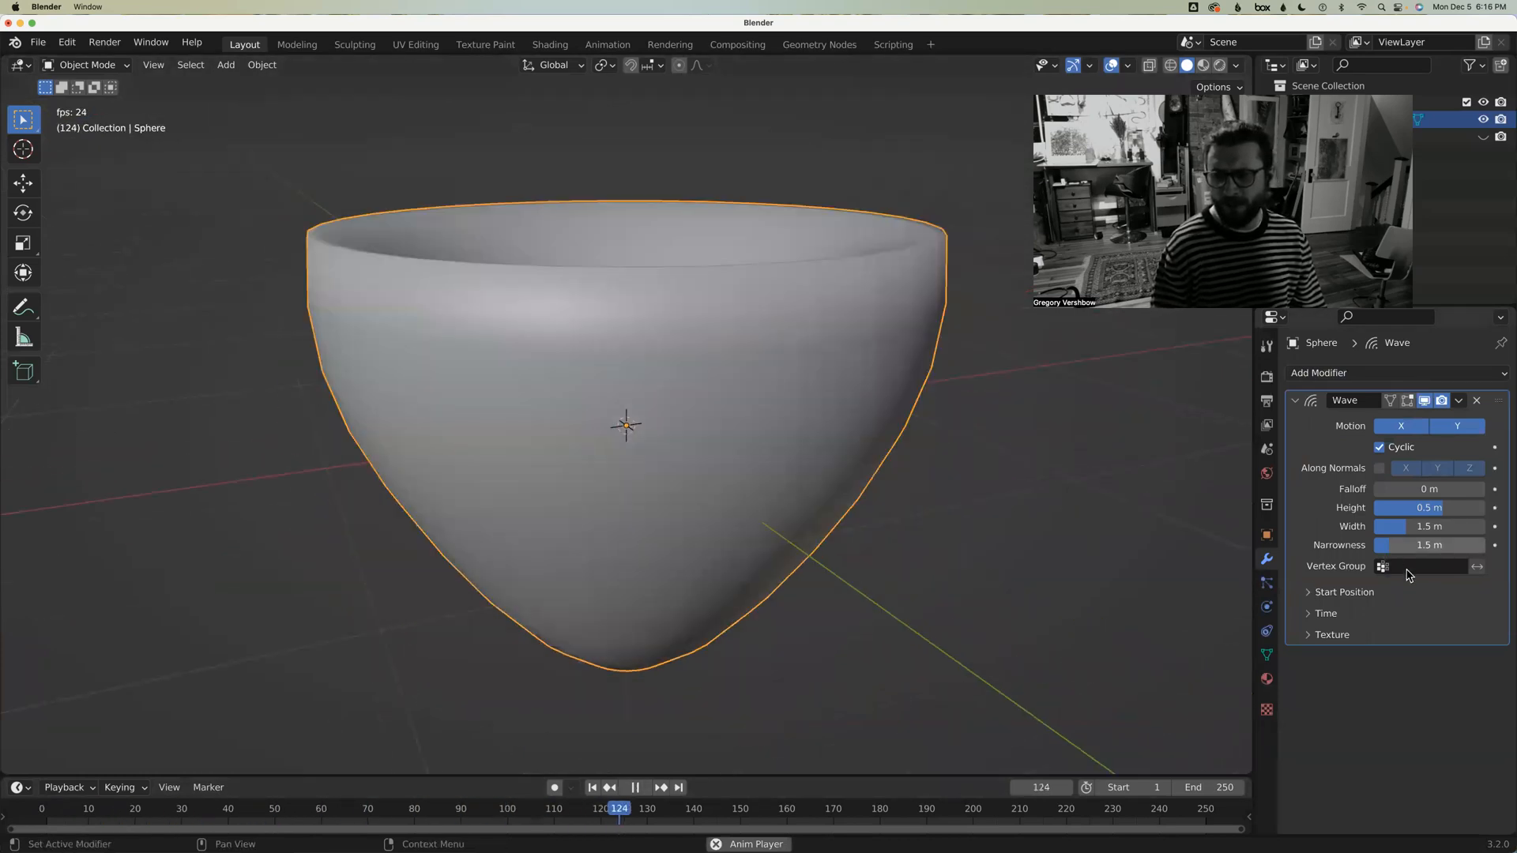
Limit the wave to the Group vertex group and set its height to -0.11 m
{"action": "left_click", "coordinate": [1422, 566]}
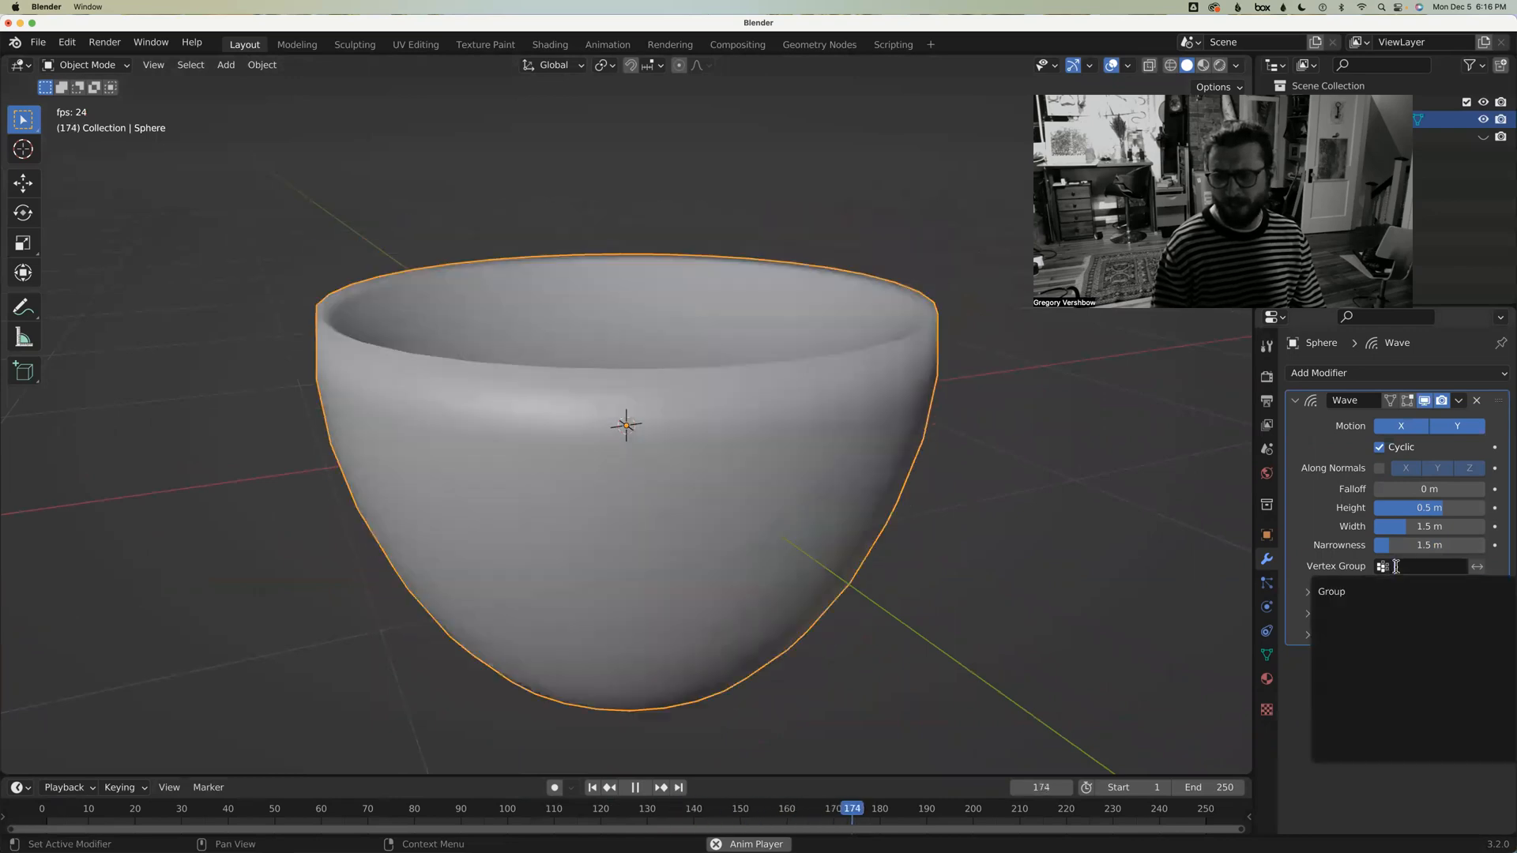
{"action": "left_click", "coordinate": [1332, 591]}
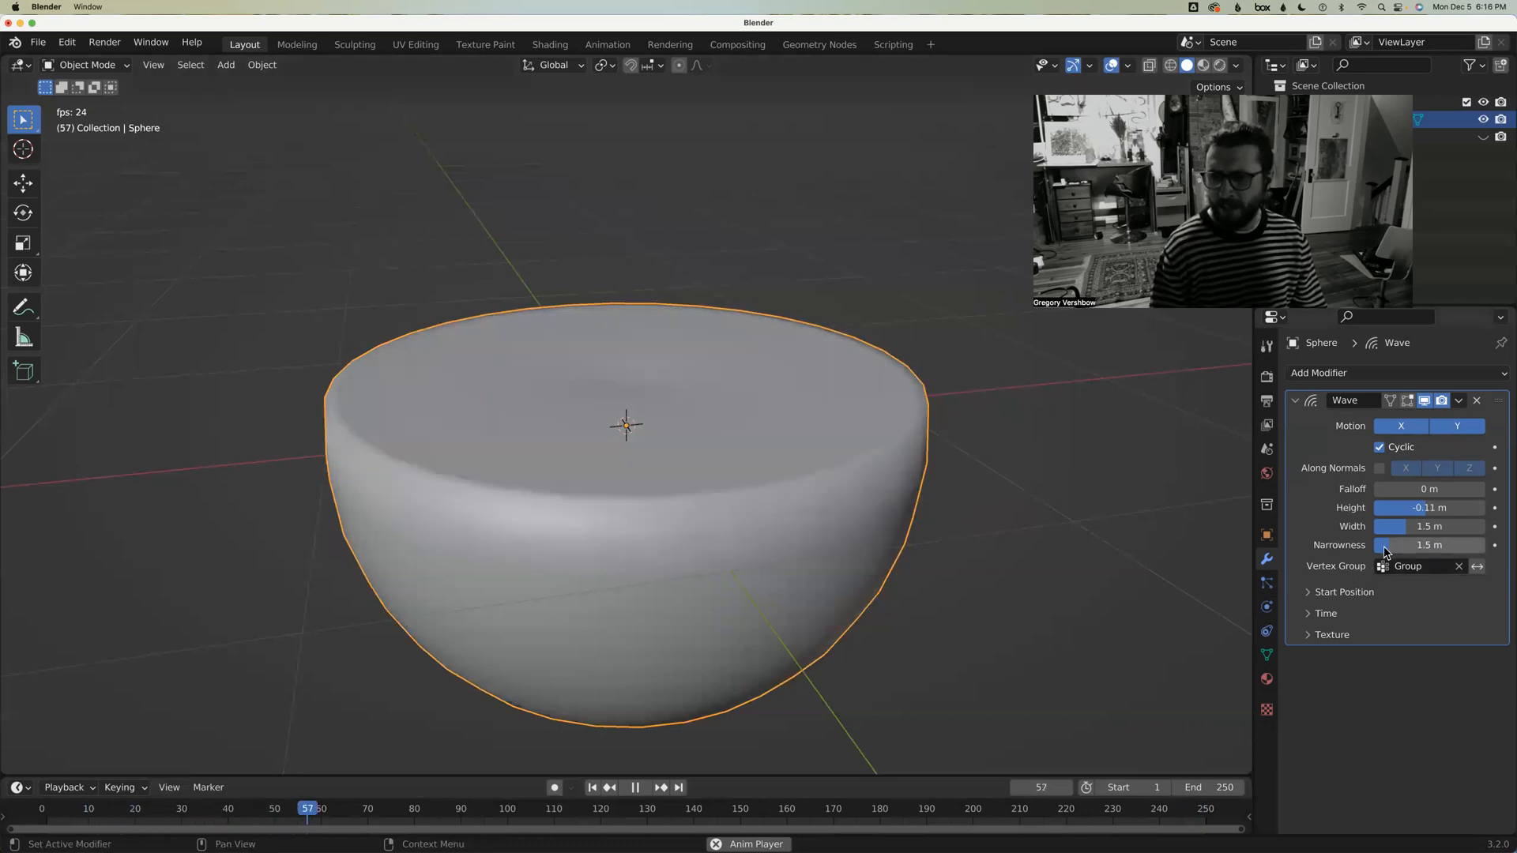
{"action": "left_click", "coordinate": [1312, 613]}
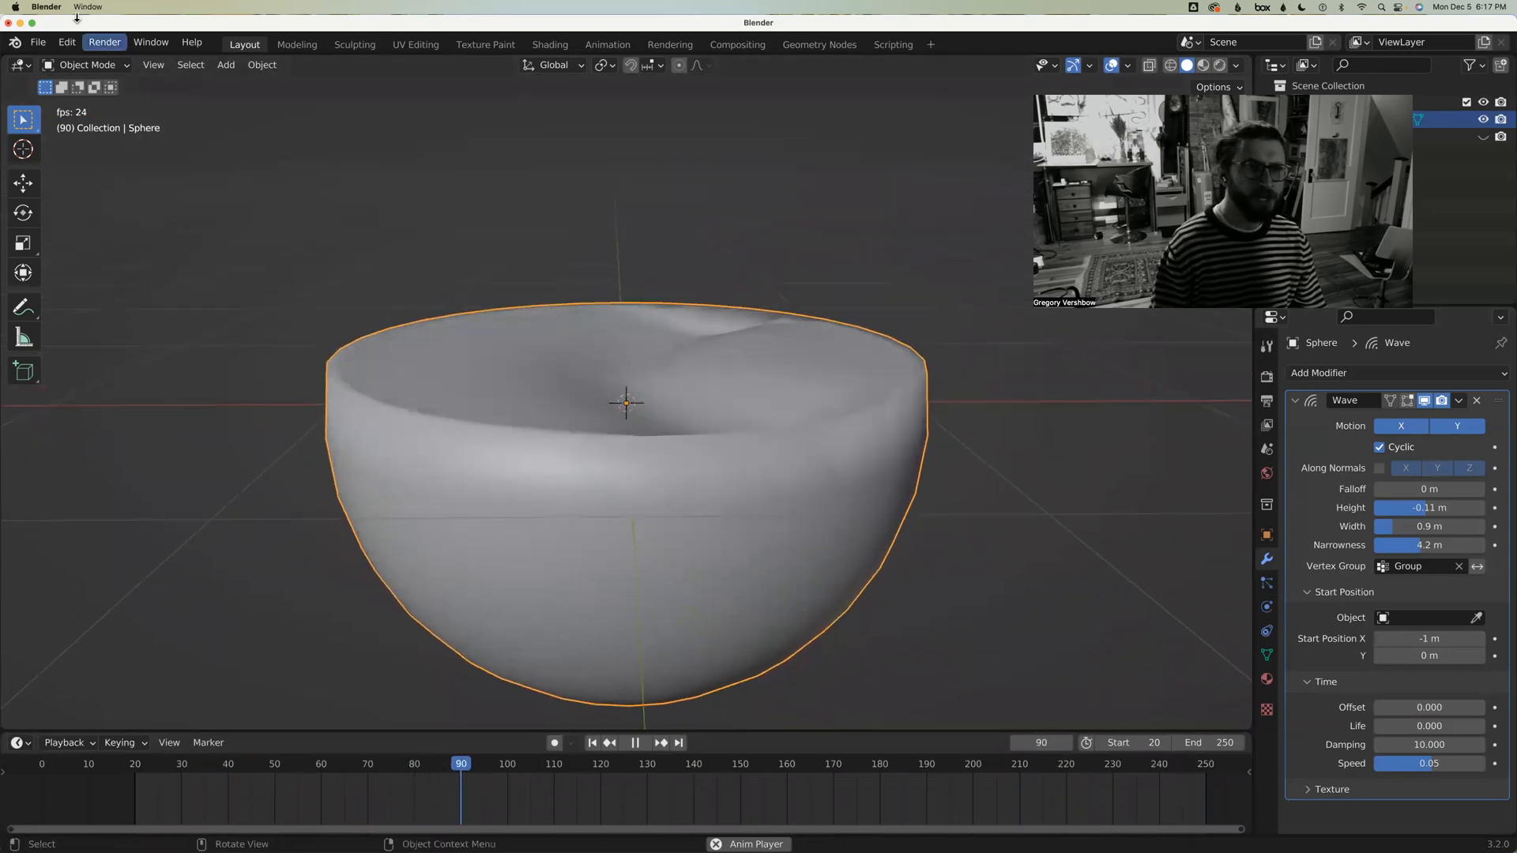
Set wave width 0.9 m, narrowness 4.2 m, start X -1 m, damping 10, speed 0.05, scene start 20
{"action": "left_click", "coordinate": [63, 42]}
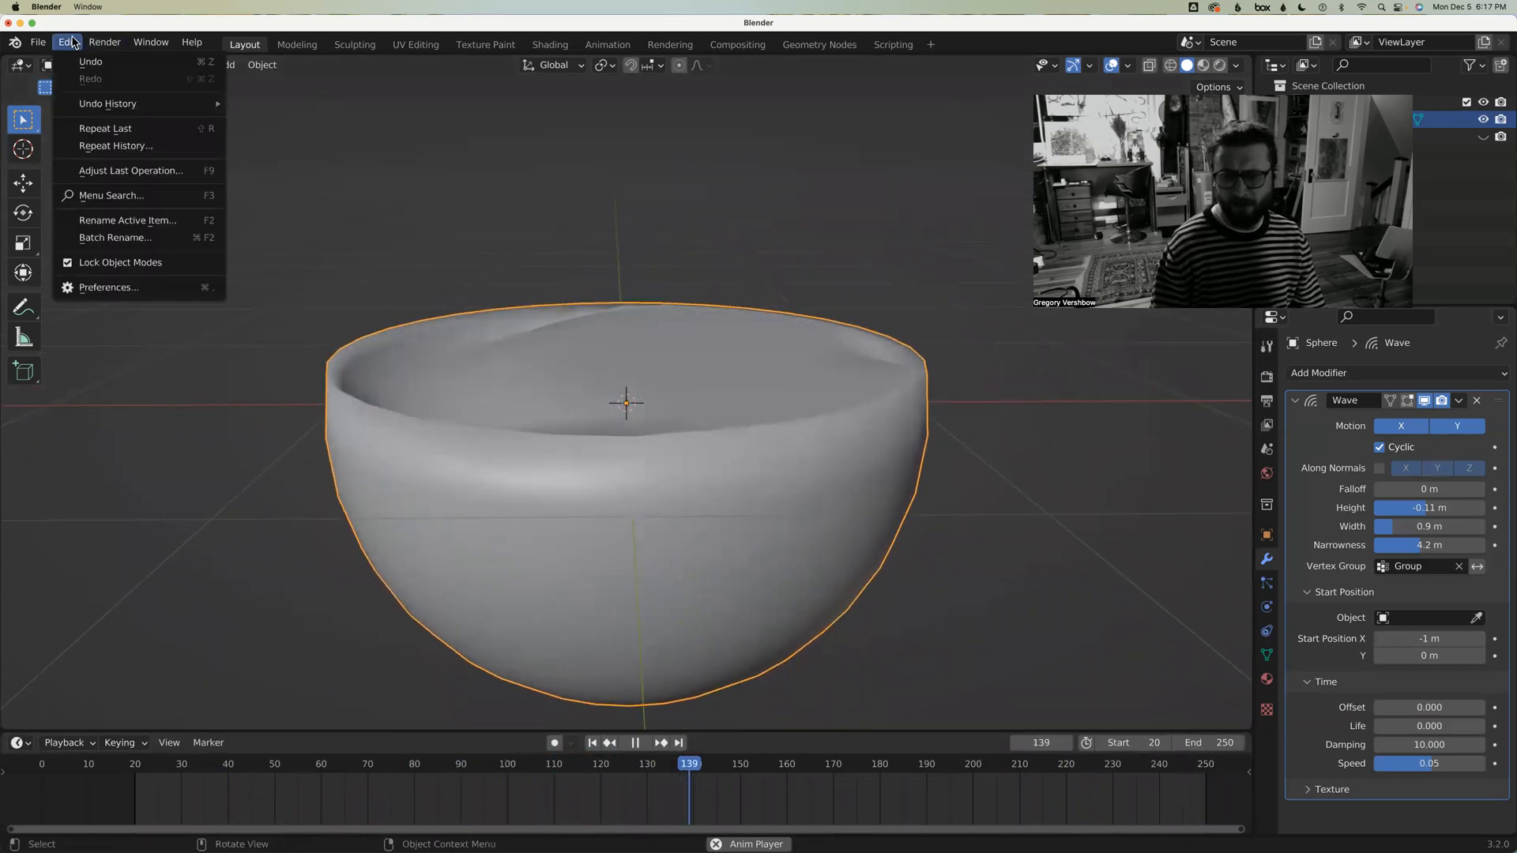
Search the add-ons for 'mdd' and enable Import-Export: NewTek MDD format
{"action": "left_click", "coordinate": [38, 42]}
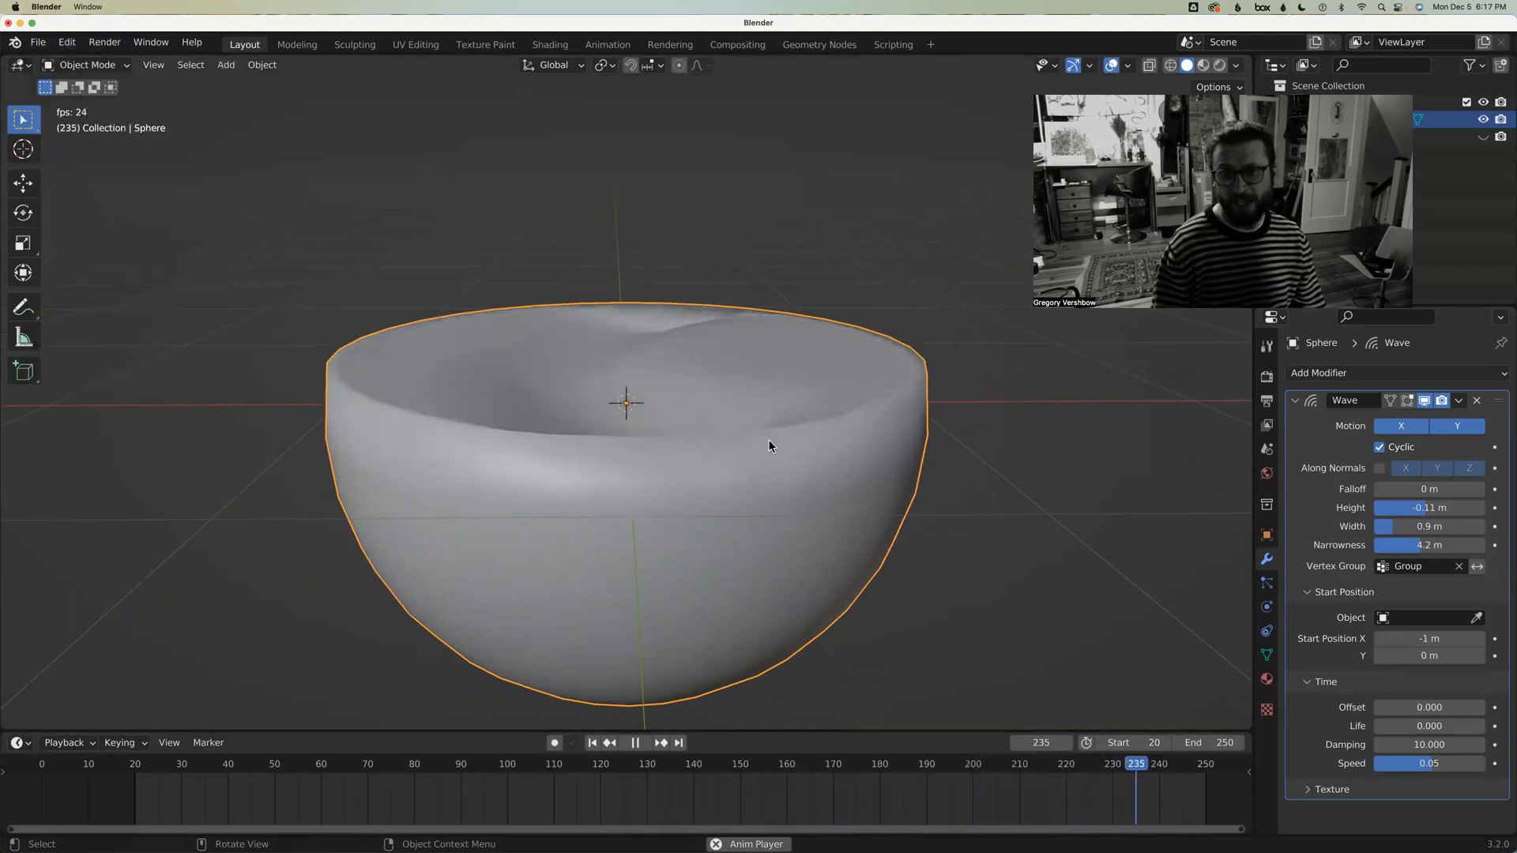
{"action": "left_click", "coordinate": [43, 43]}
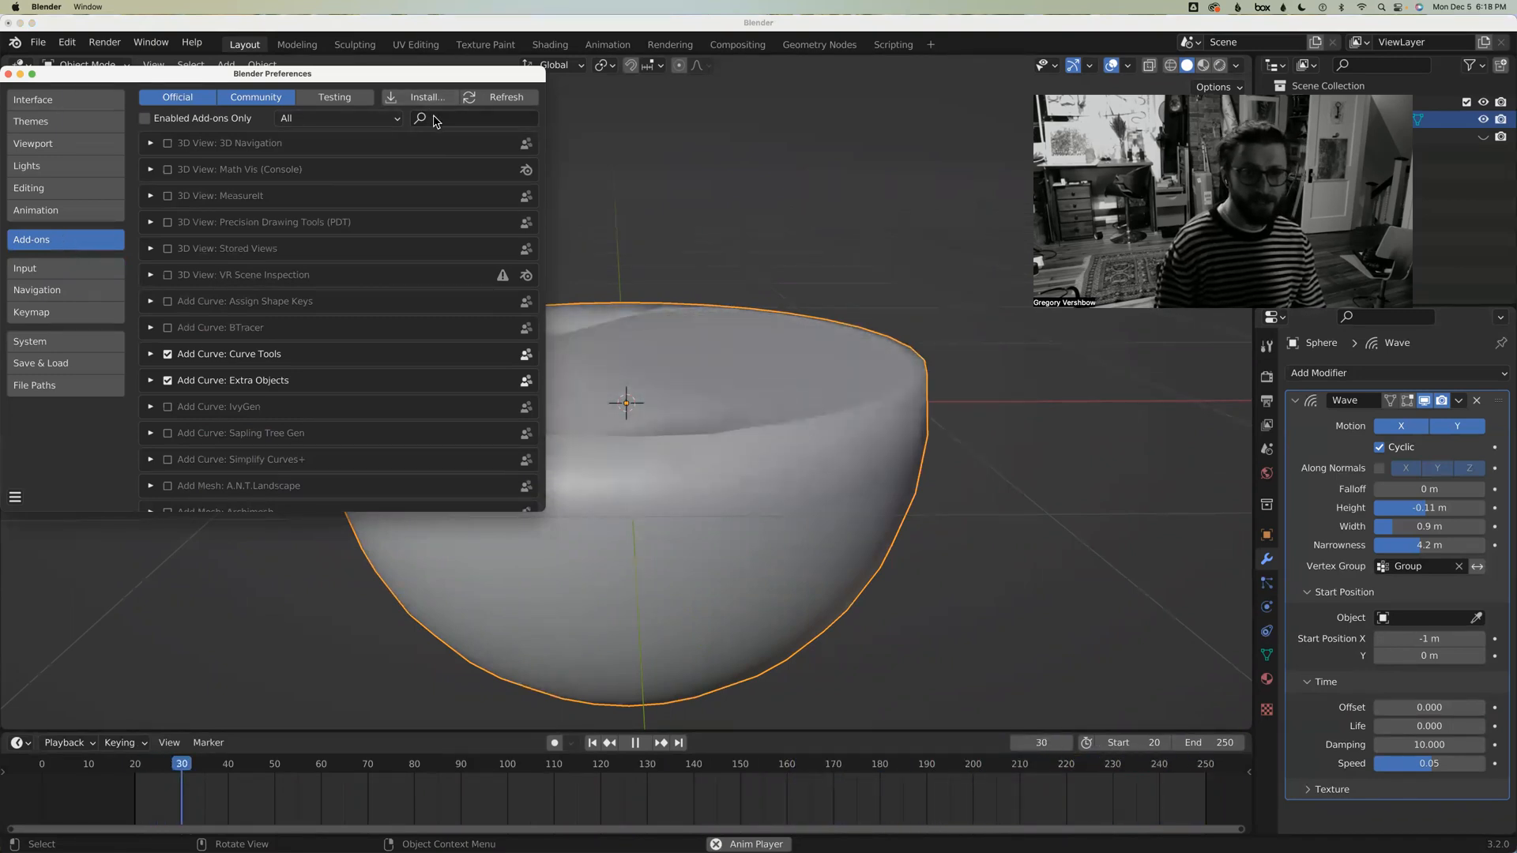
{"action": "type", "text": "mdd"}
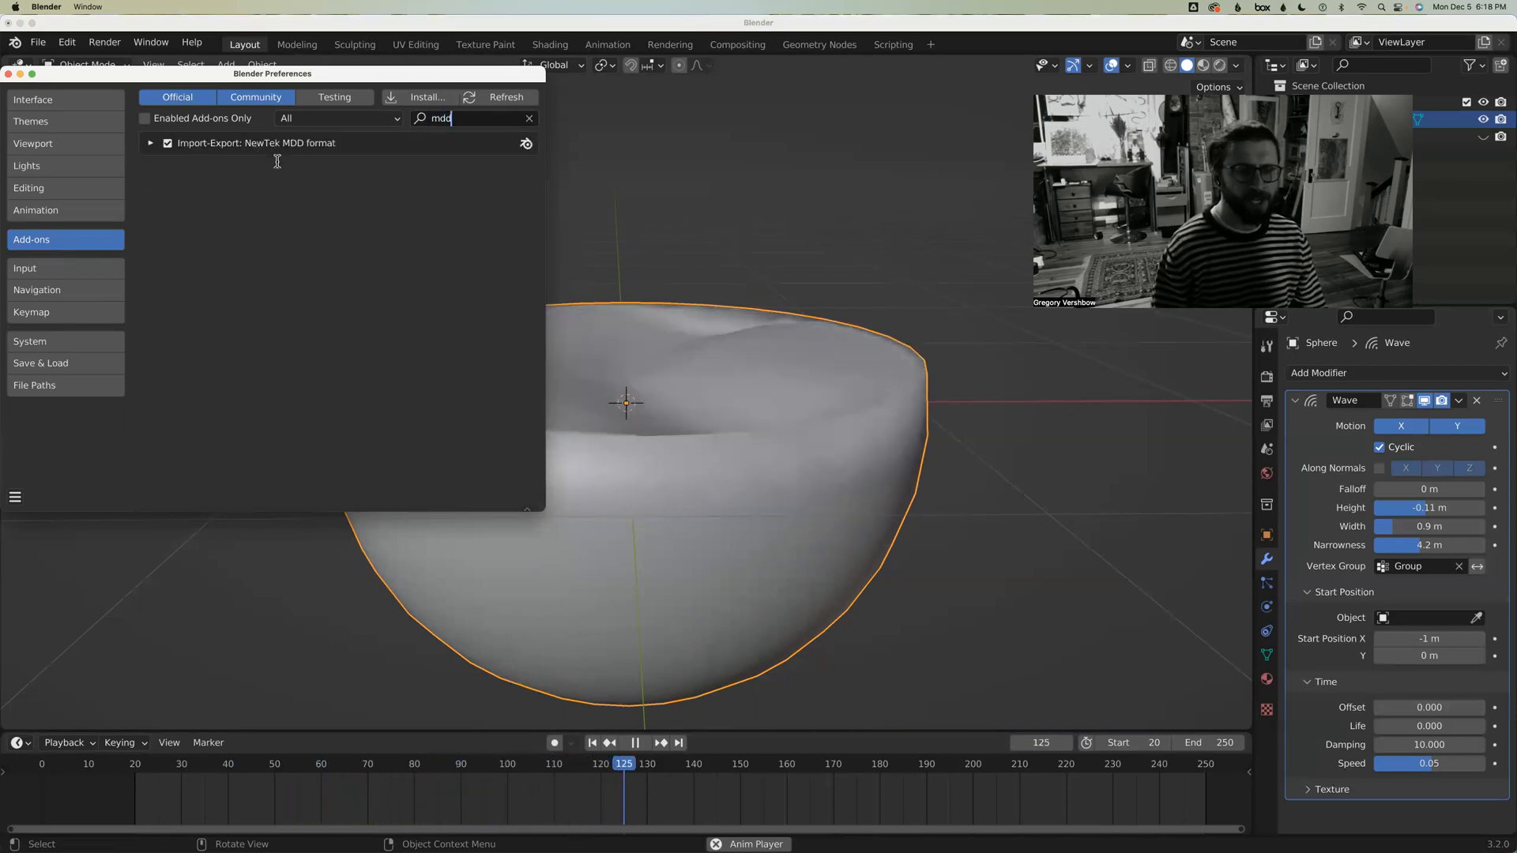
{"action": "left_click", "coordinate": [639, 744]}
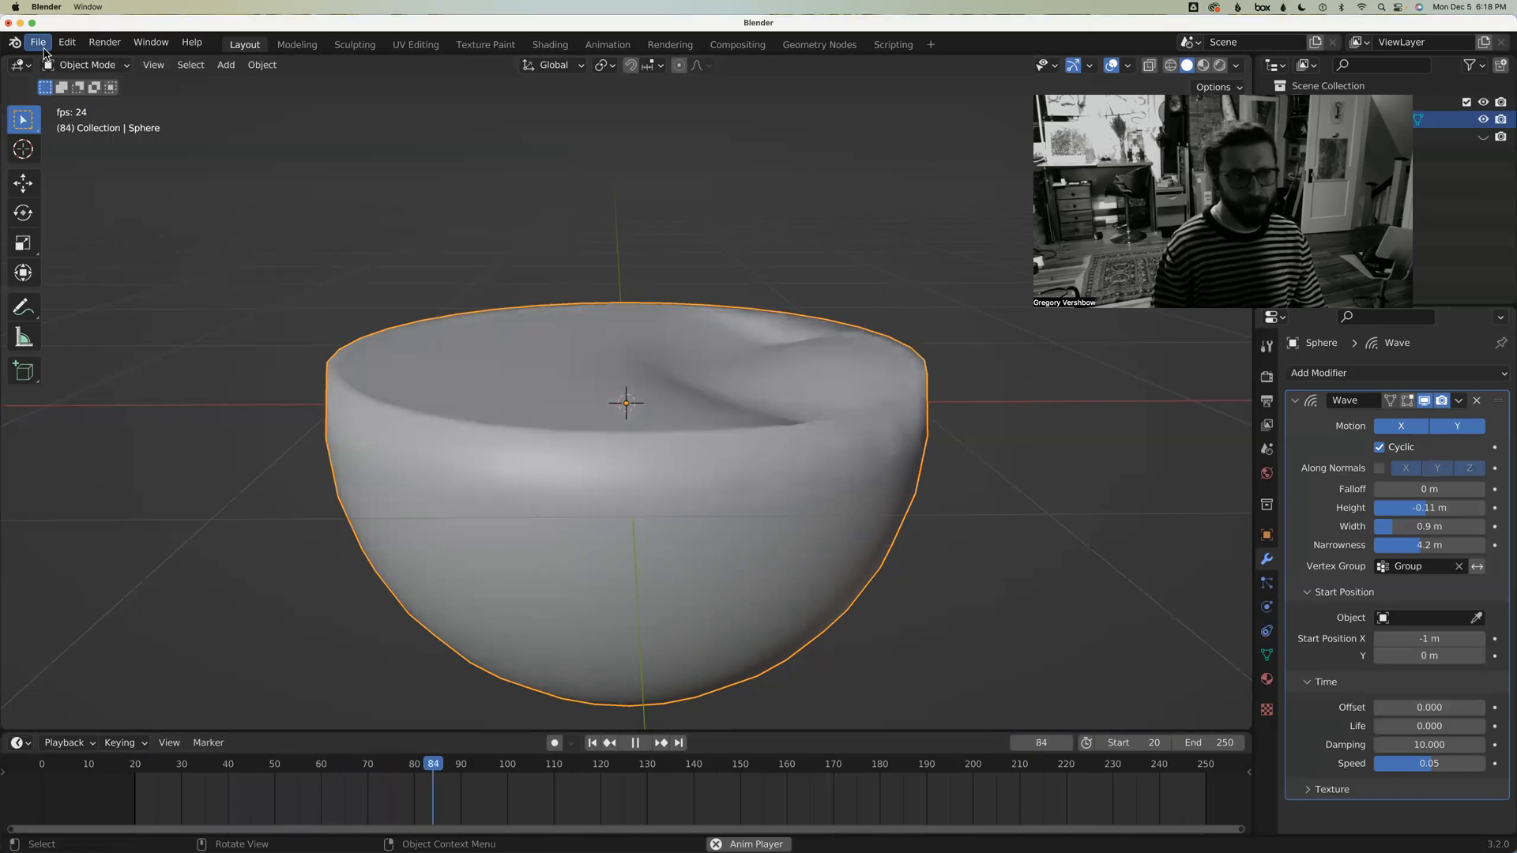
Save untitled.blend under the new name flask.blend in the bottle folder
{"action": "left_click", "coordinate": [45, 42]}
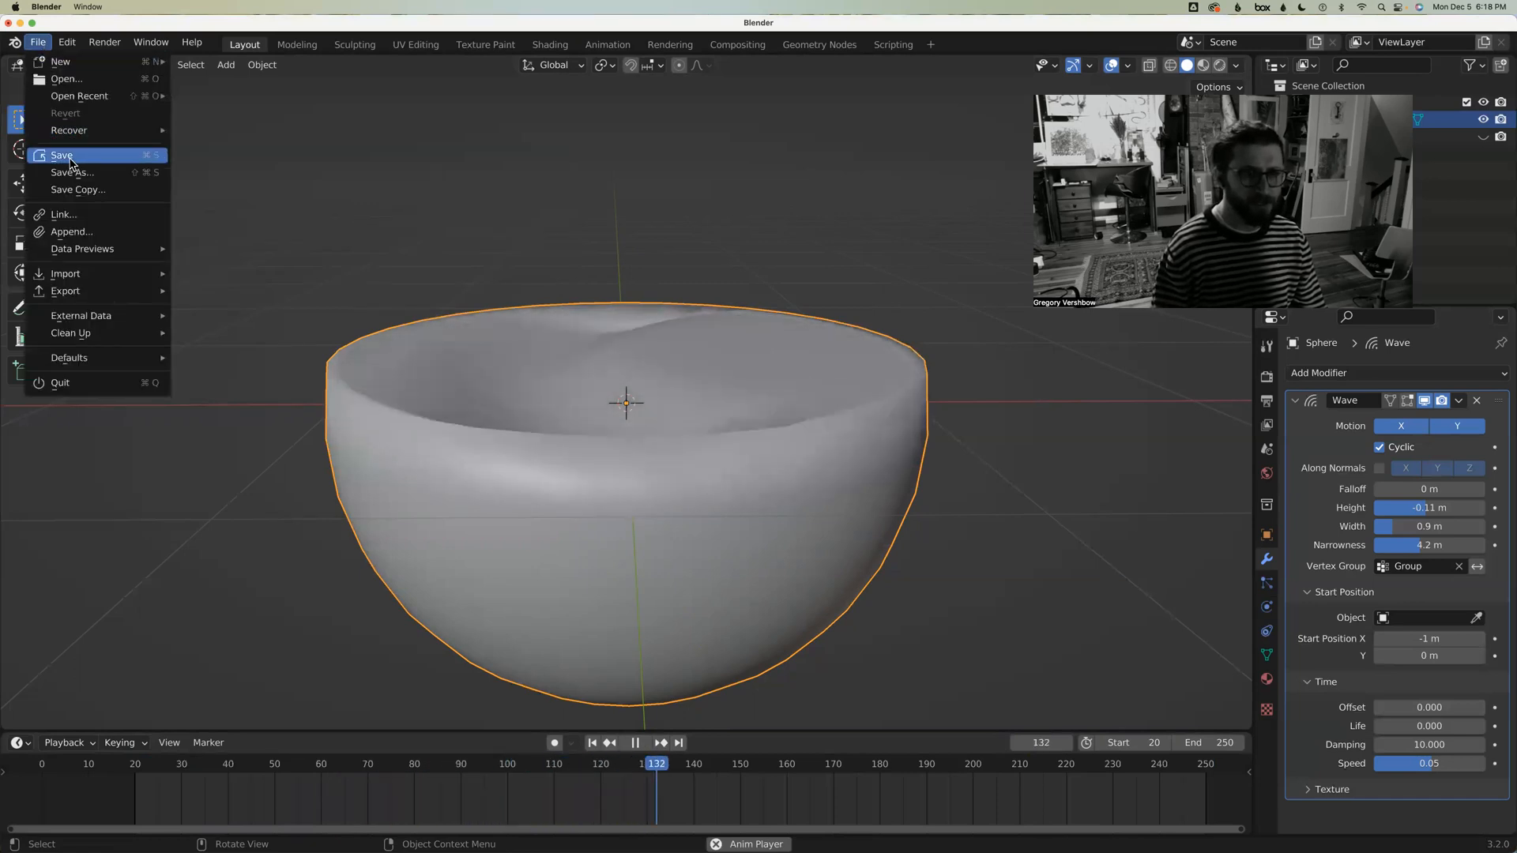
{"action": "left_click", "coordinate": [72, 172]}
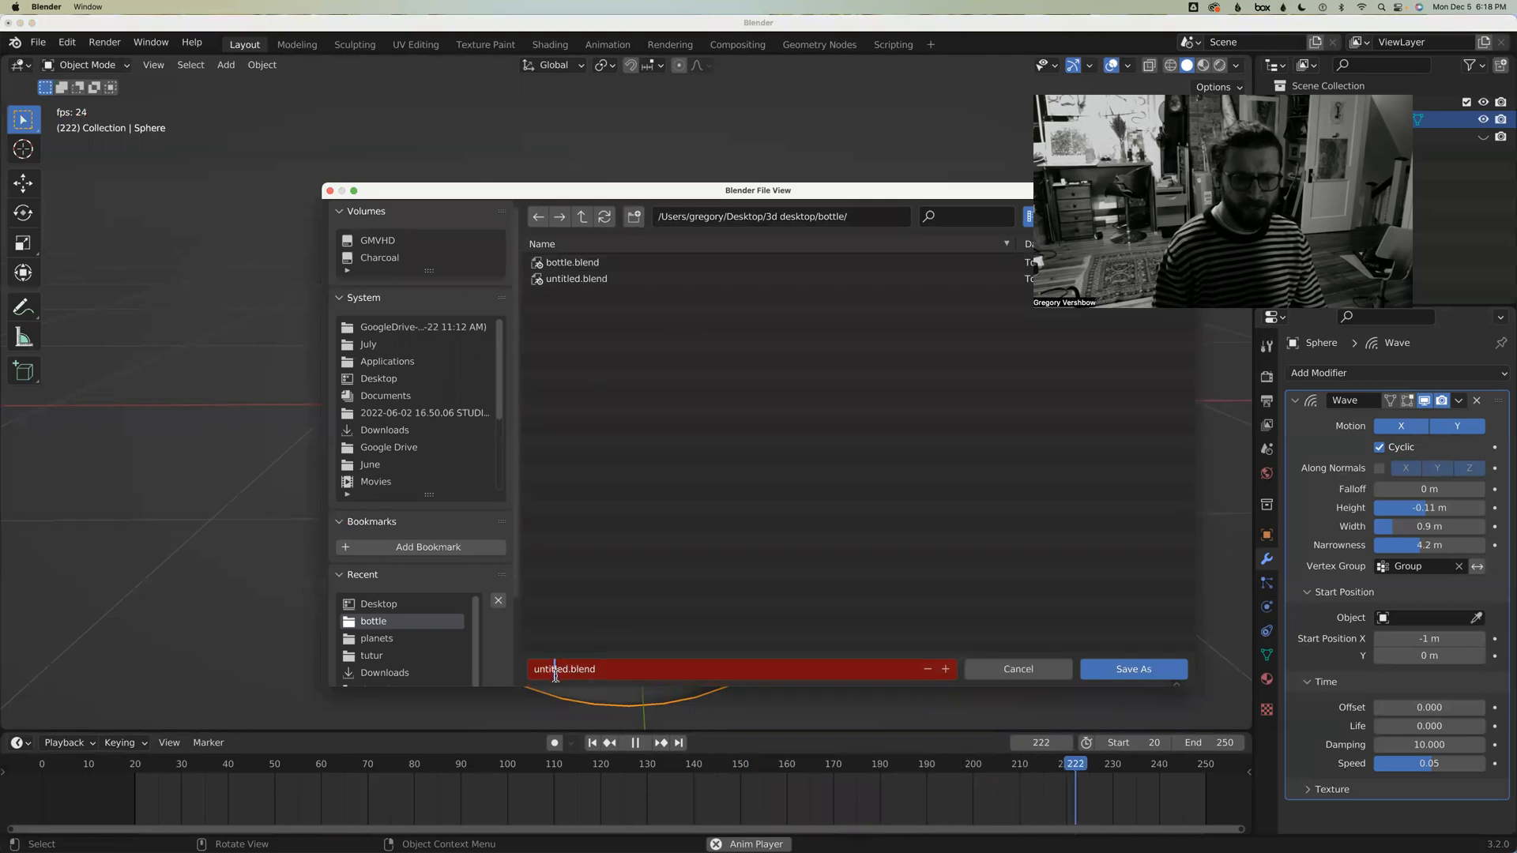
{"action": "left_click", "coordinate": [576, 279]}
{"action": "type", "text": "flask"}
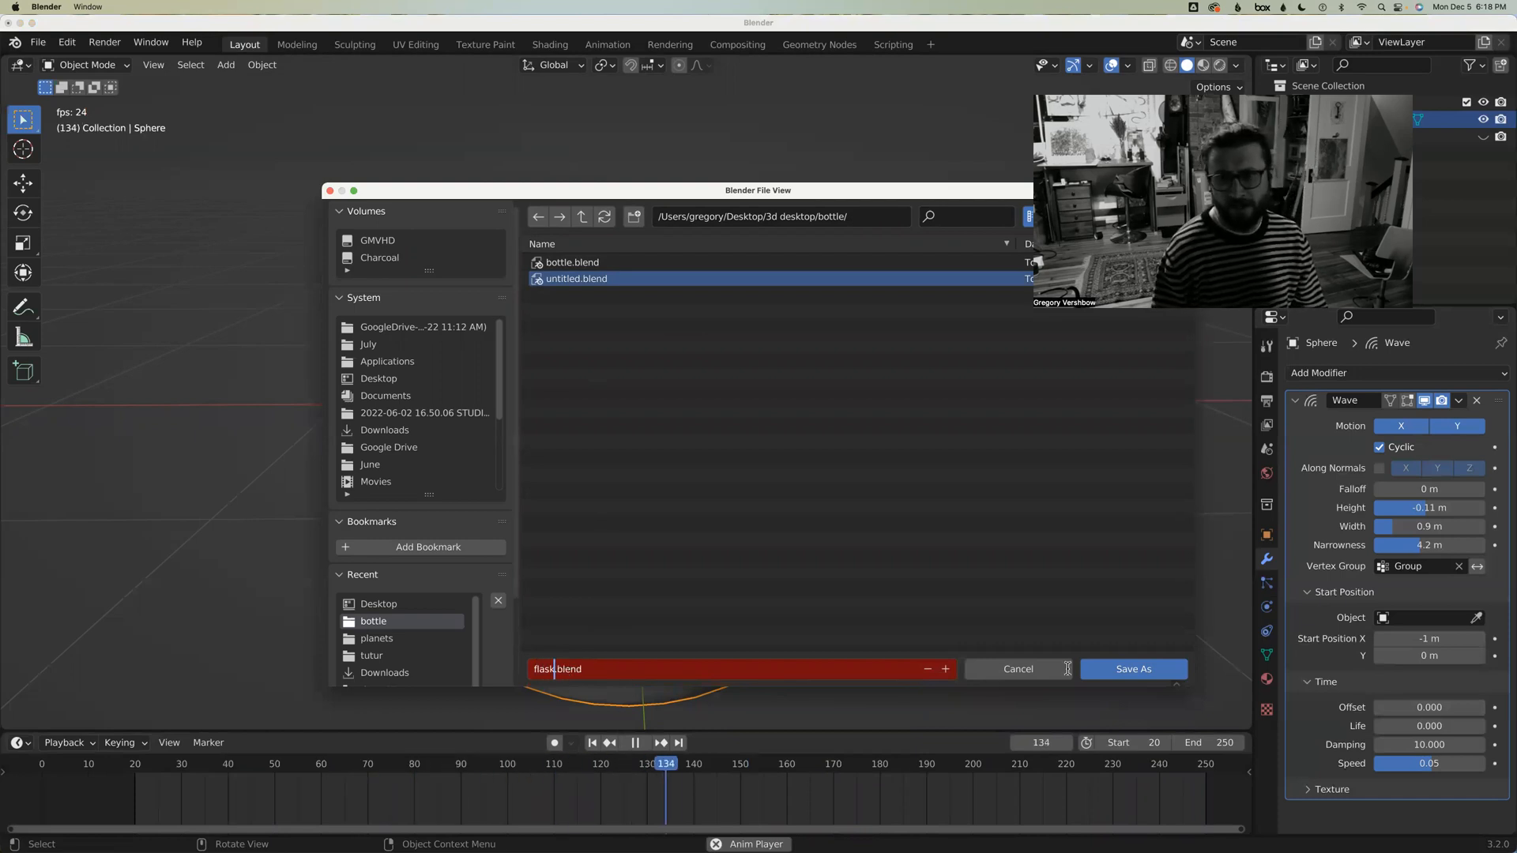
{"action": "left_click", "coordinate": [1132, 669]}
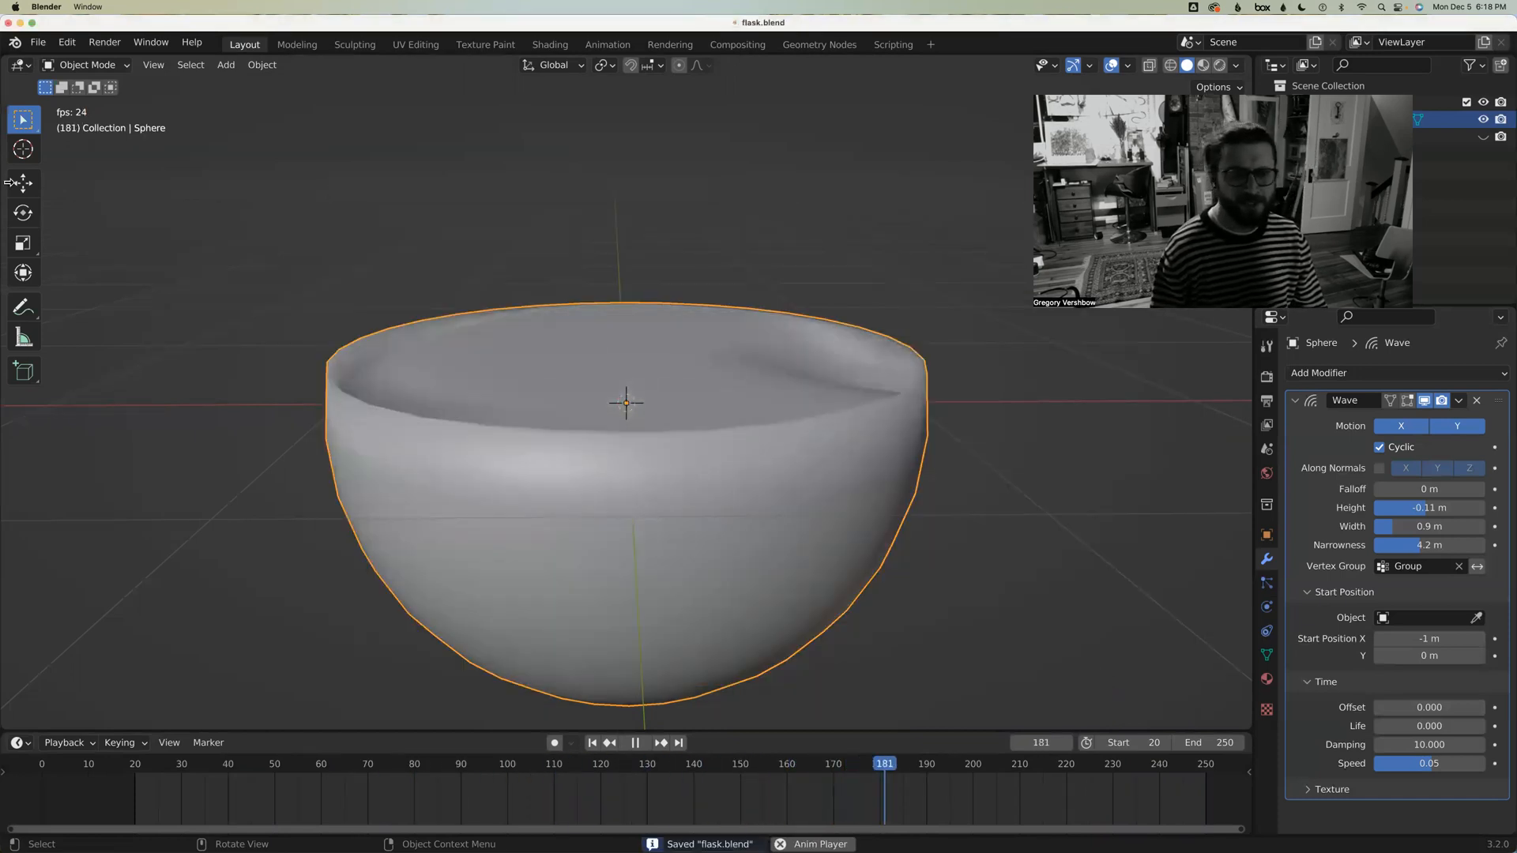
{"action": "left_click", "coordinate": [38, 42]}
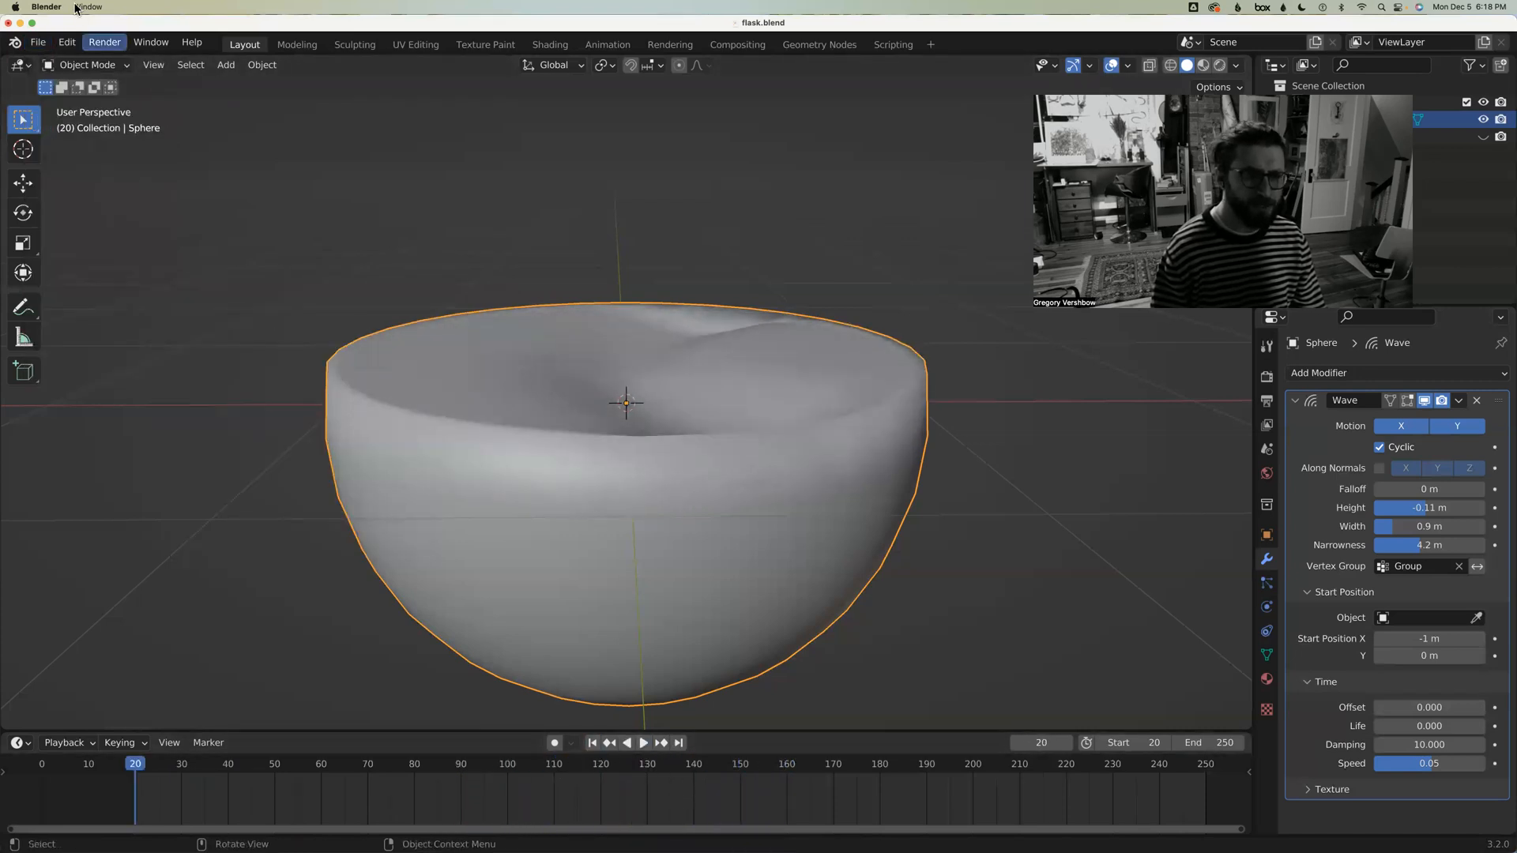
Export the bowl's wave animation as the Lightwave point cache flask.mdd
{"action": "left_click", "coordinate": [39, 42]}
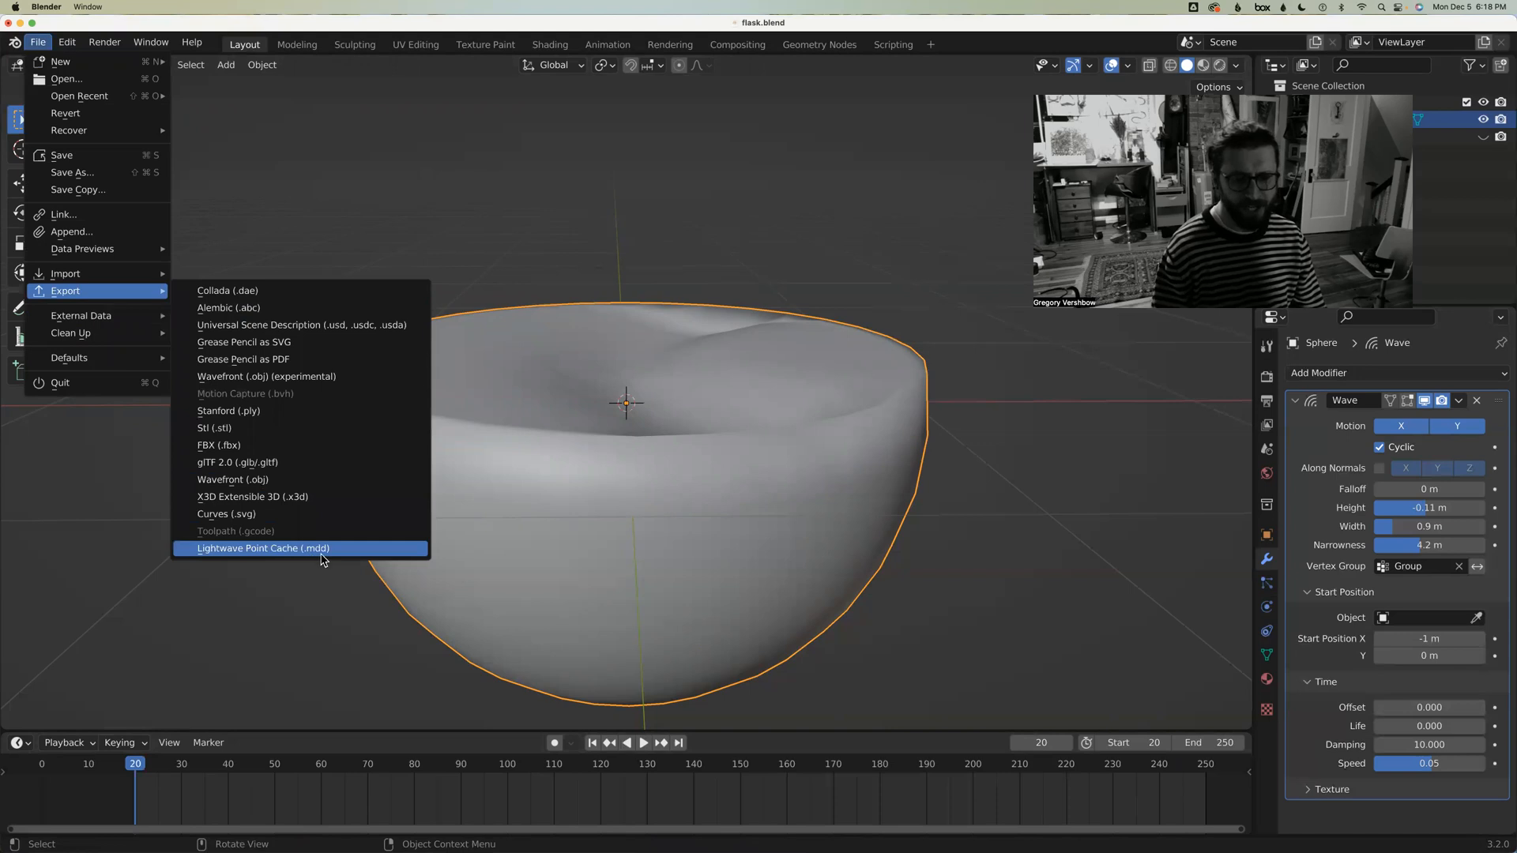
{"action": "left_click", "coordinate": [263, 548]}
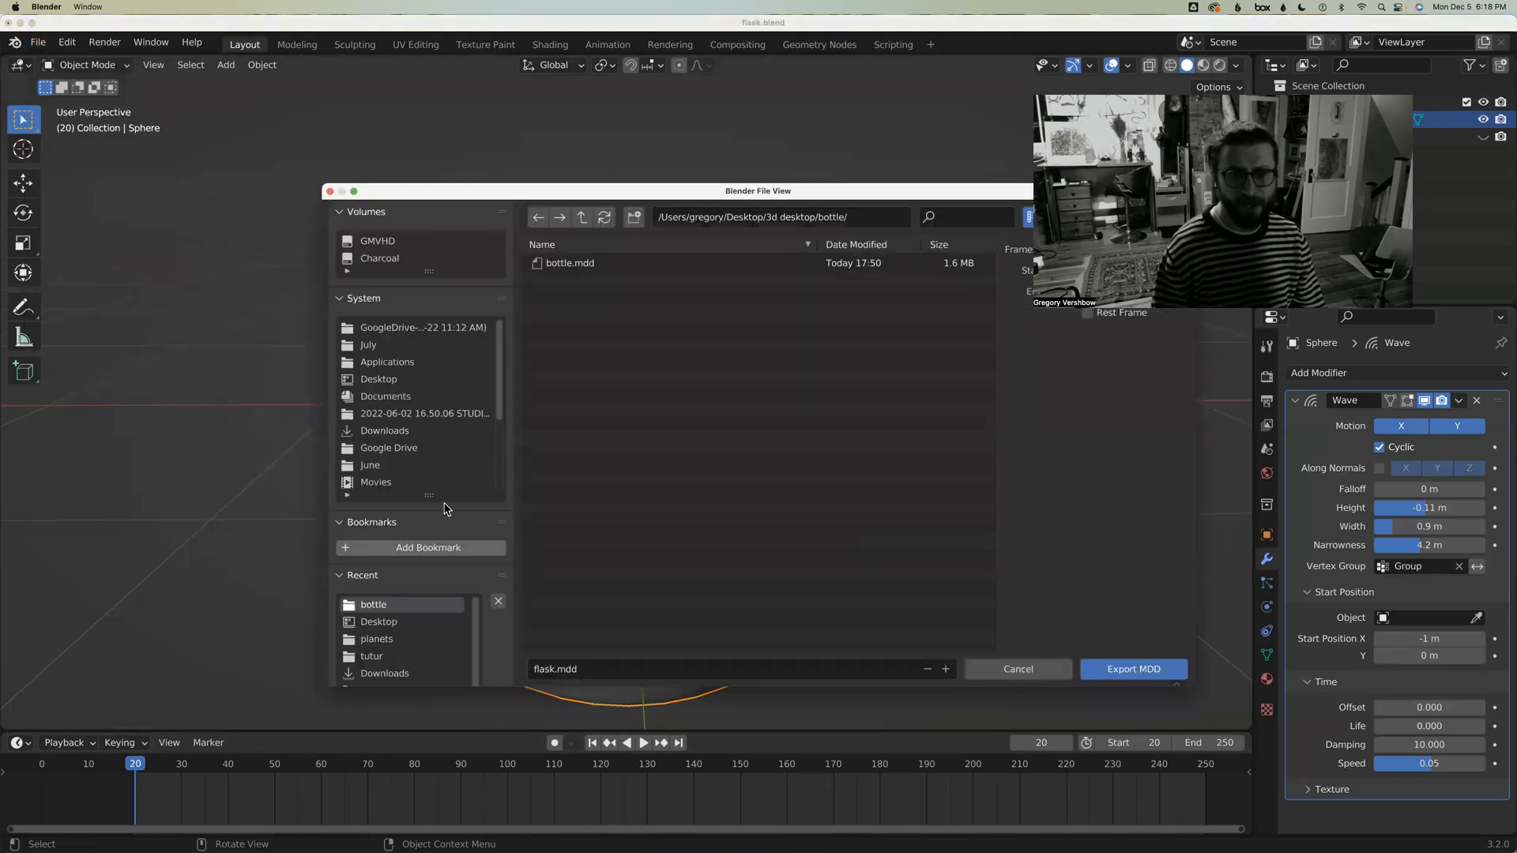
{"action": "mouse_move", "coordinate": [1122, 680]}
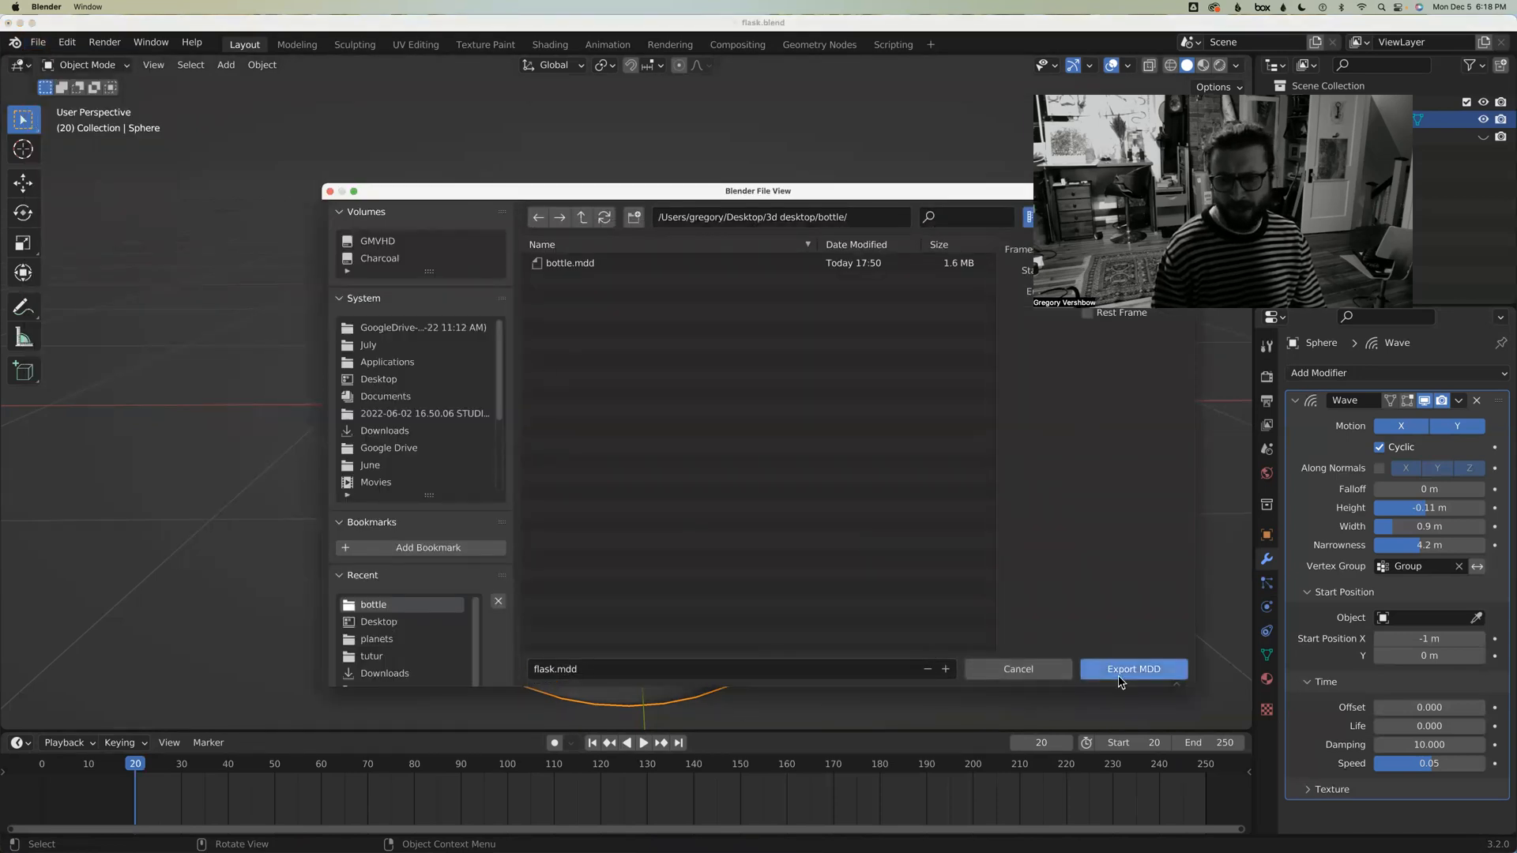
{"action": "left_click", "coordinate": [1133, 669]}
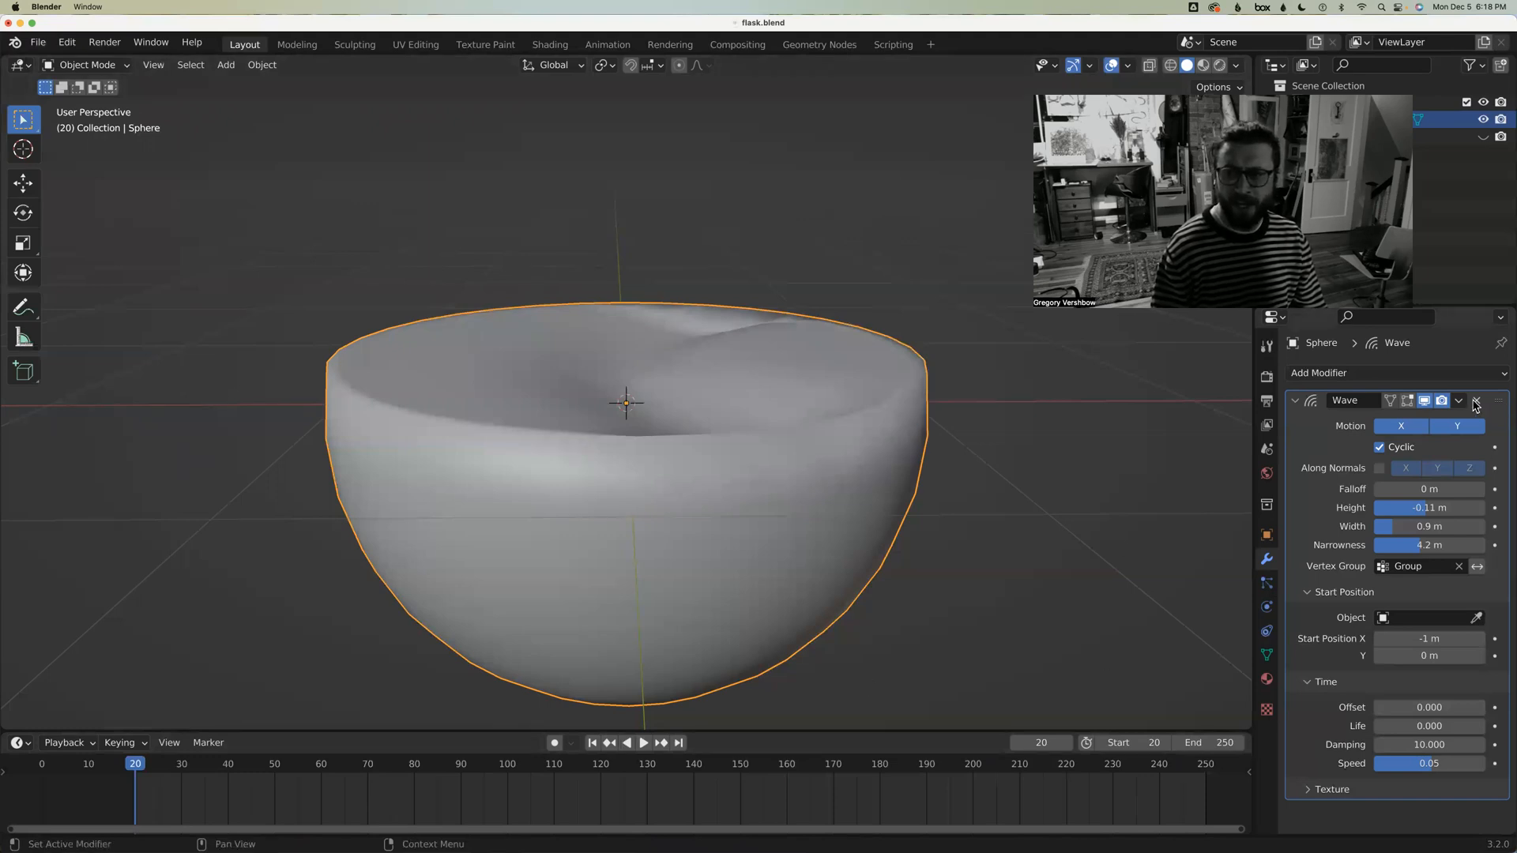
{"action": "mouse_move", "coordinate": [1477, 401]}
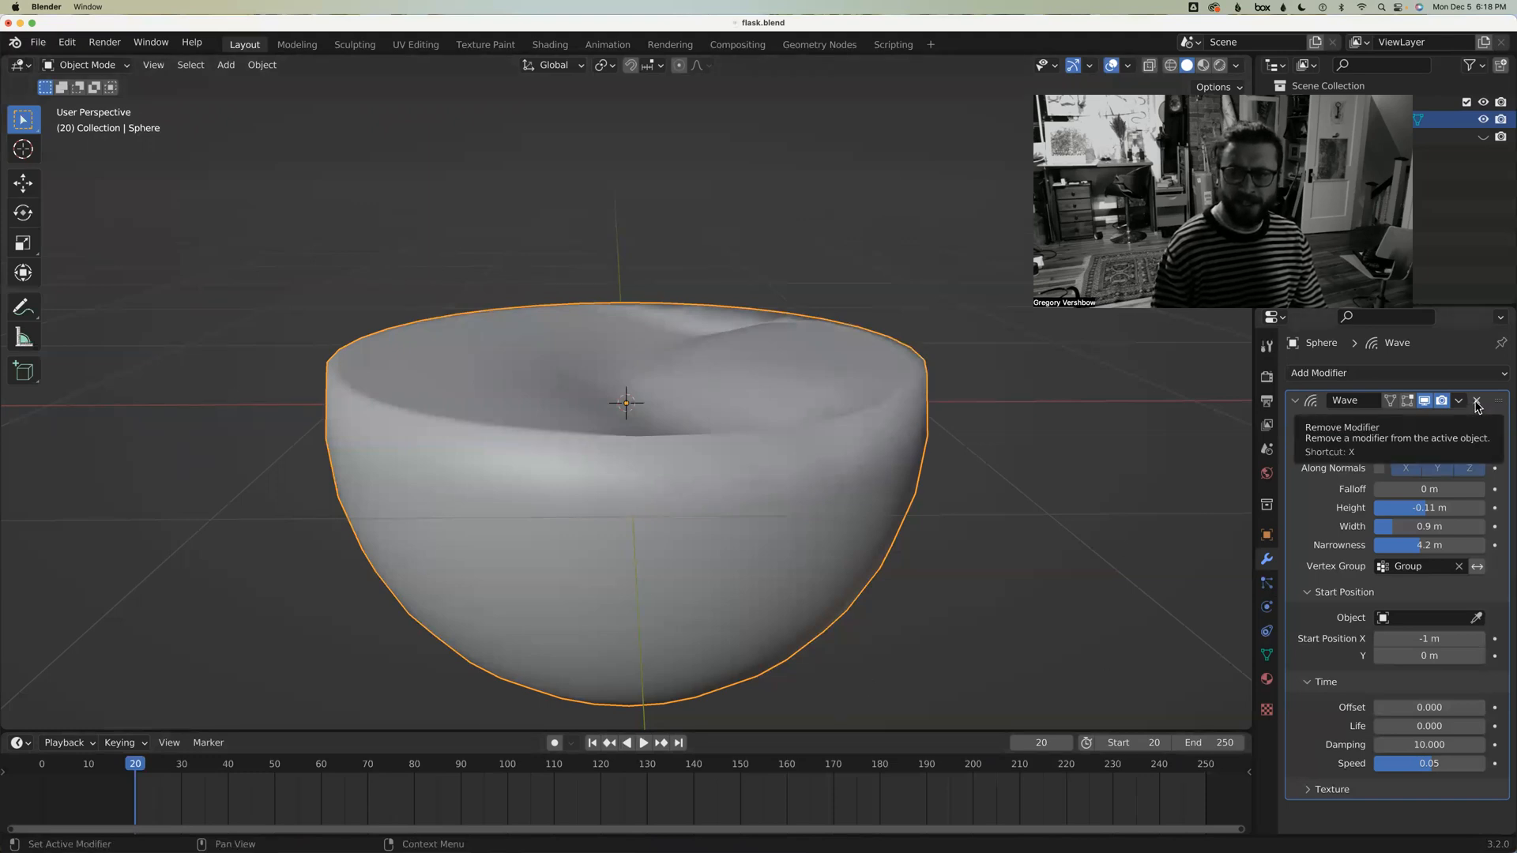
Delete the bowl's Wave modifier so its top sits flat
{"action": "left_click", "coordinate": [1477, 400]}
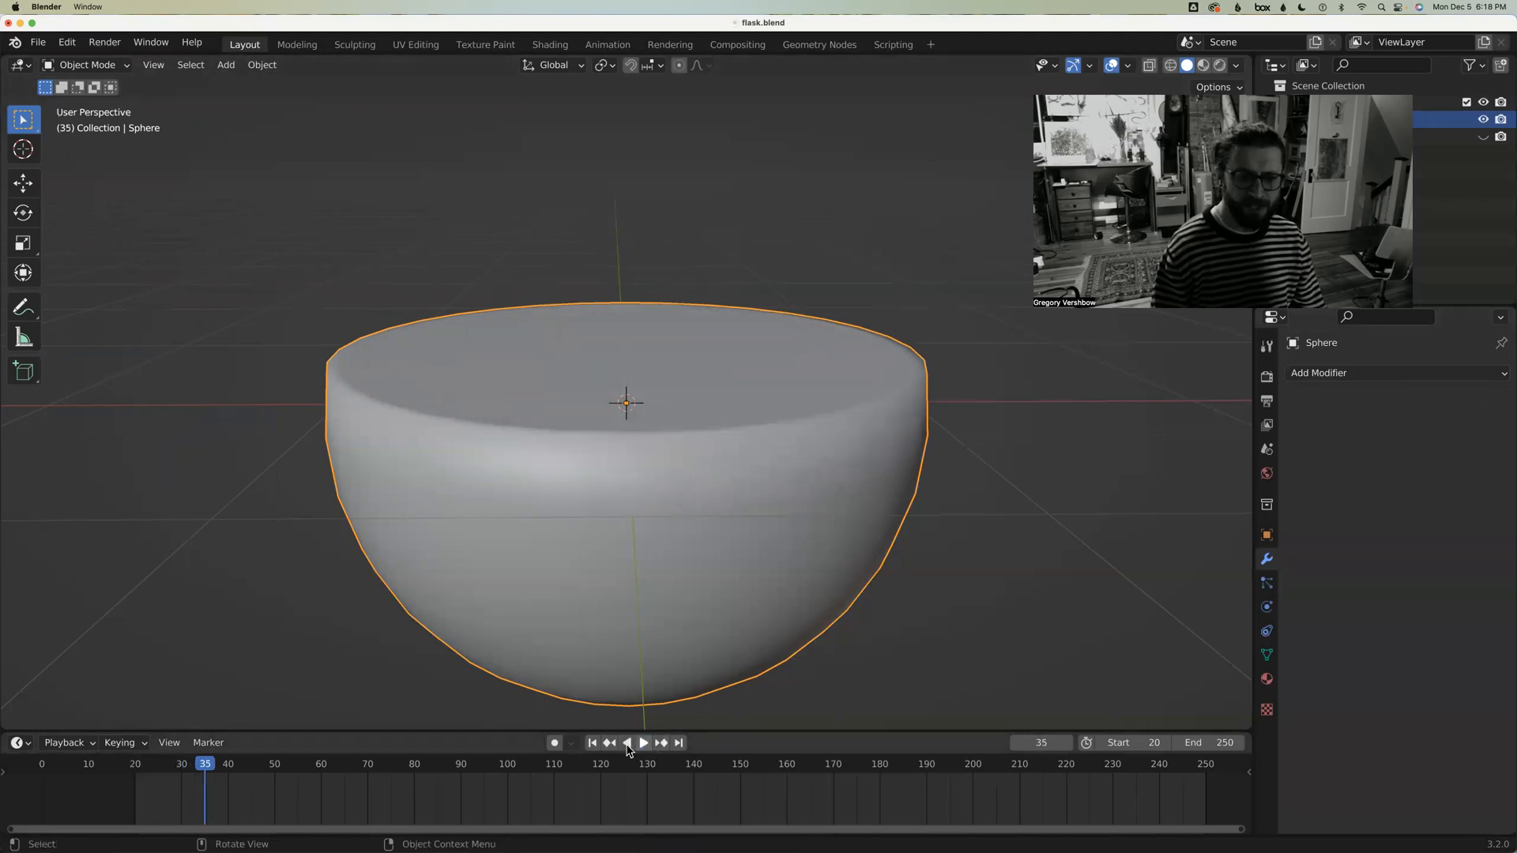
{"action": "left_click", "coordinate": [40, 43]}
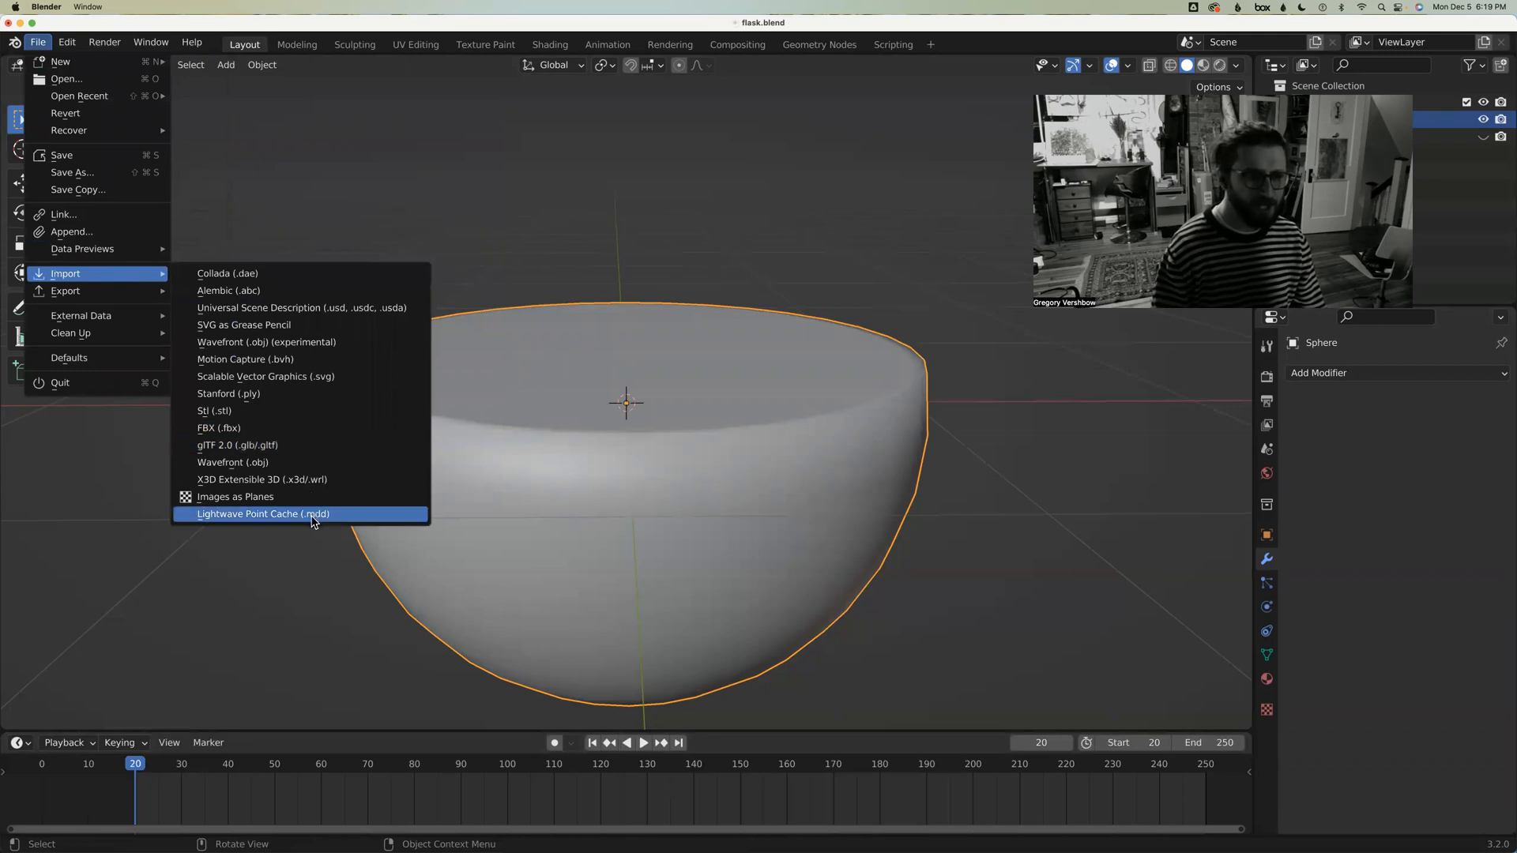
Import flask.mdd as a Lightwave point cache onto the bowl and play it back
{"action": "left_click", "coordinate": [263, 514]}
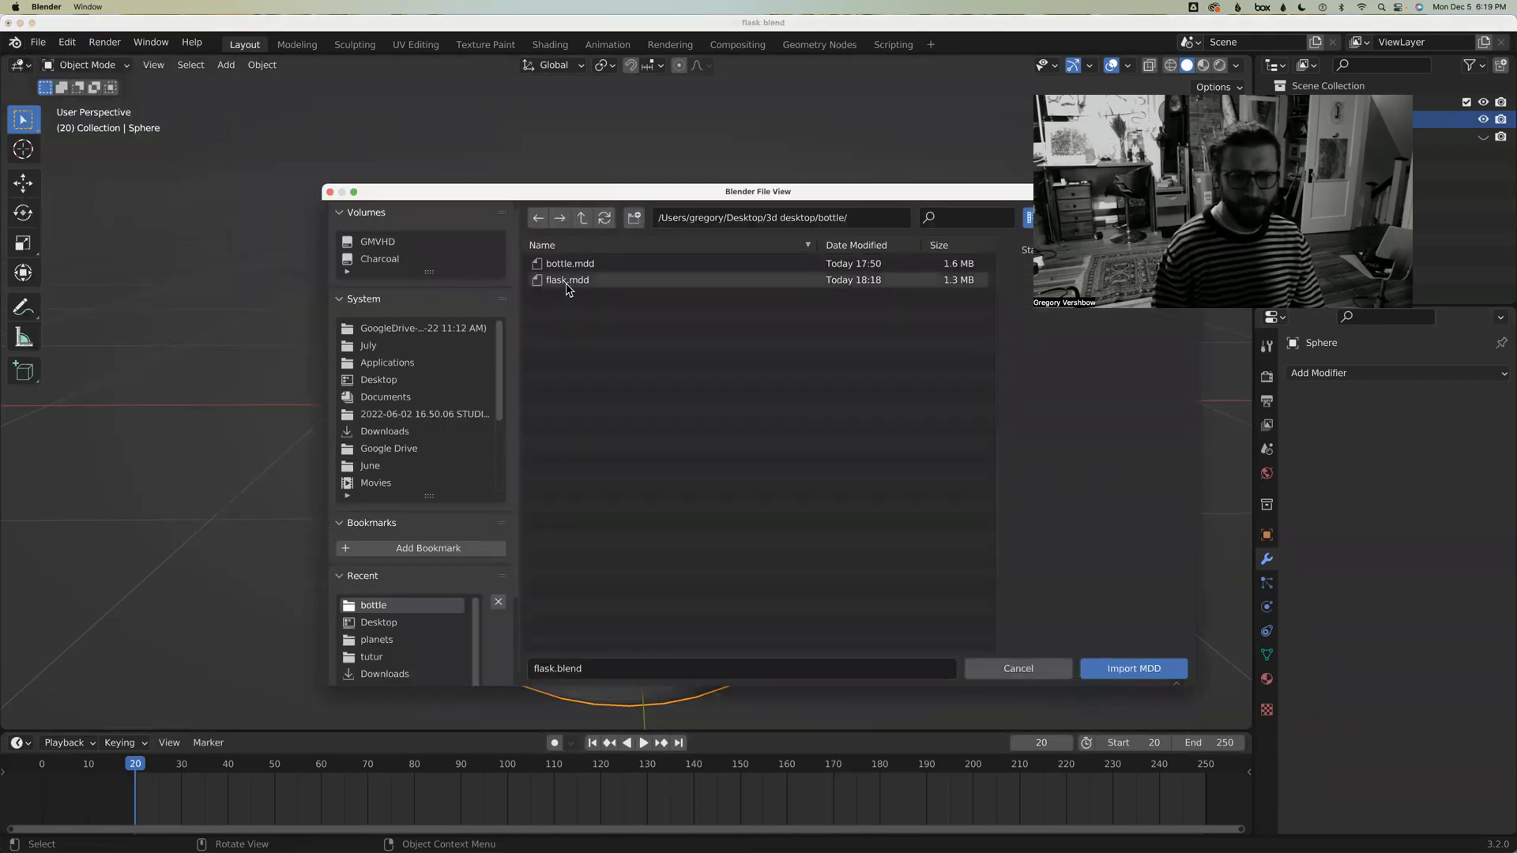
{"action": "left_click", "coordinate": [1133, 668]}
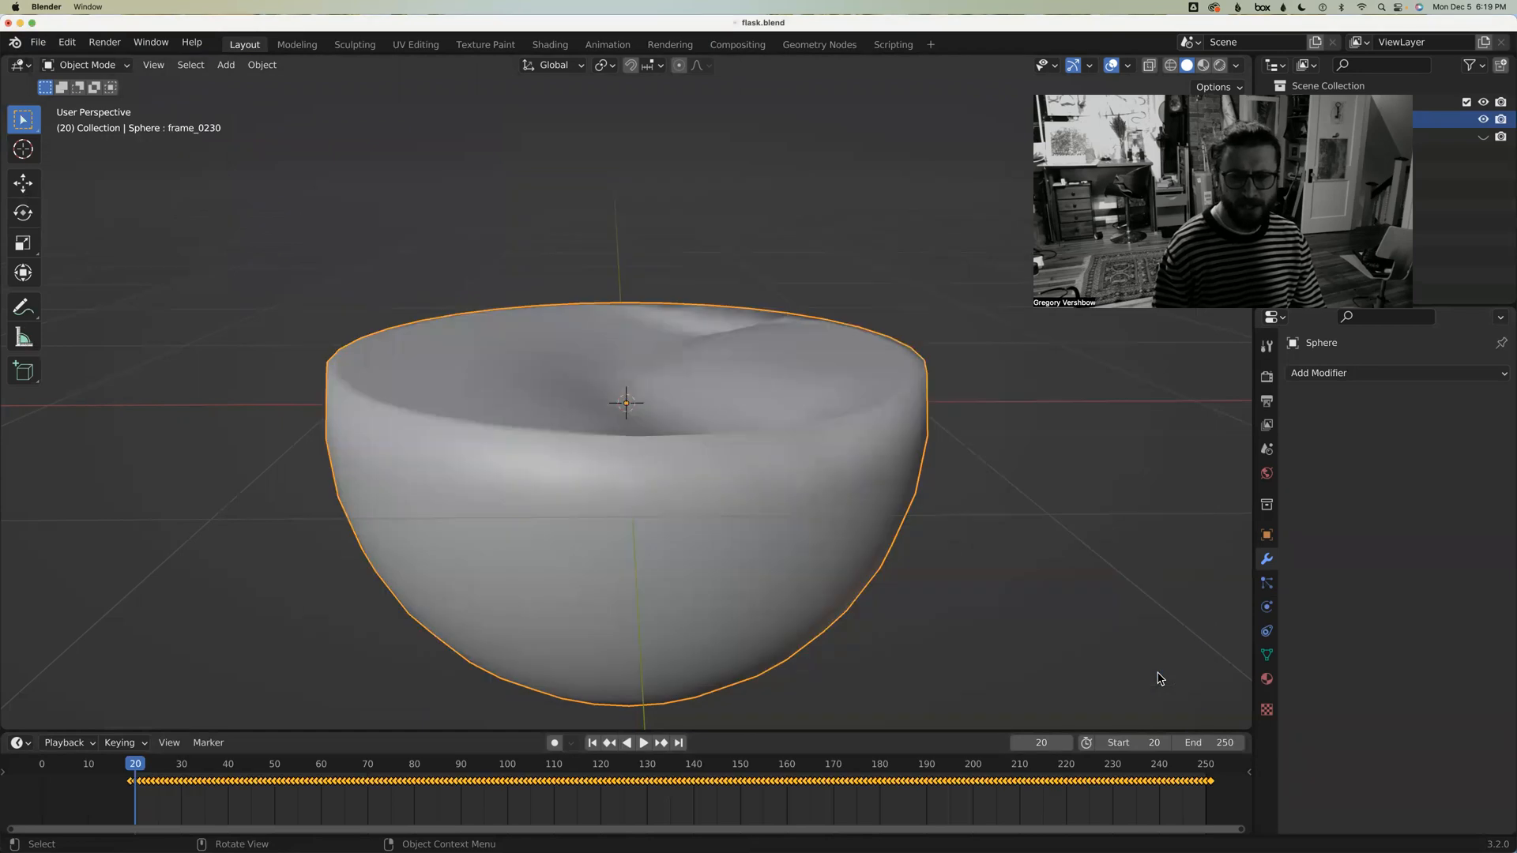
{"action": "left_click", "coordinate": [643, 744]}
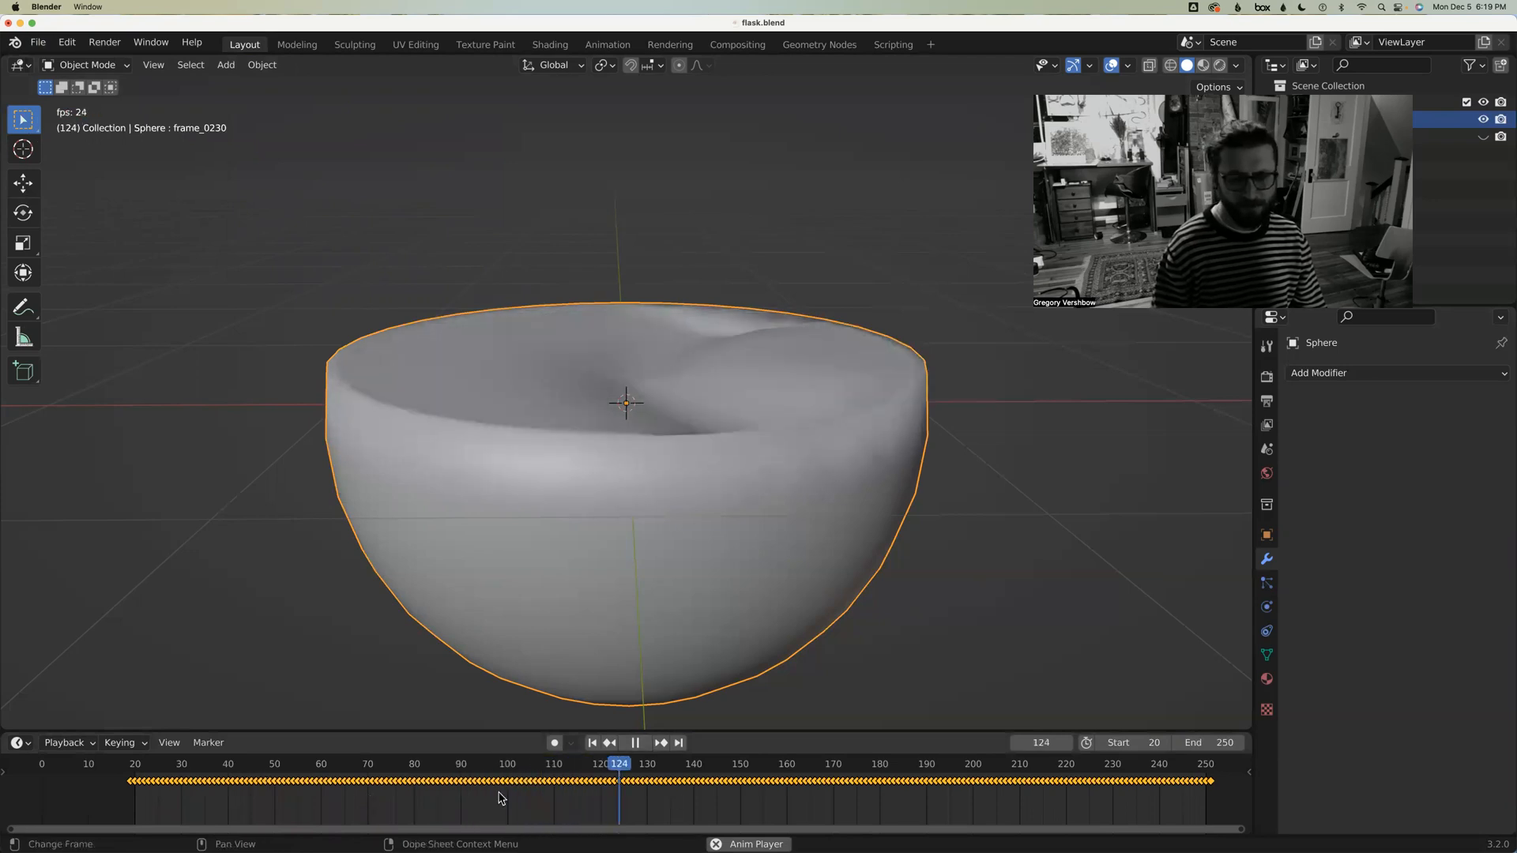
{"action": "left_click", "coordinate": [635, 743]}
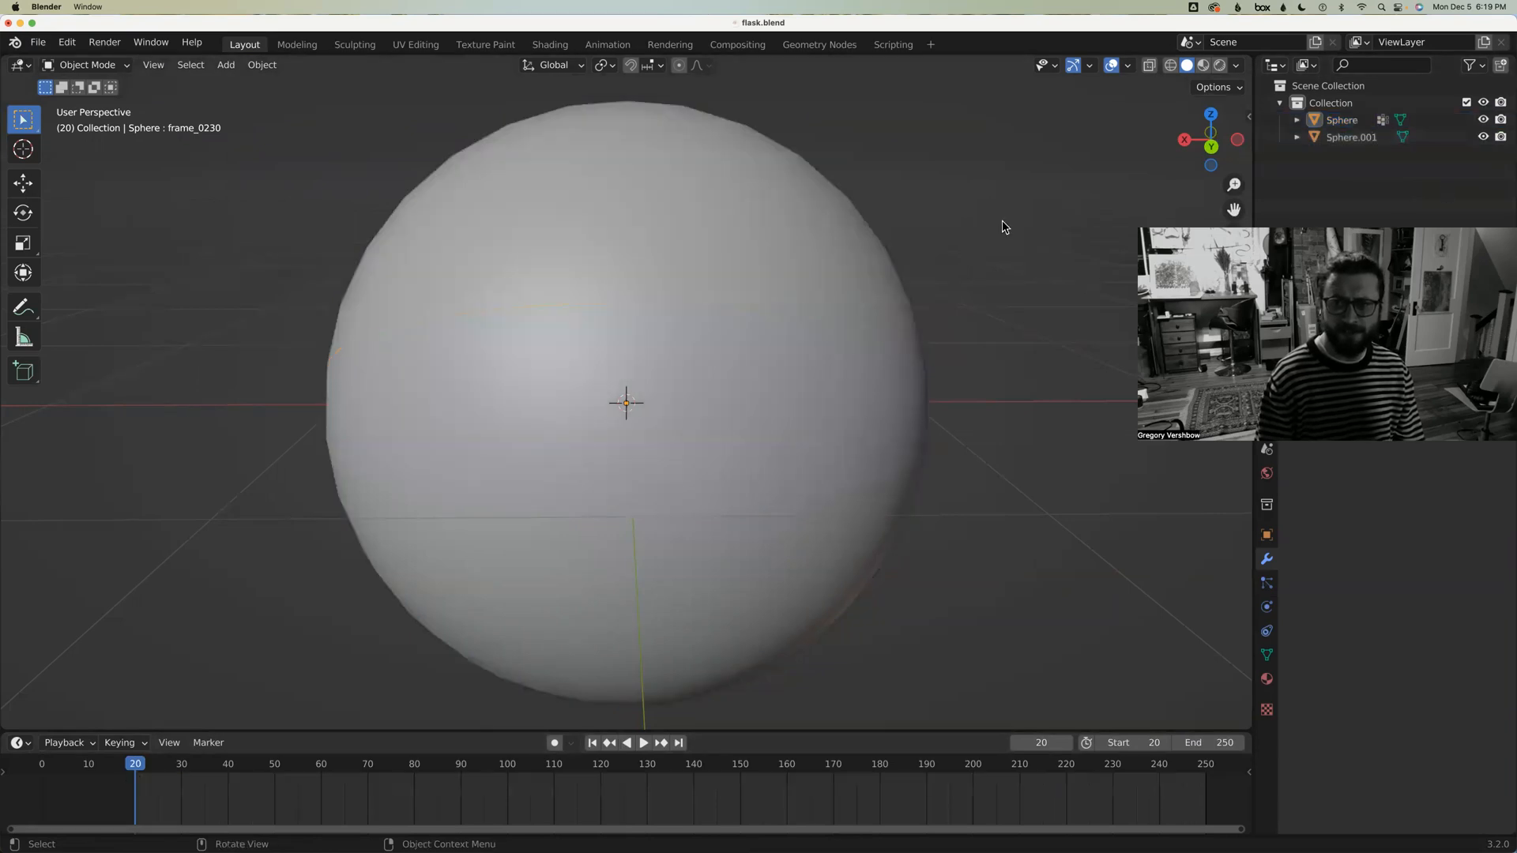
Make Sphere.001 the active object and show its Modifier Properties
{"action": "left_click", "coordinate": [1342, 120]}
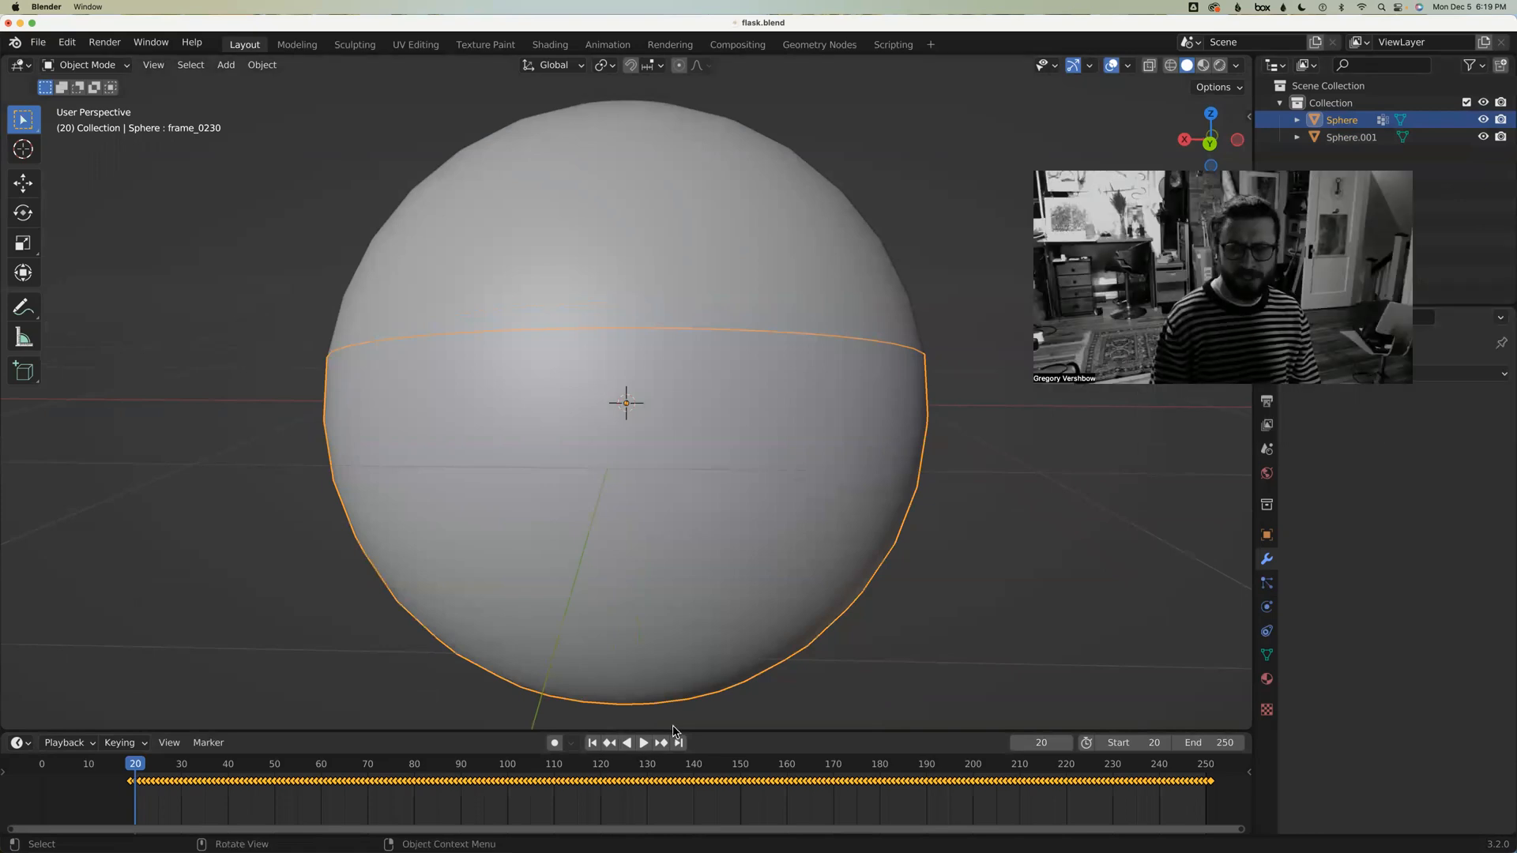
{"action": "mouse_move", "coordinate": [753, 688]}
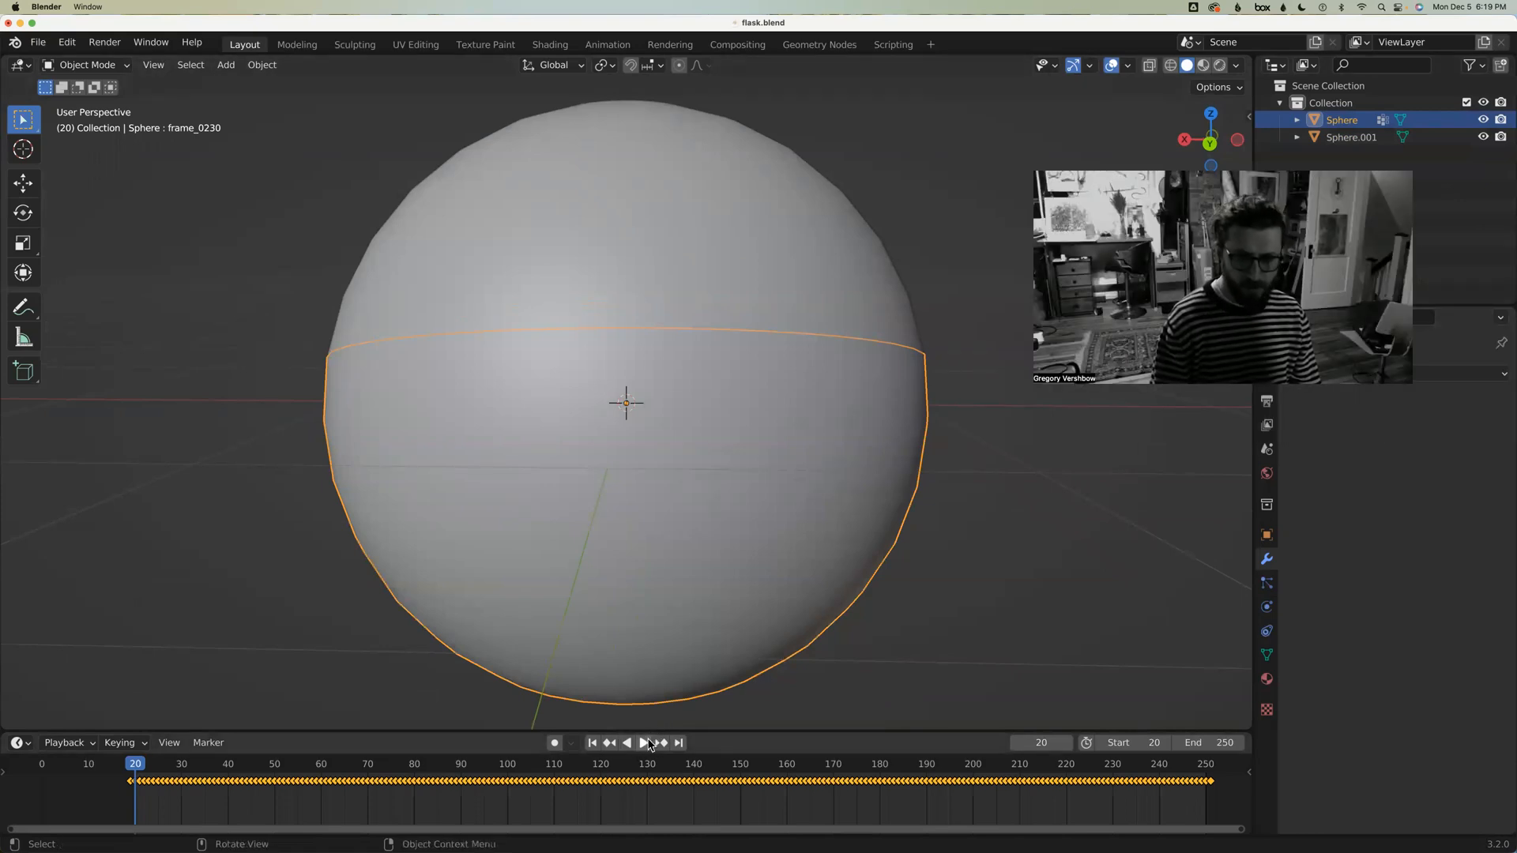
{"action": "left_click", "coordinate": [645, 743]}
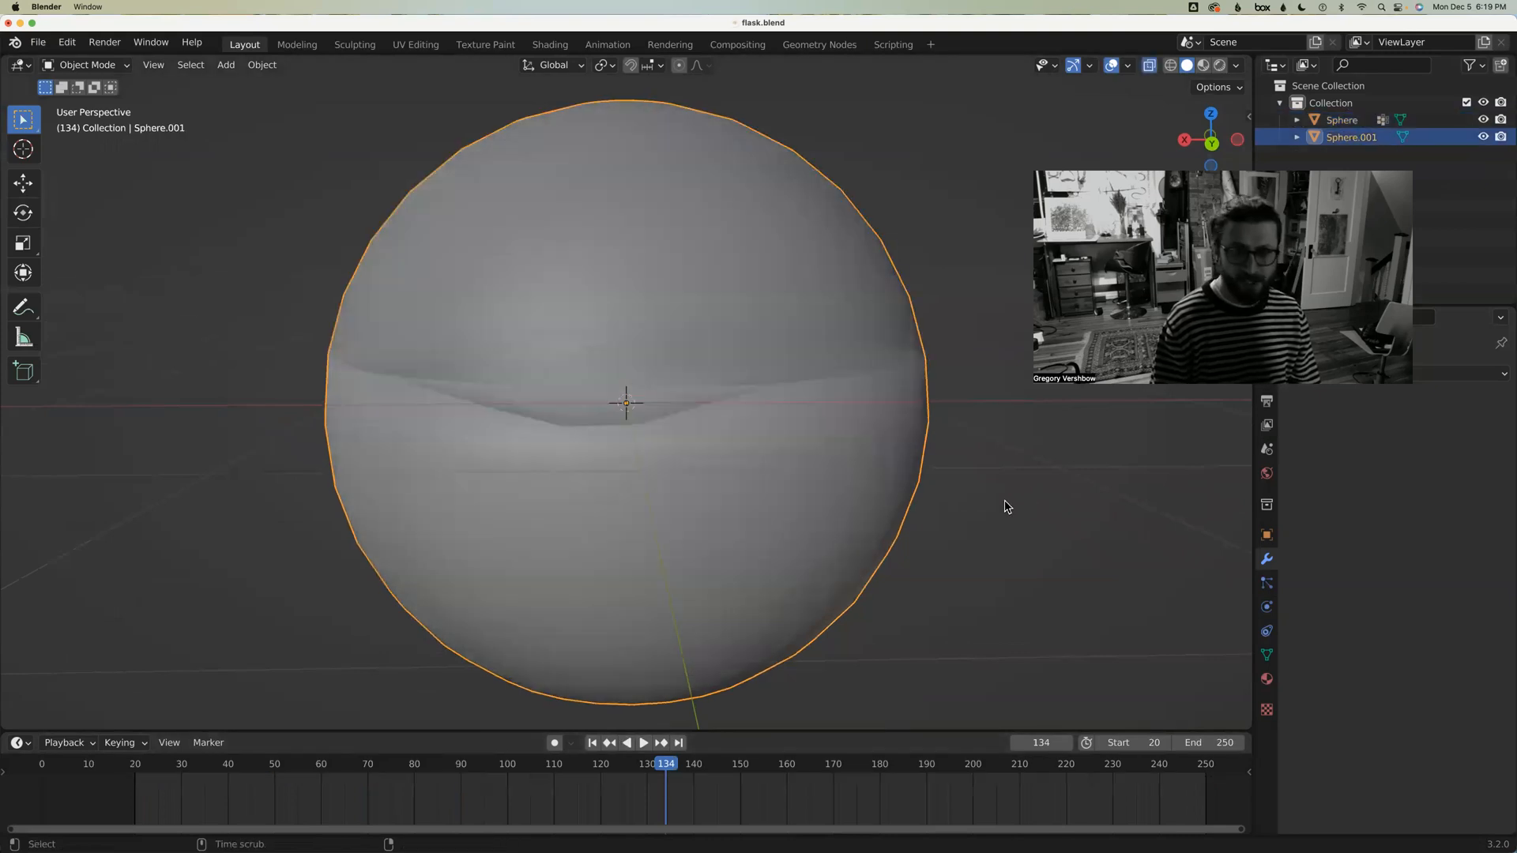
{"action": "left_click", "coordinate": [642, 743]}
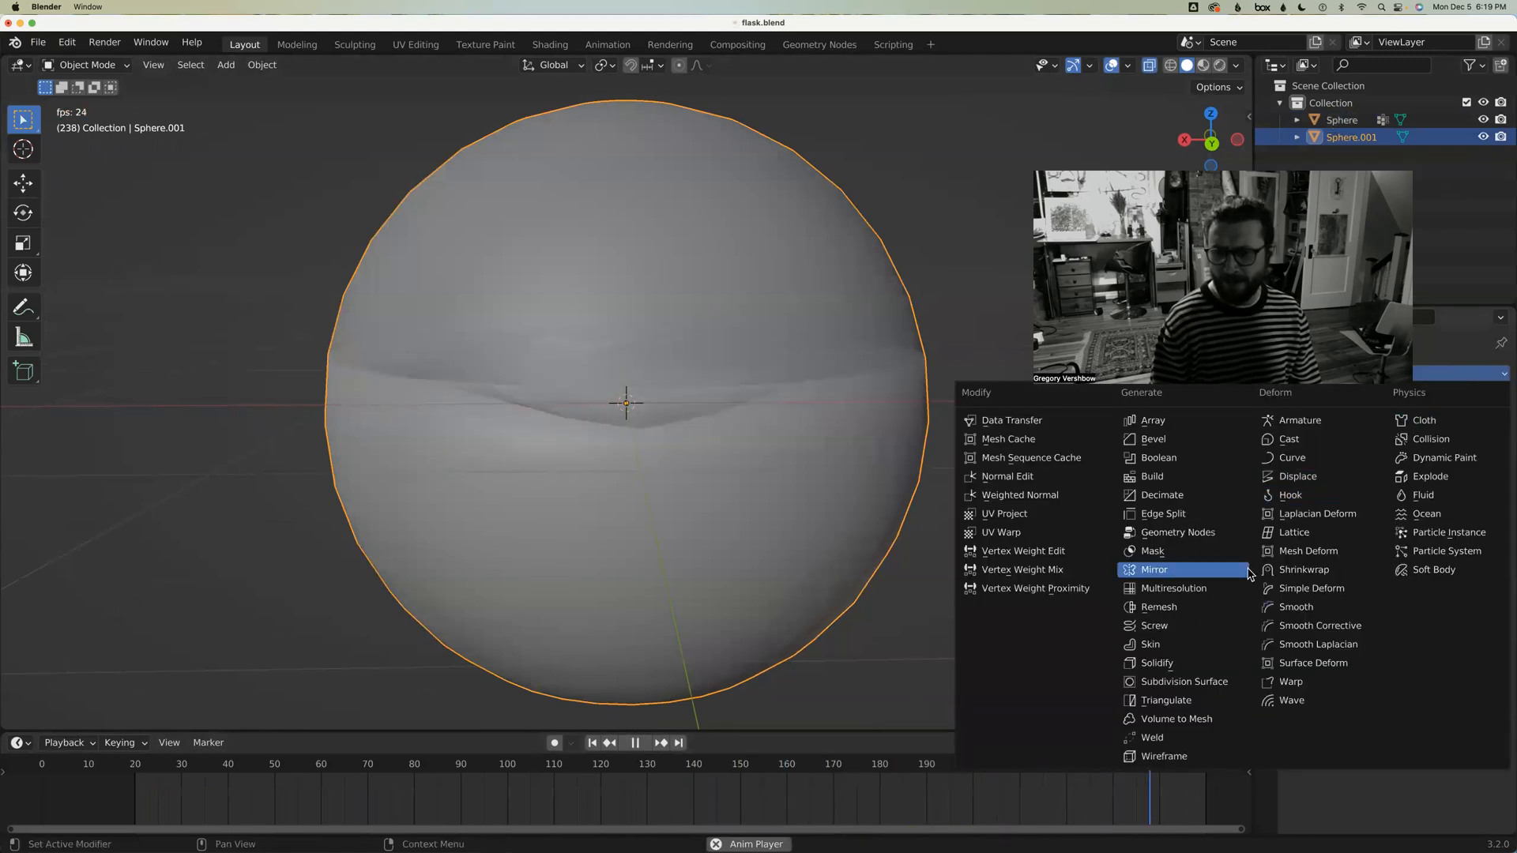
Add a Solidify modifier to Sphere.001 with 0.01 m thickness
{"action": "left_click", "coordinate": [1153, 662]}
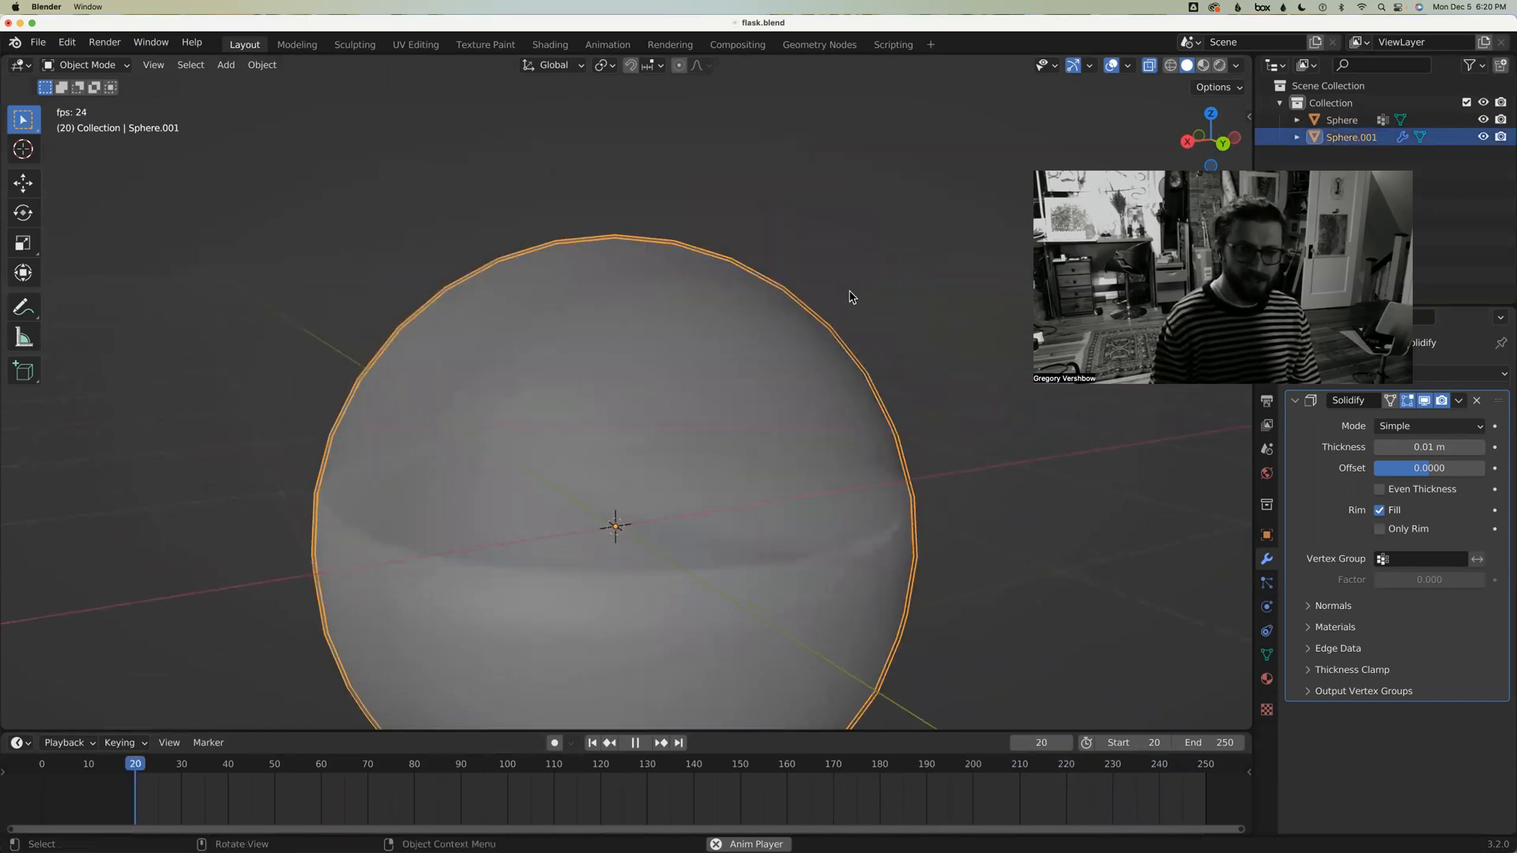
Model a tall, narrow neck on top of Sphere.001 in Edit Mode
{"action": "key", "text": "Tab"}
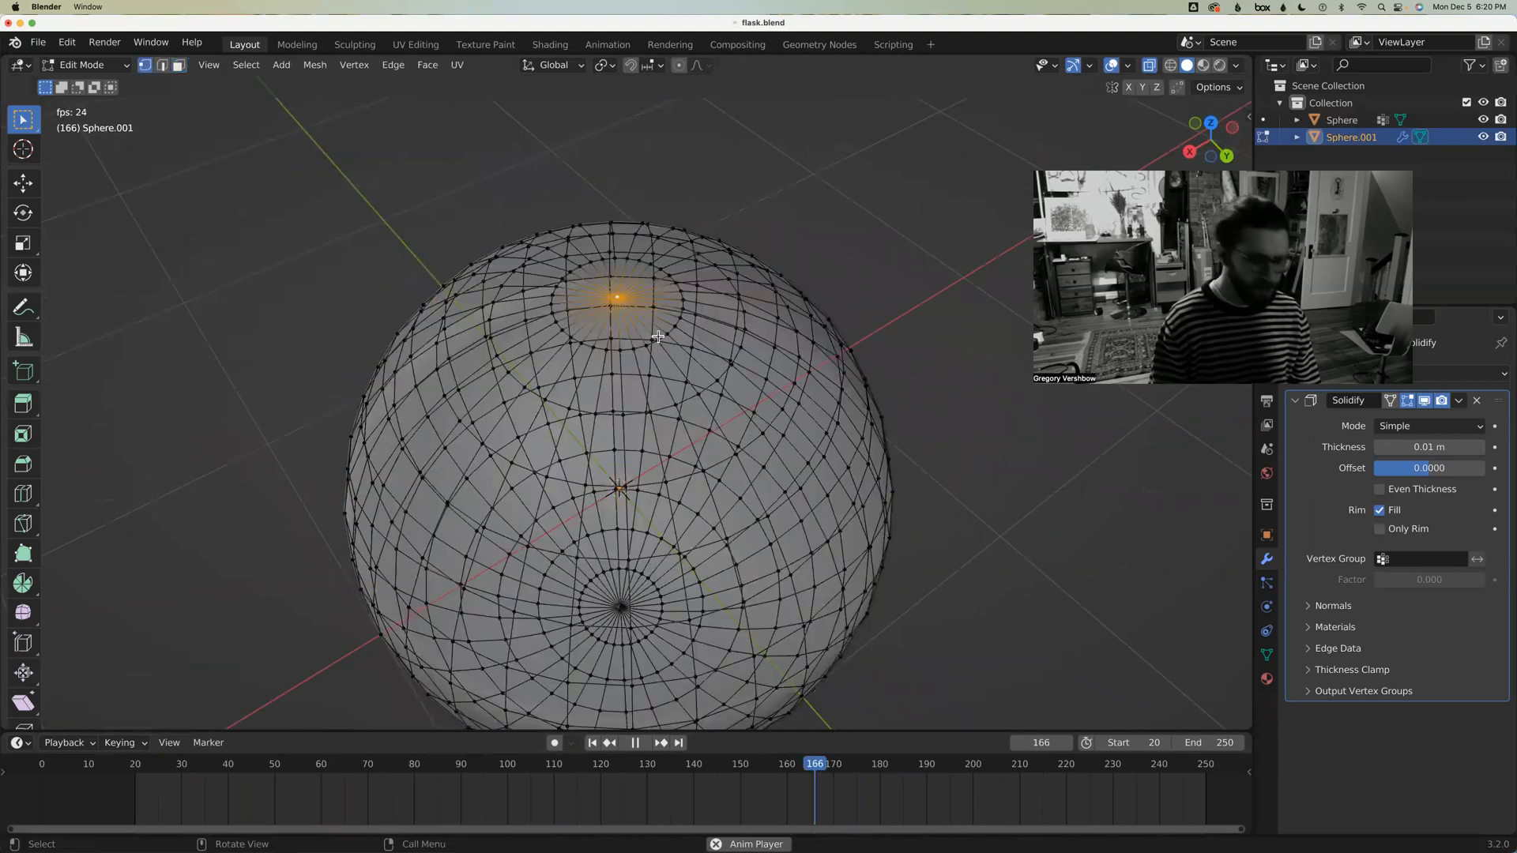
{"action": "key", "text": "x"}
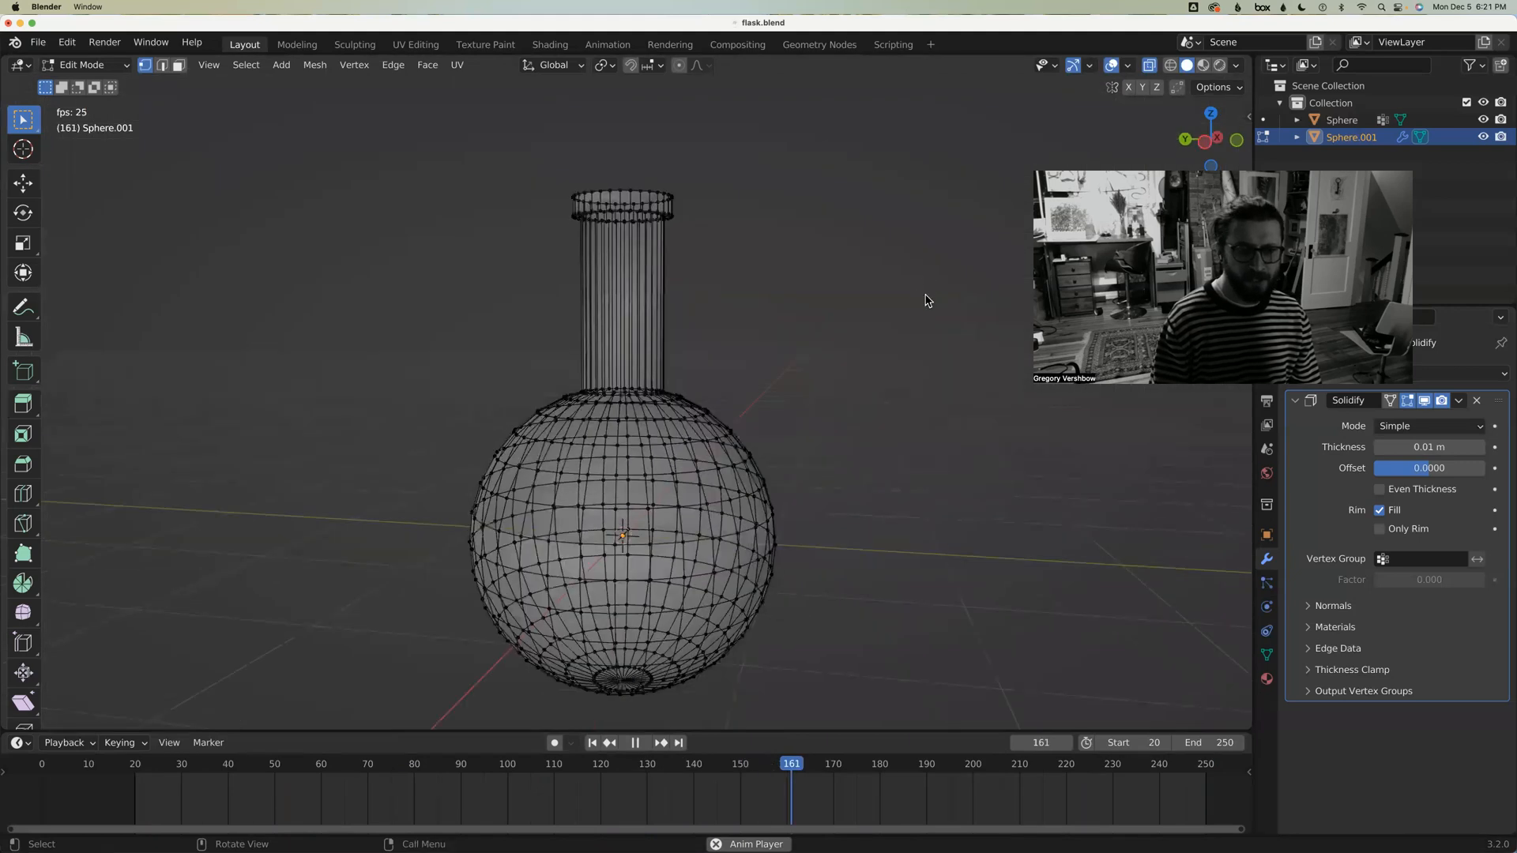
{"action": "key", "text": "Tab"}
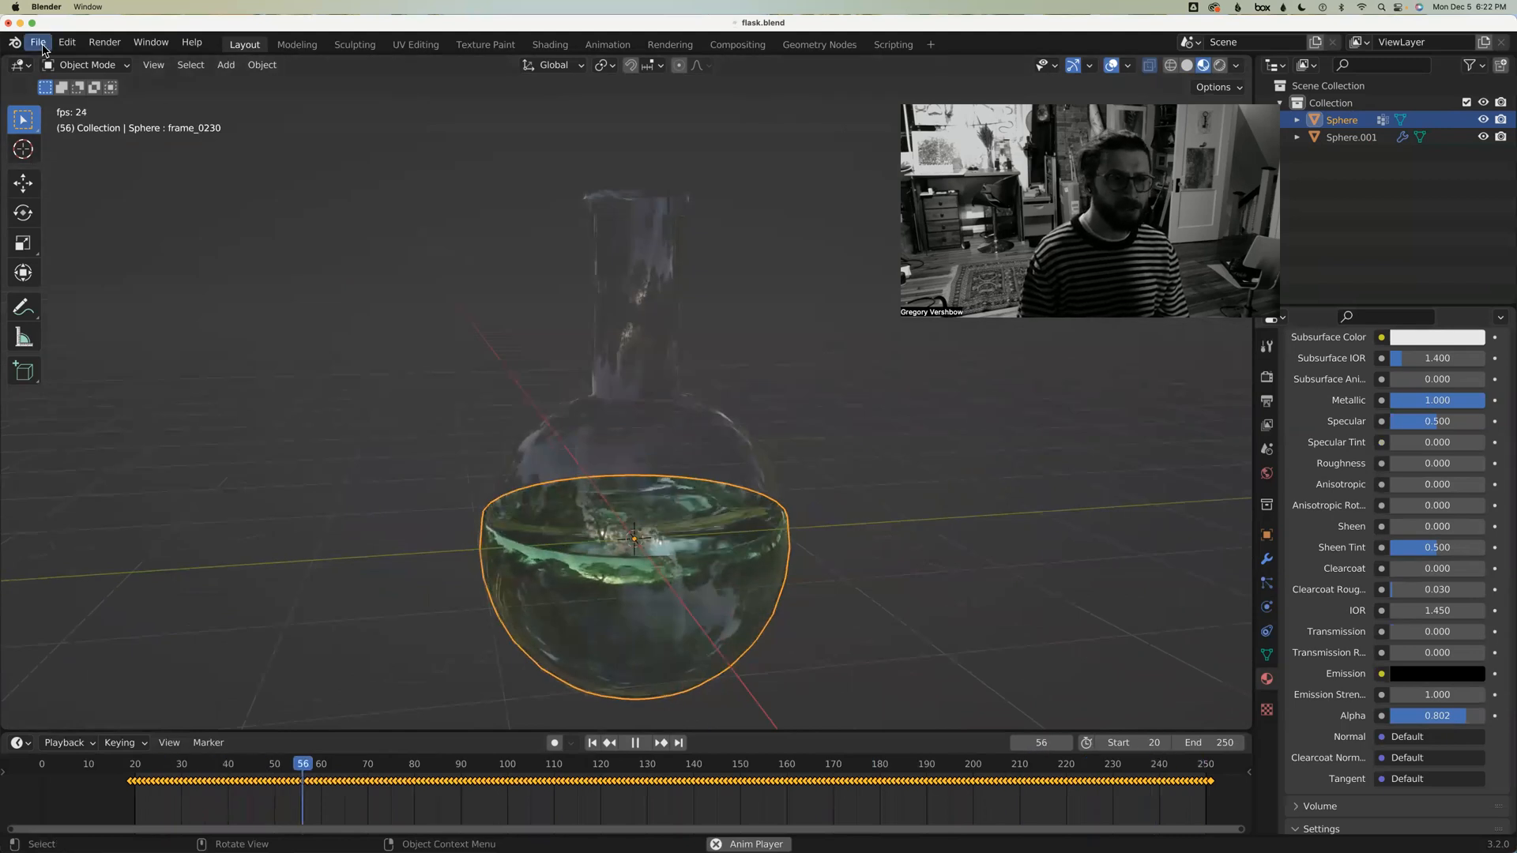
Reset the timeline to frame 20 and bring up the glTF 2.0 (.glb) exporter
{"action": "left_click", "coordinate": [45, 43]}
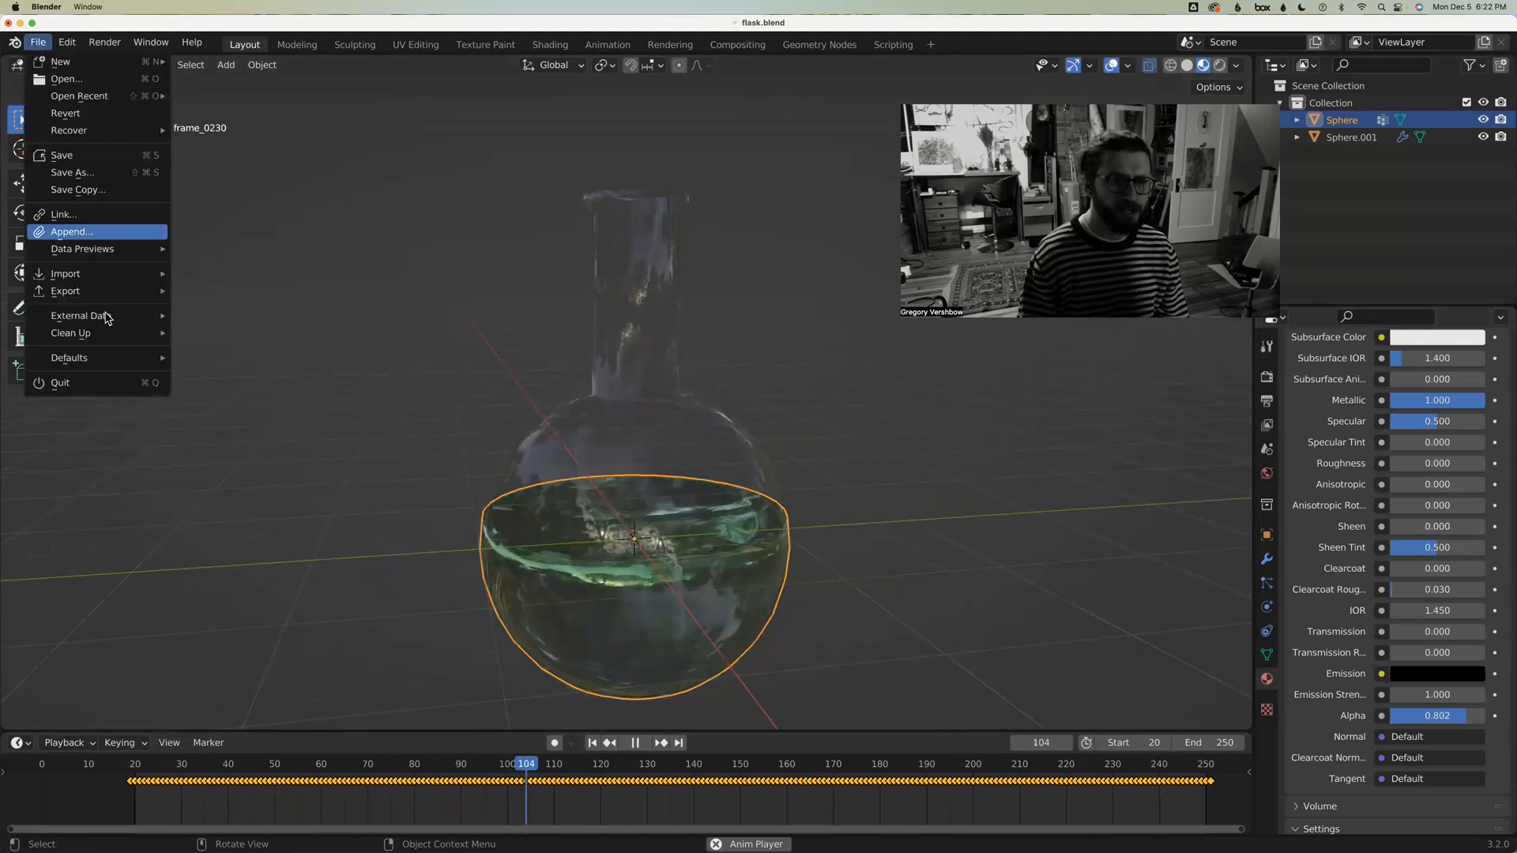
{"action": "left_click", "coordinate": [66, 291]}
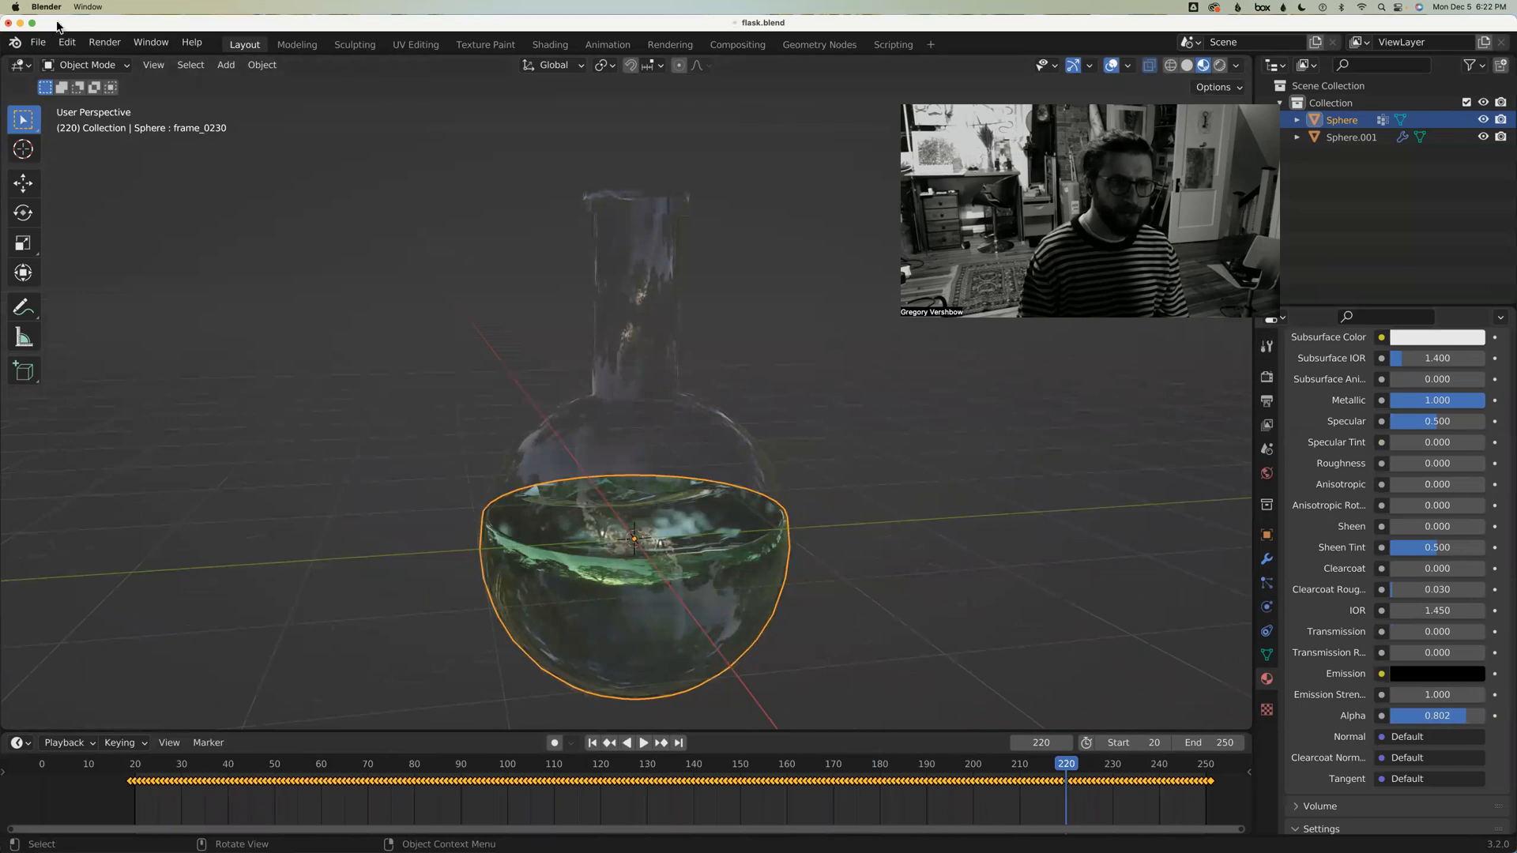
{"action": "left_click", "coordinate": [593, 744]}
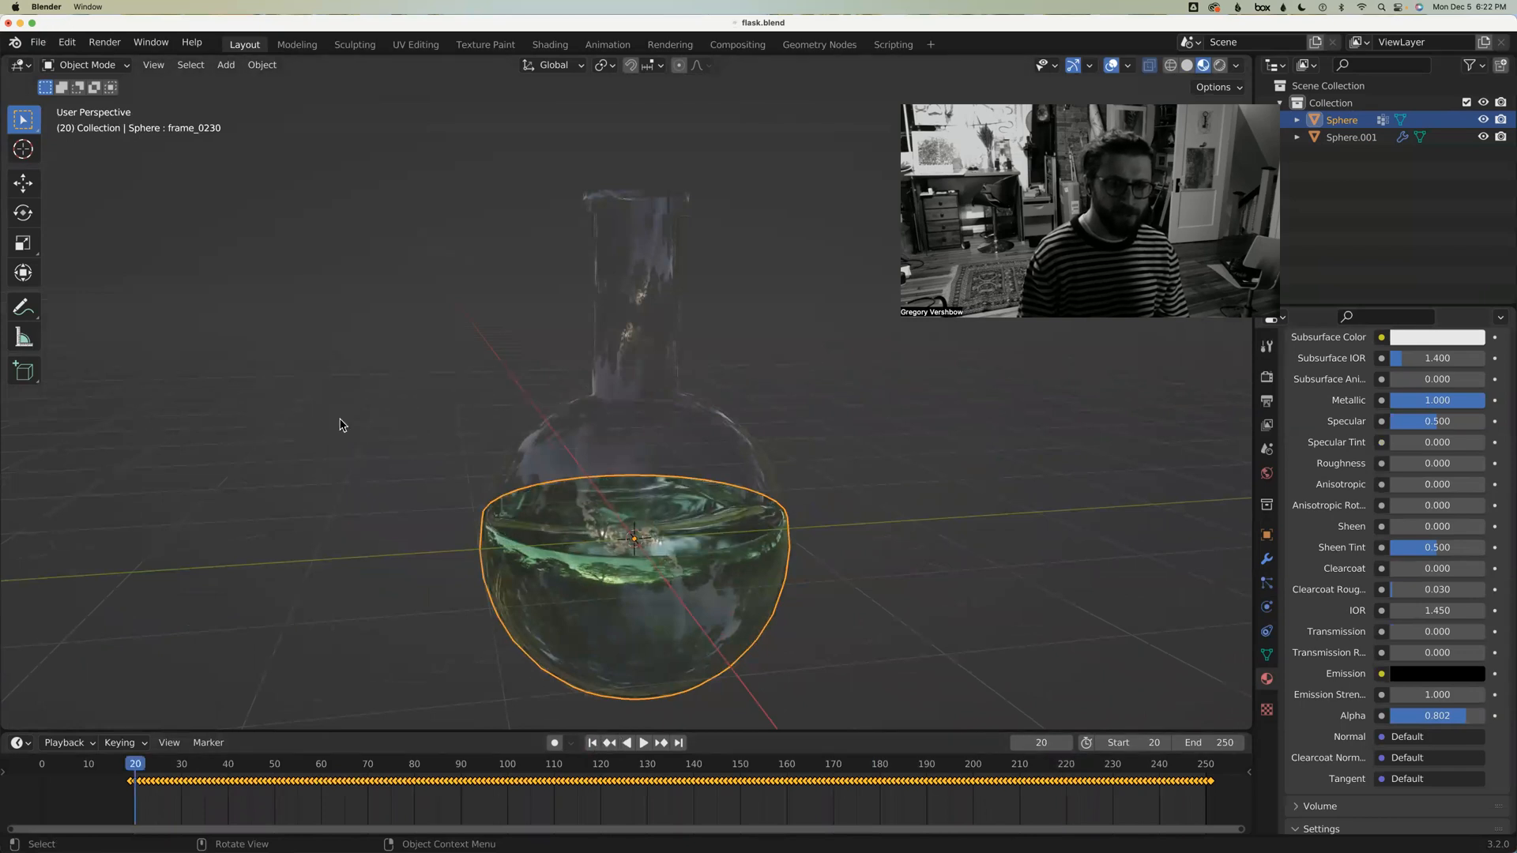
{"action": "left_click", "coordinate": [38, 41]}
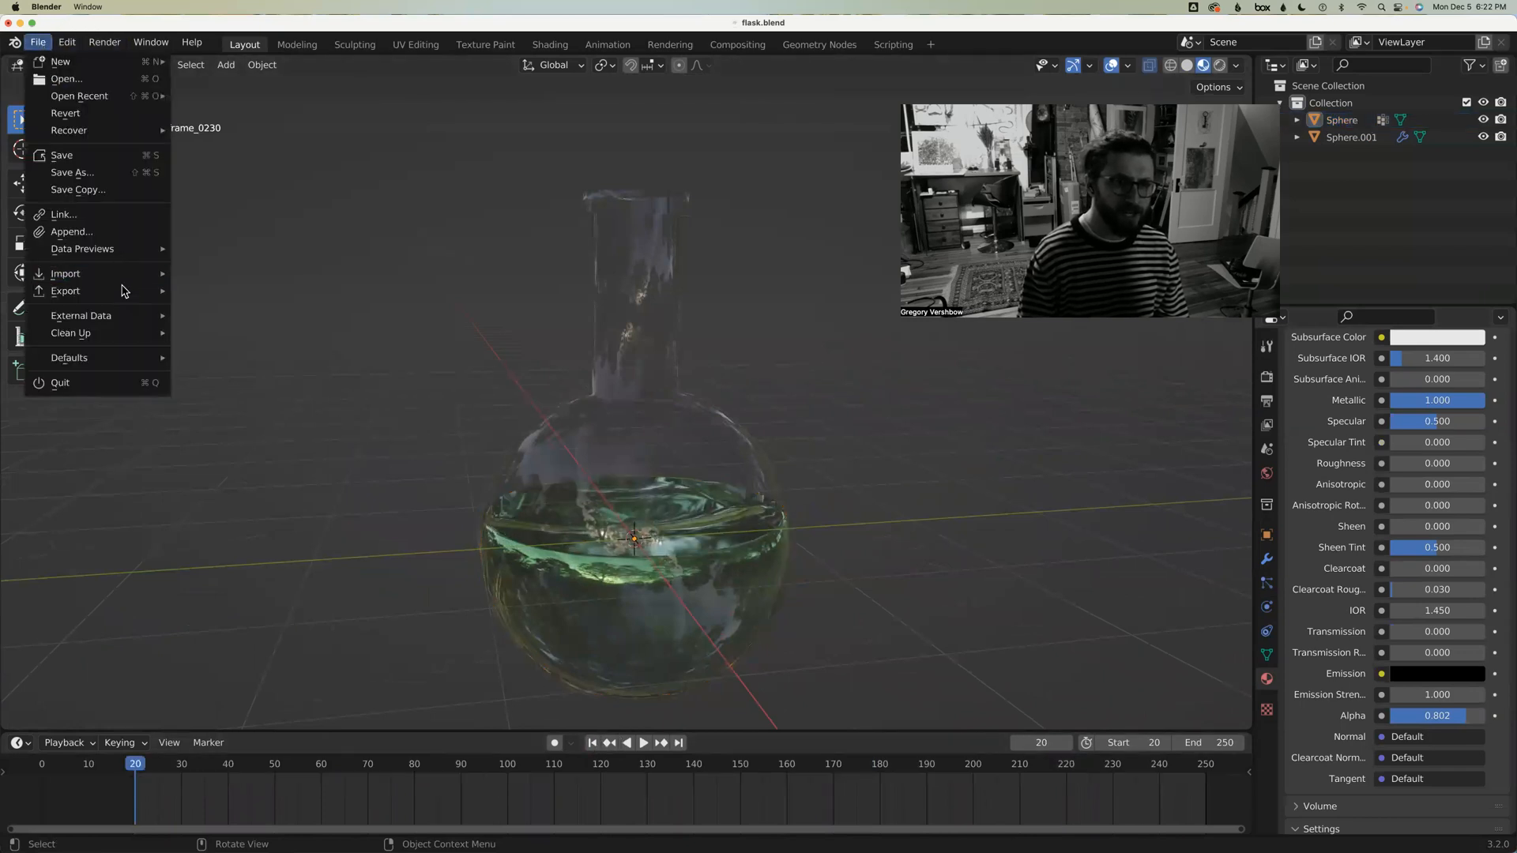
{"action": "left_click", "coordinate": [263, 462]}
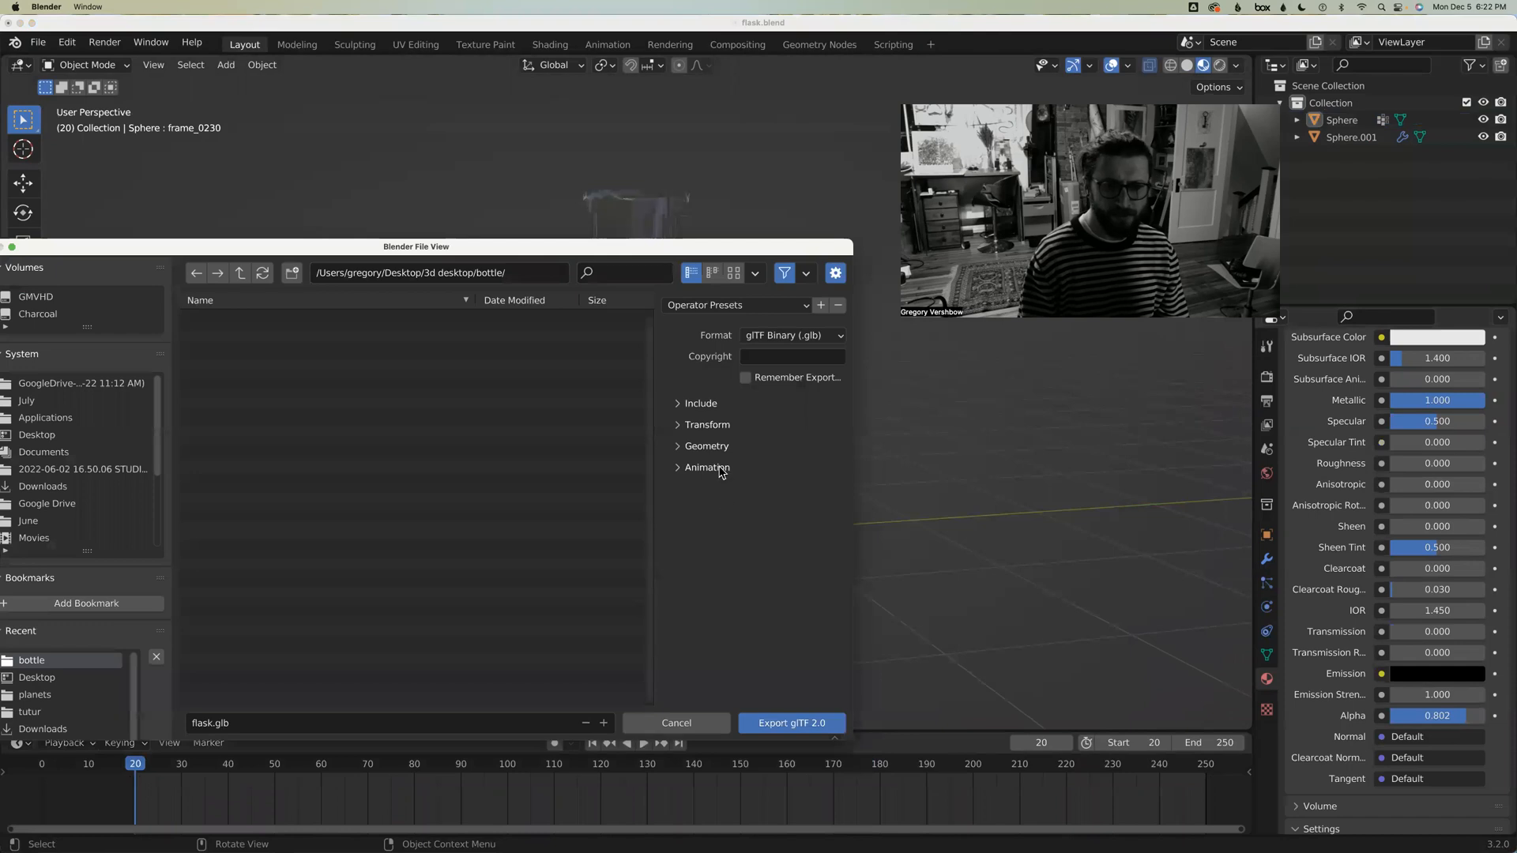
Limit the glTF export to visible objects and enable Apply Modifiers
{"action": "left_click", "coordinate": [696, 403]}
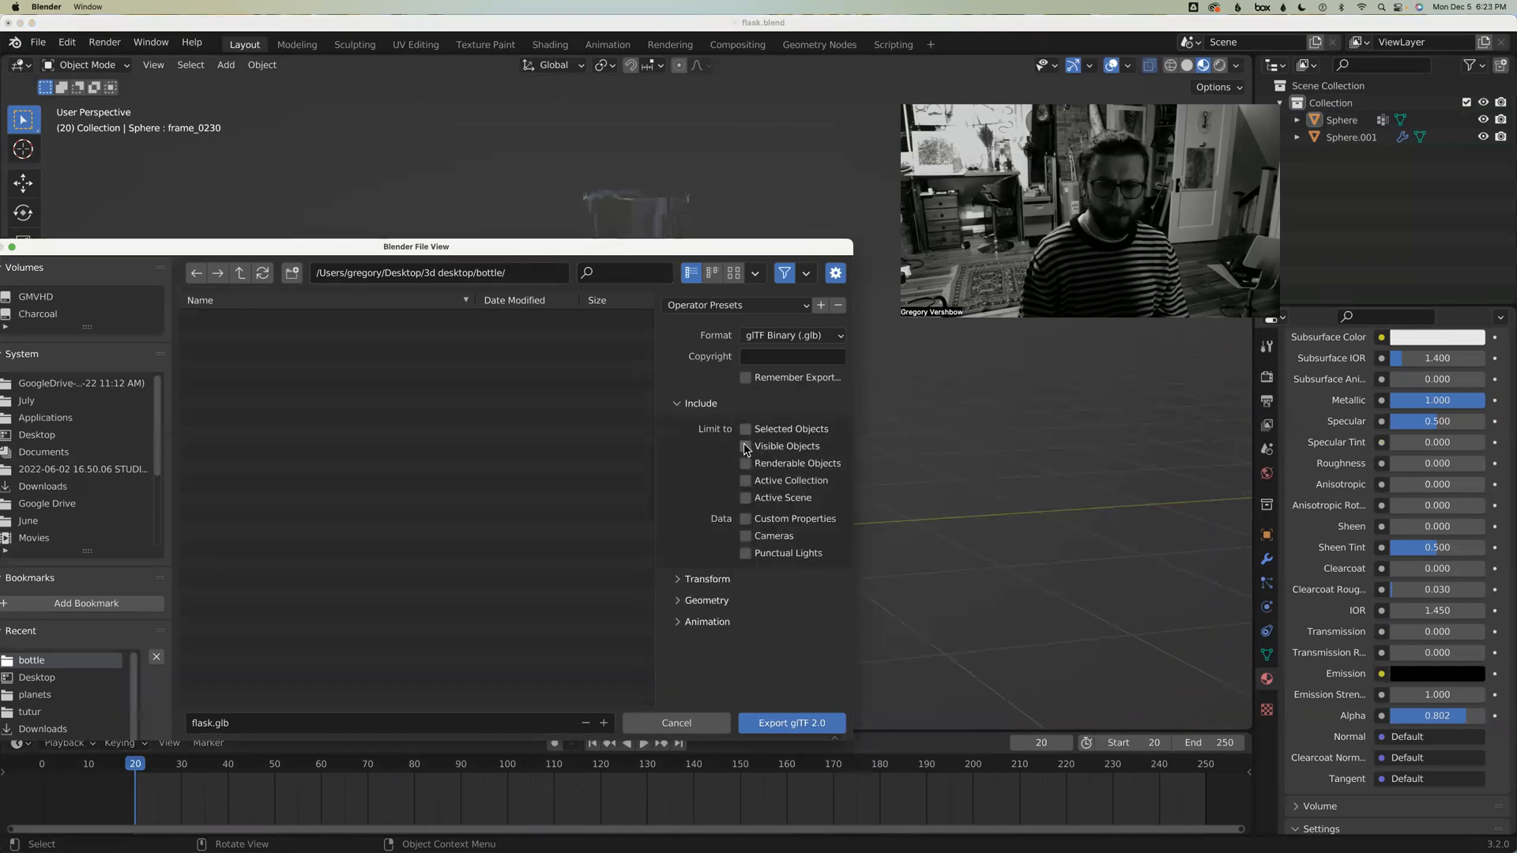
{"action": "left_click", "coordinate": [745, 446]}
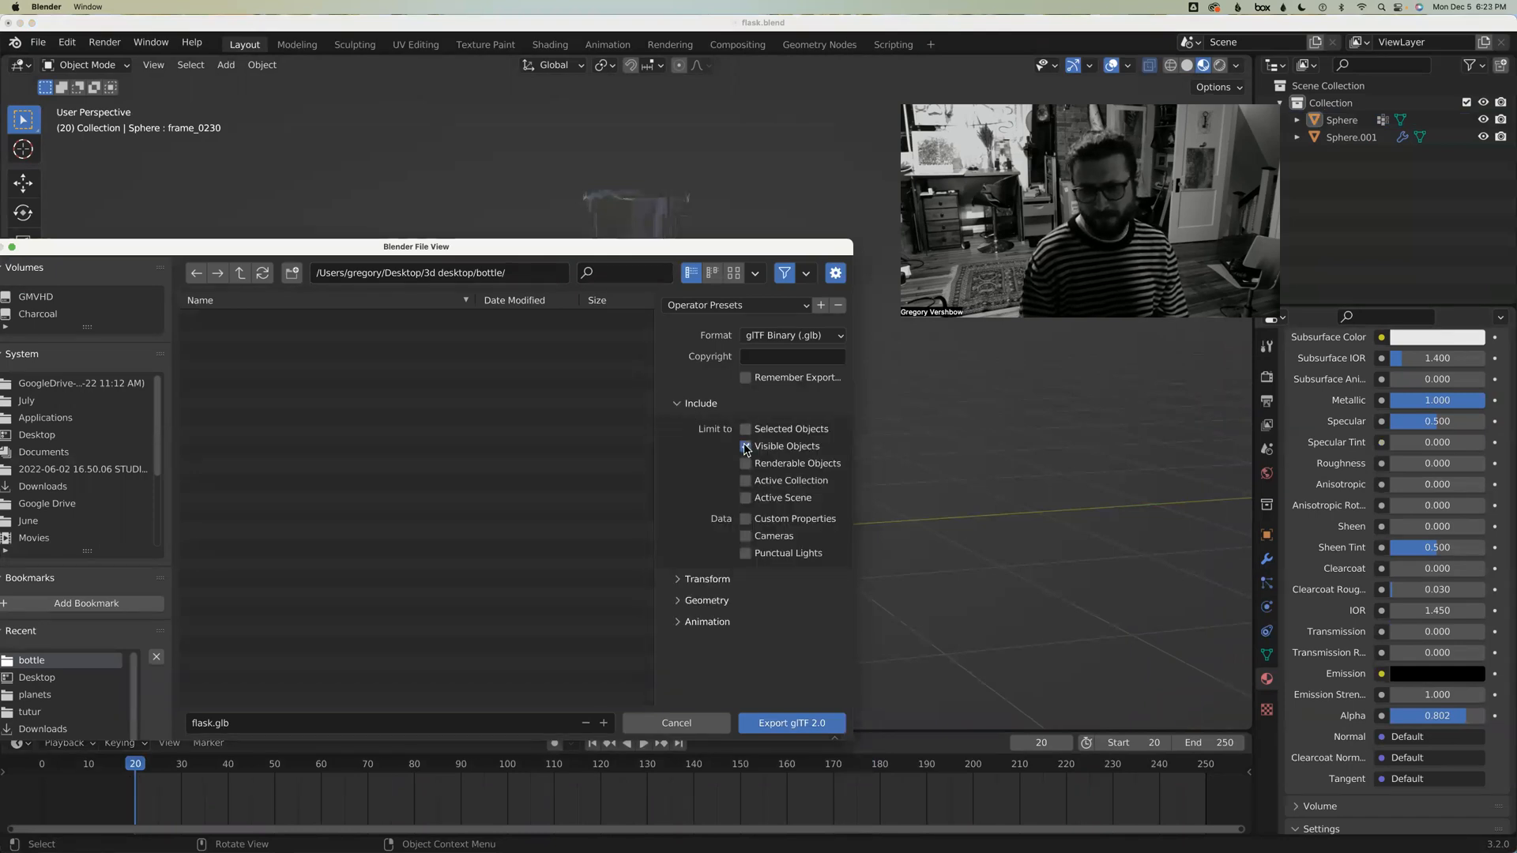
{"action": "left_click", "coordinate": [745, 446]}
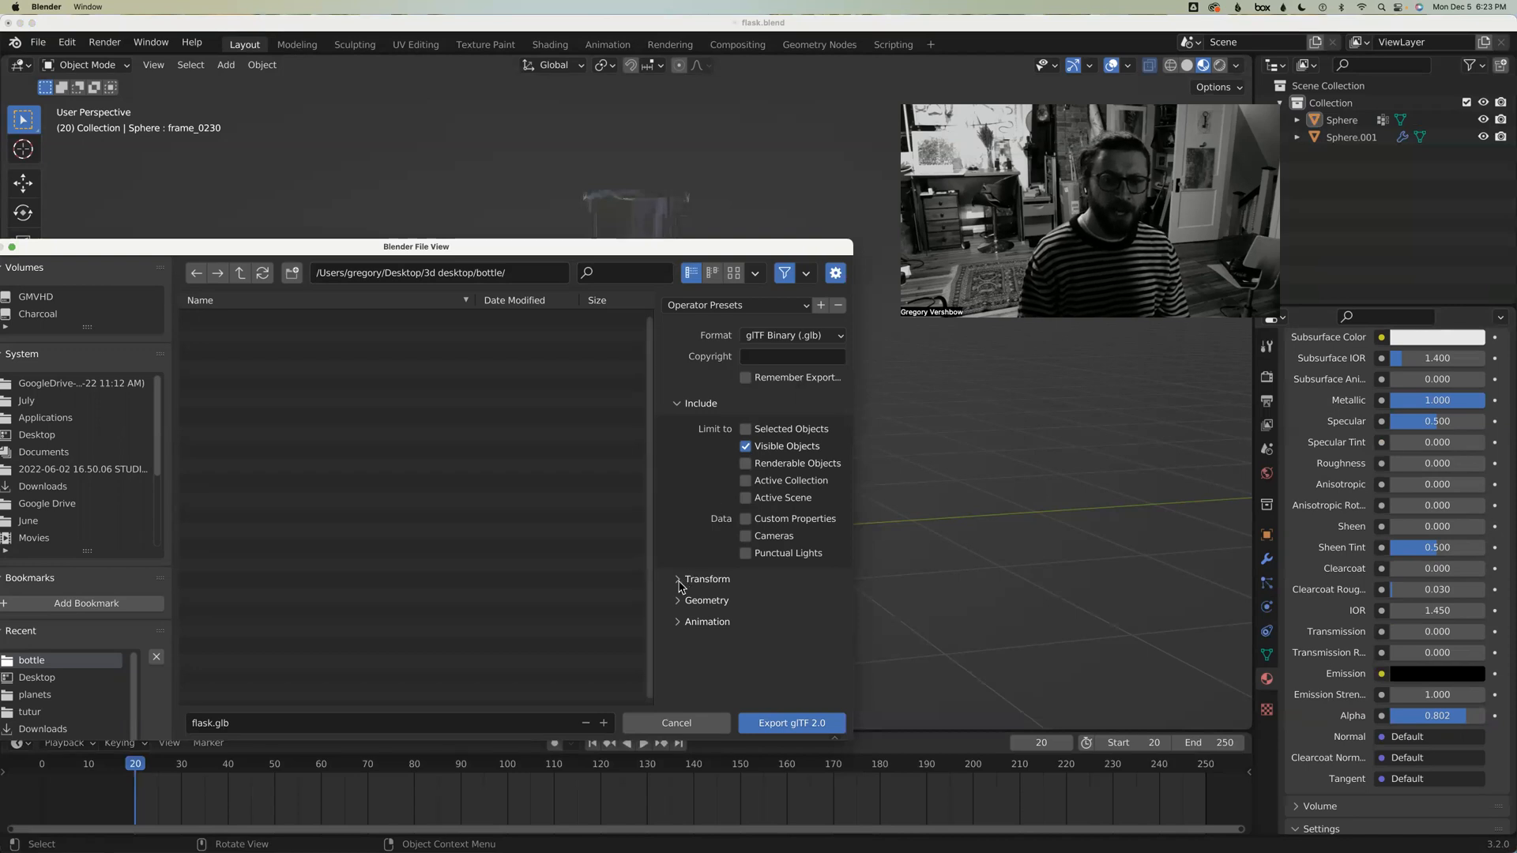
{"action": "left_click", "coordinate": [677, 404]}
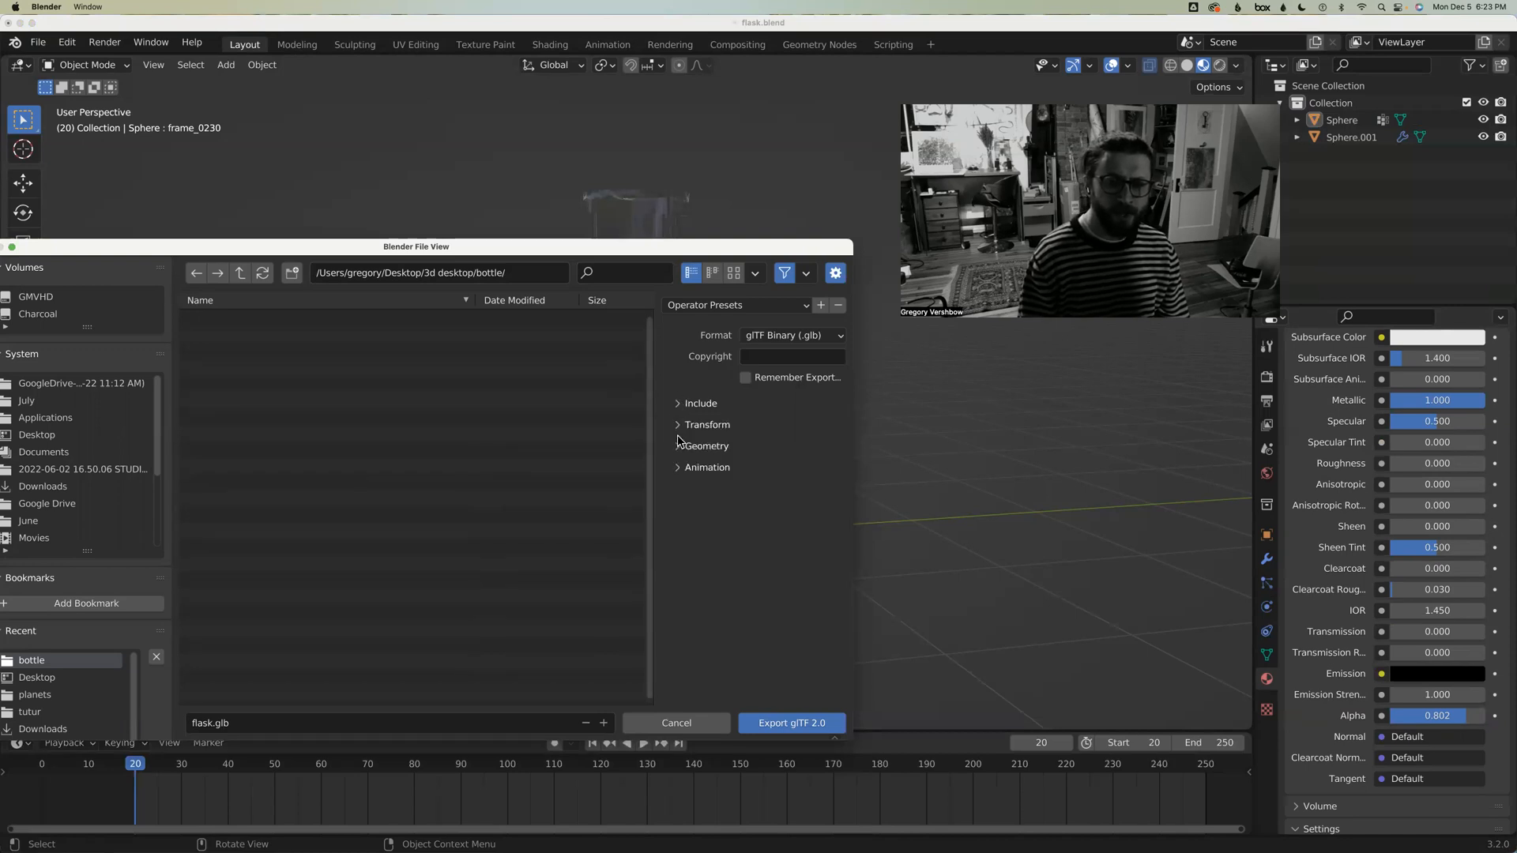
{"action": "left_click", "coordinate": [677, 446]}
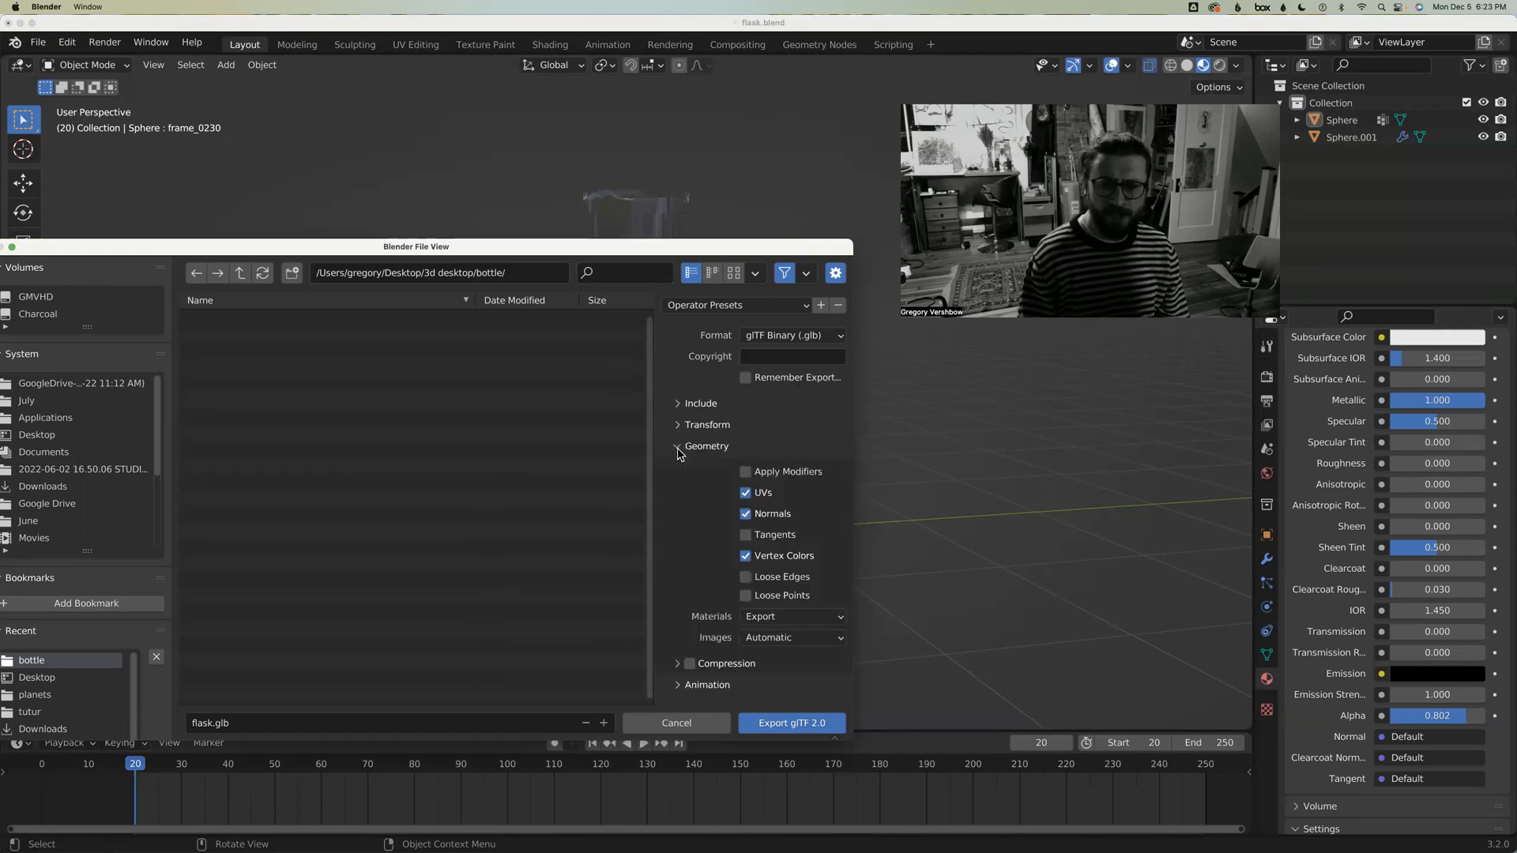
{"action": "left_click", "coordinate": [744, 472]}
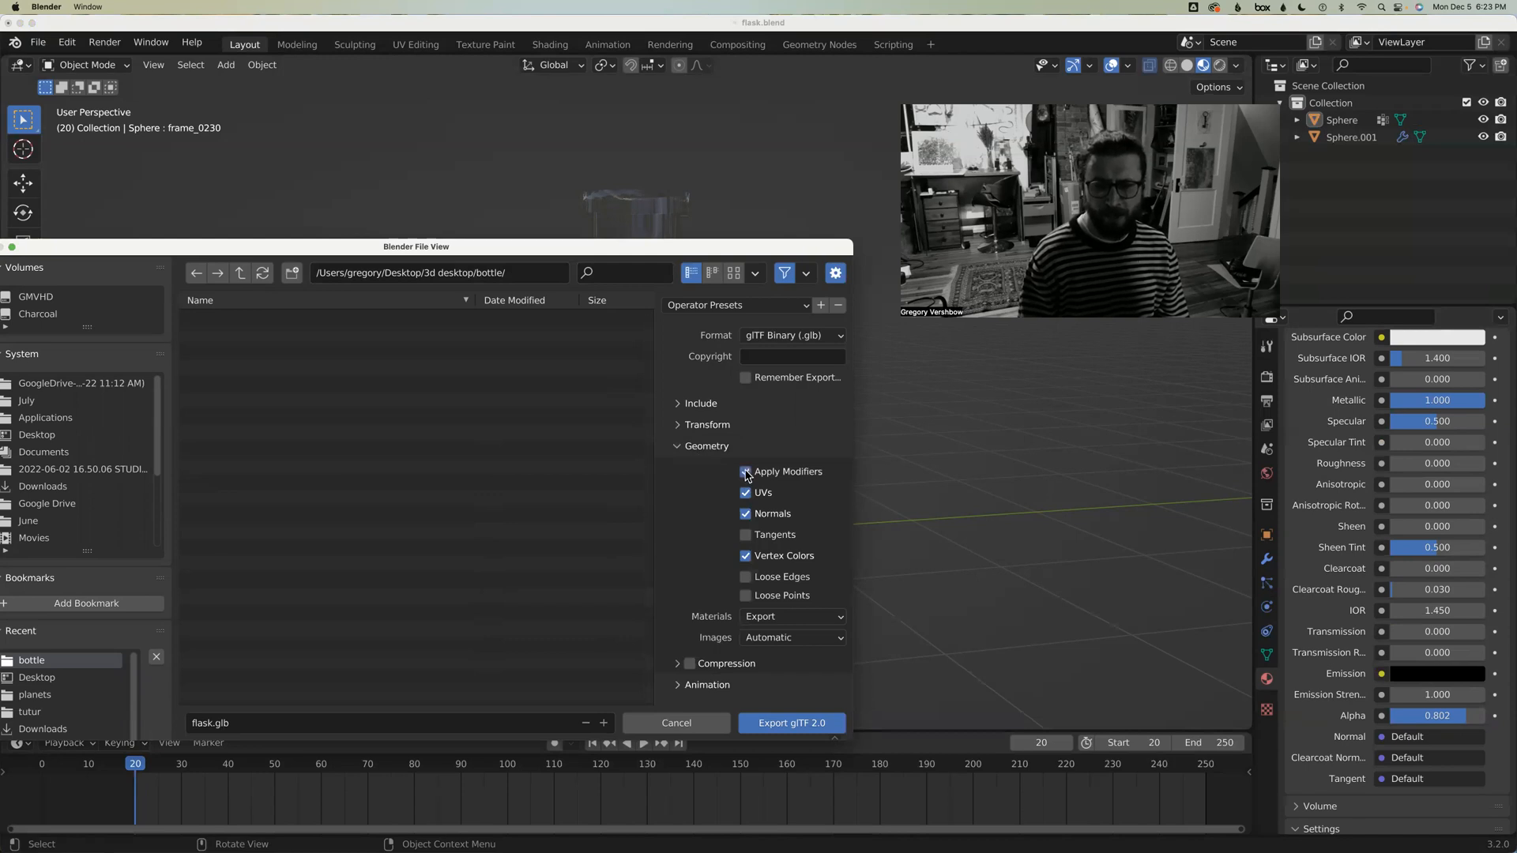
{"action": "left_click", "coordinate": [745, 472]}
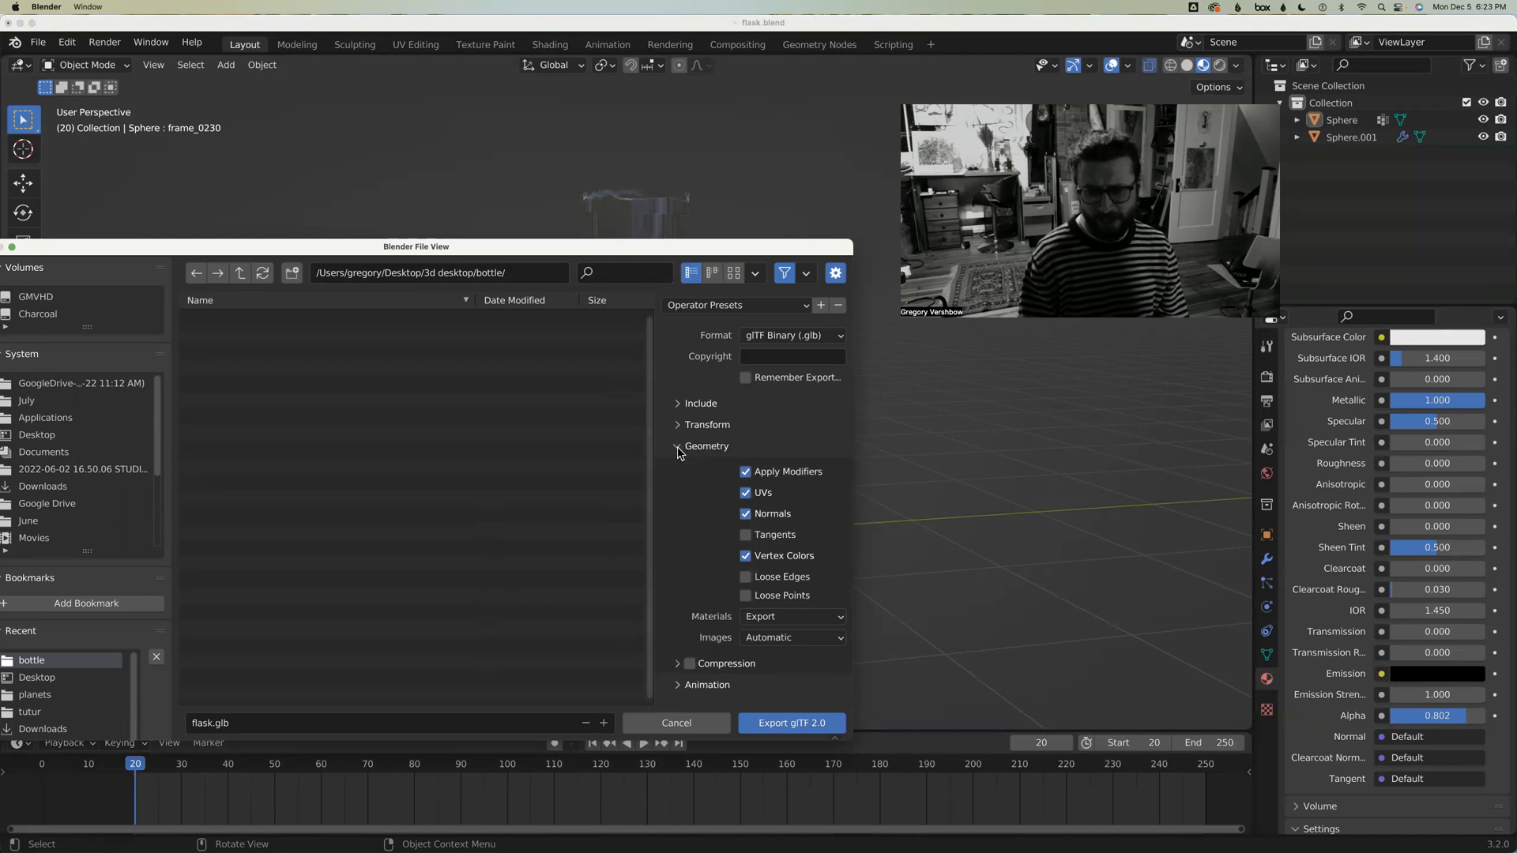
{"action": "left_click", "coordinate": [678, 446]}
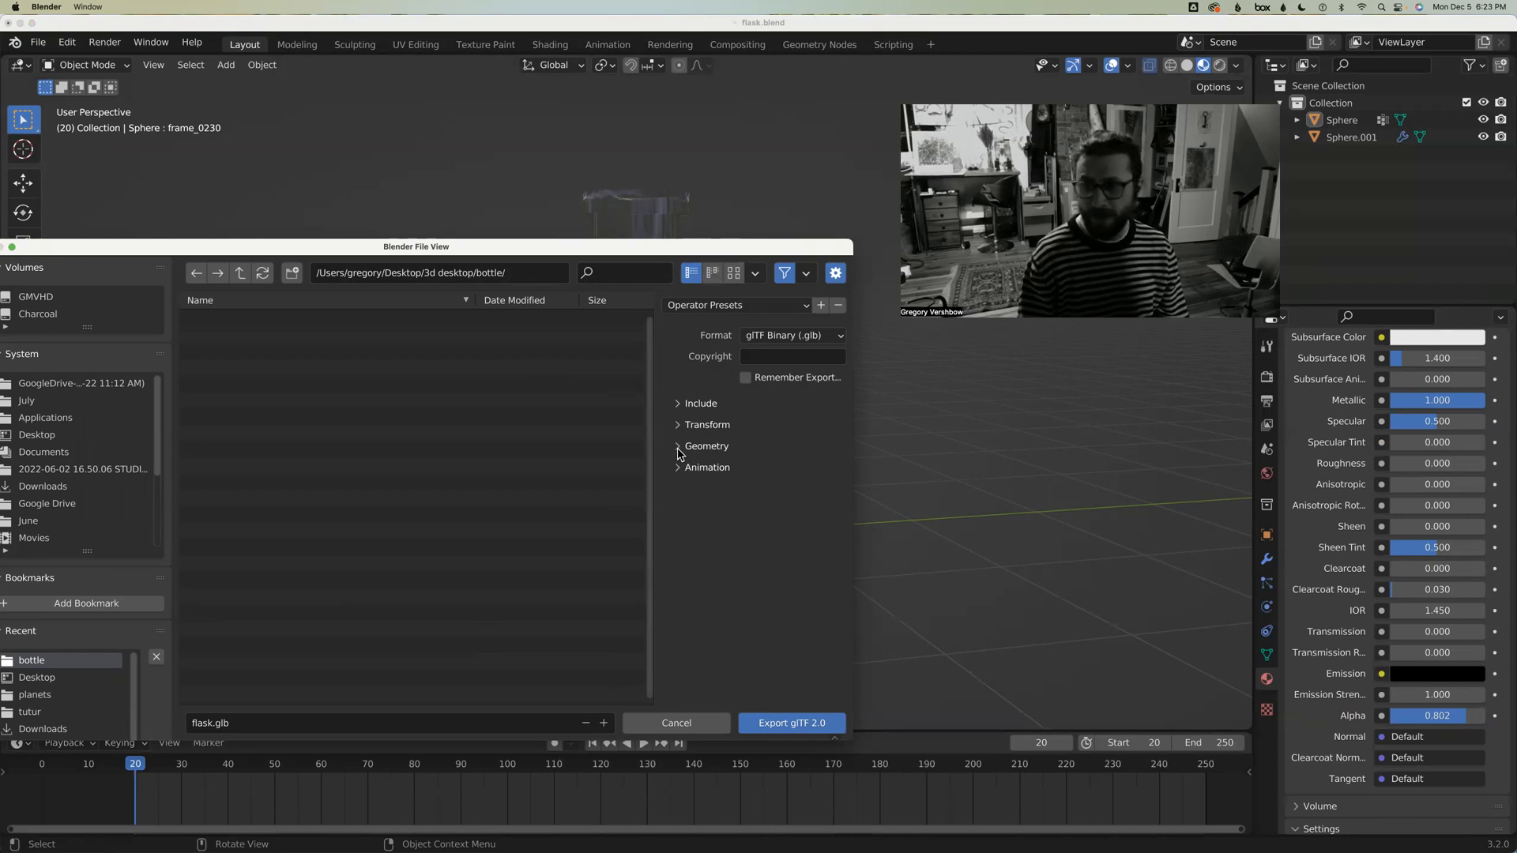
Untick Group by NLA Track, export flask.glb, and open Safari to preview it
{"action": "left_click", "coordinate": [677, 447]}
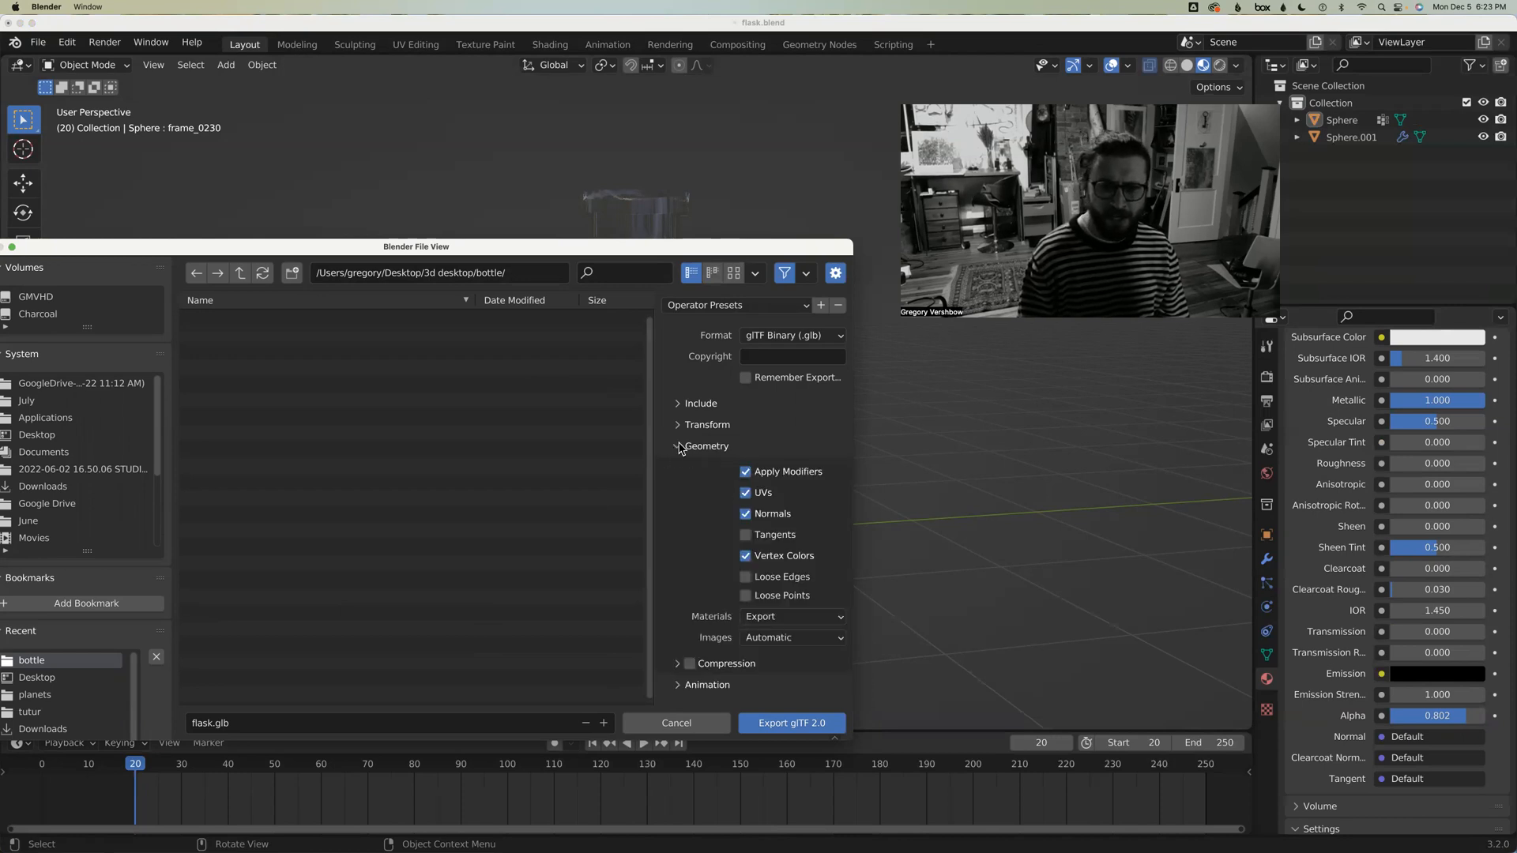
{"action": "left_click", "coordinate": [679, 447]}
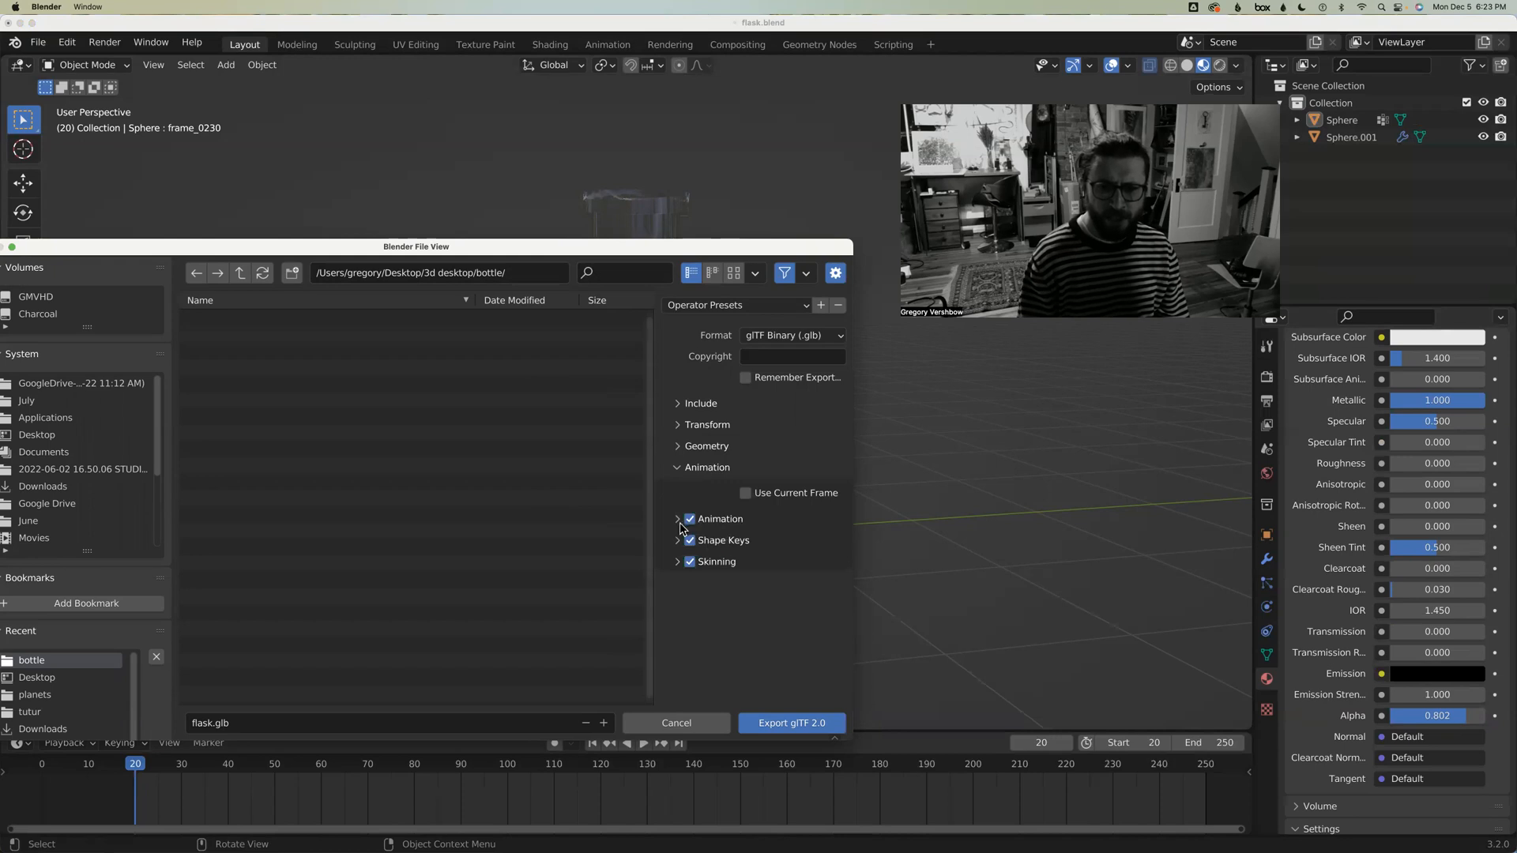
{"action": "left_click", "coordinate": [677, 519]}
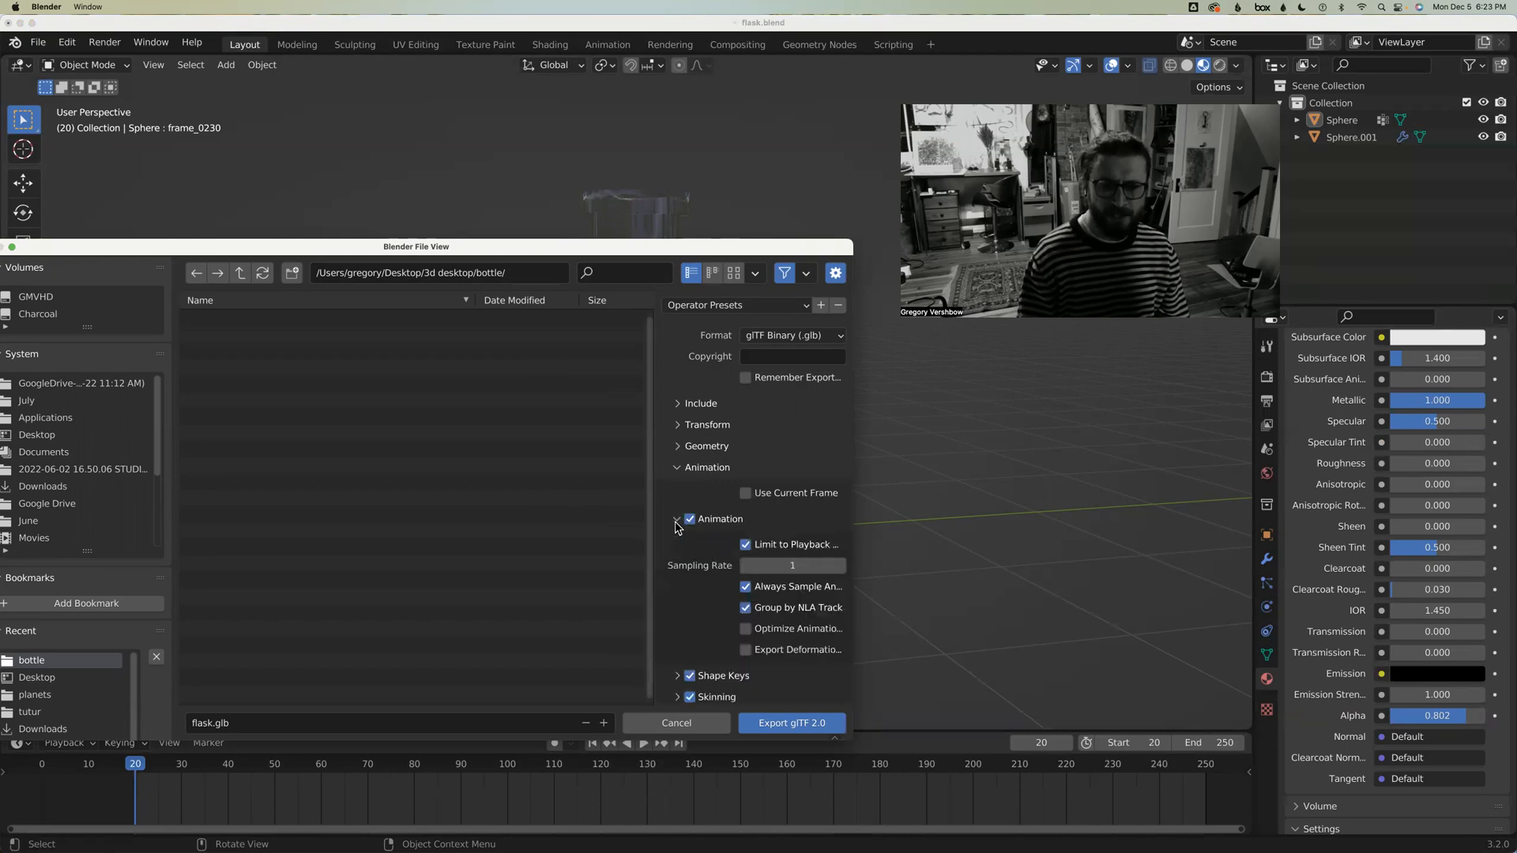
{"action": "left_click", "coordinate": [745, 607]}
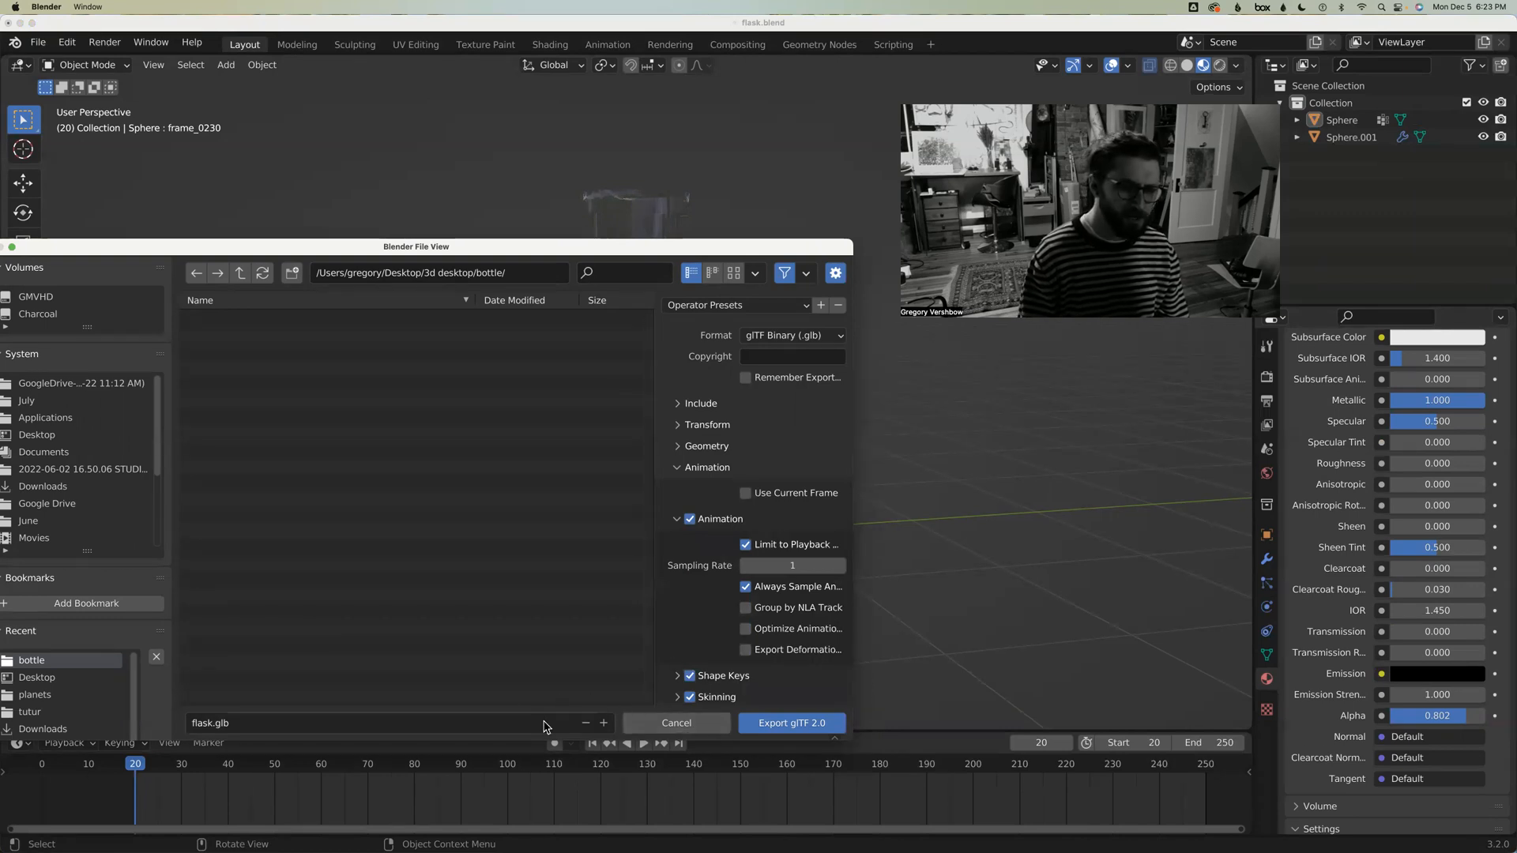
{"action": "mouse_move", "coordinate": [791, 723]}
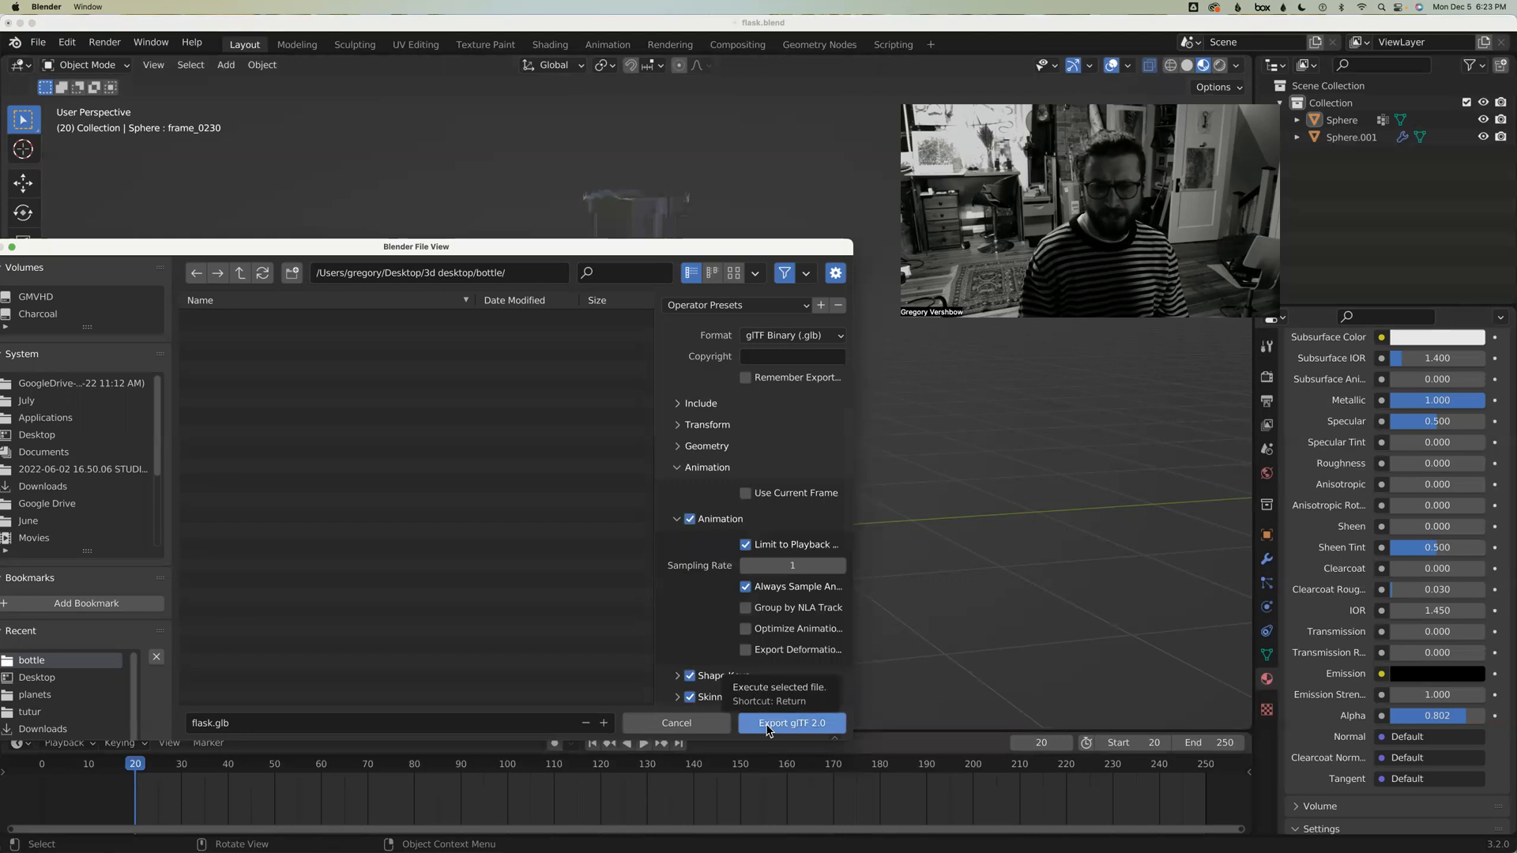
{"action": "left_click", "coordinate": [791, 722]}
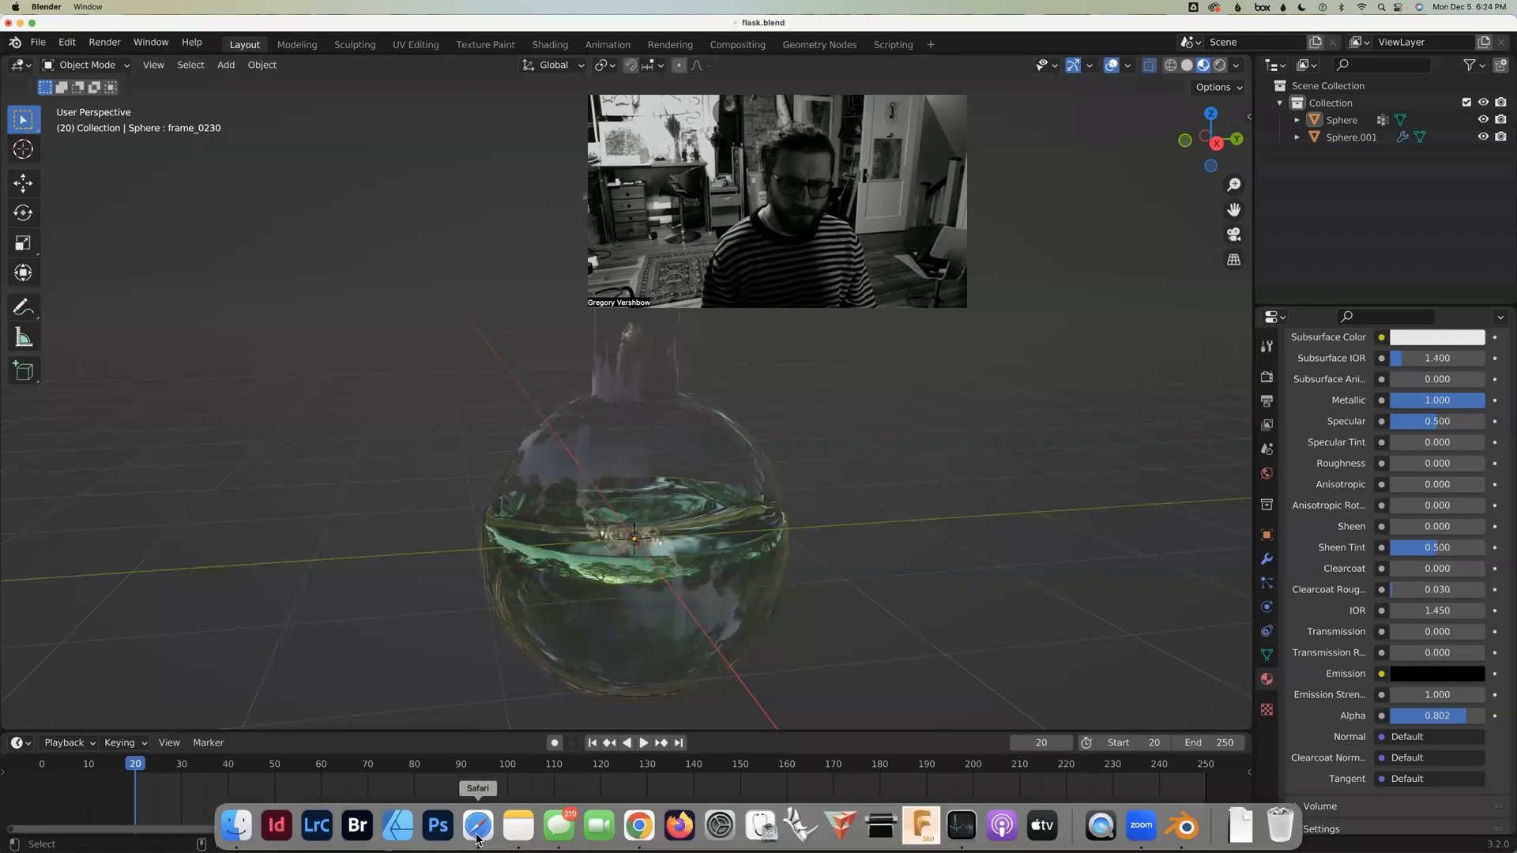
{"action": "left_click", "coordinate": [476, 825]}
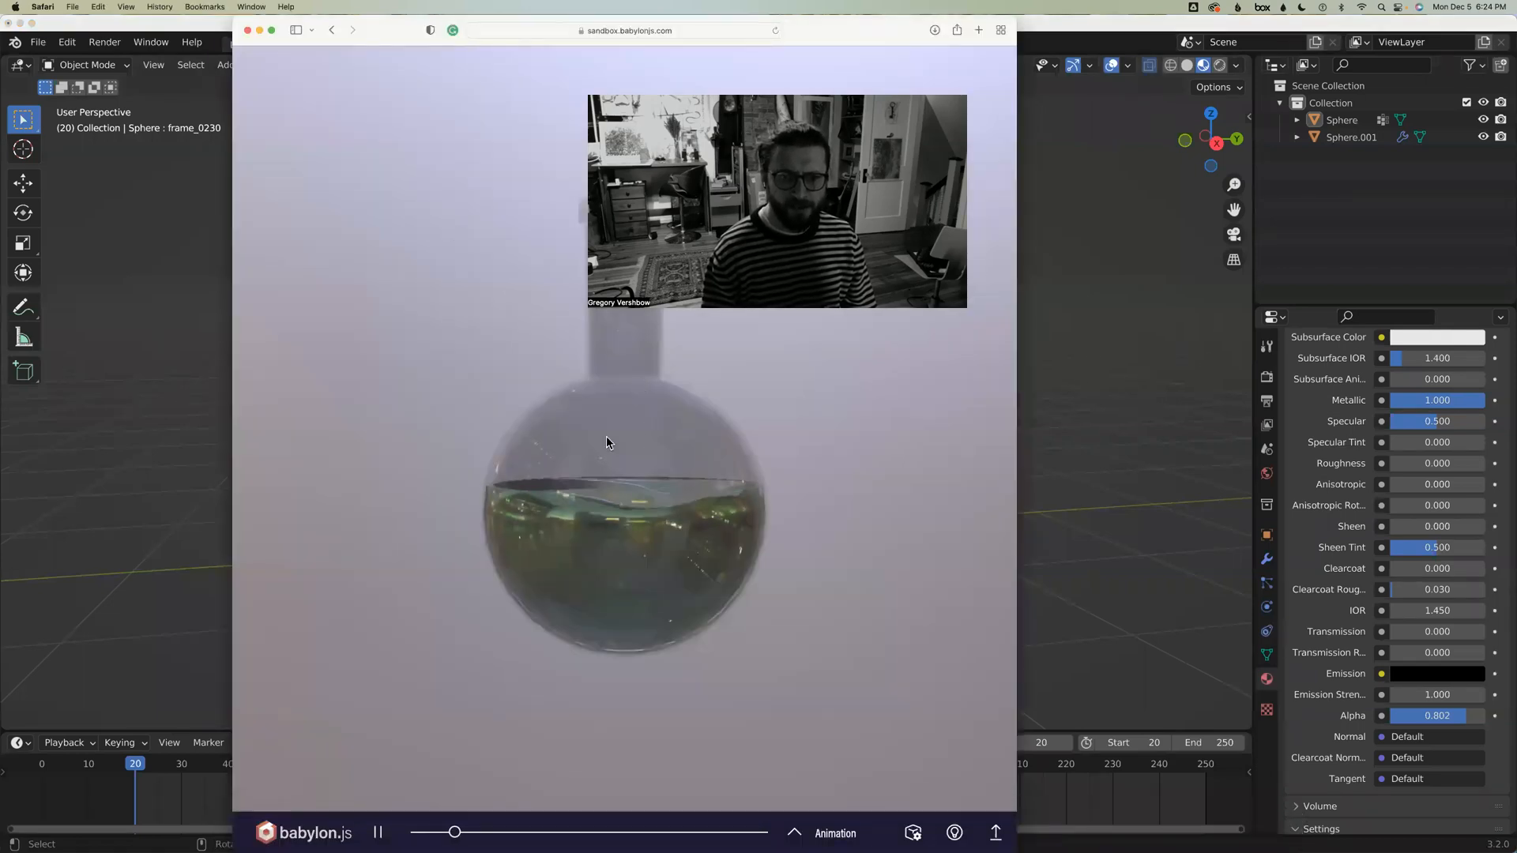